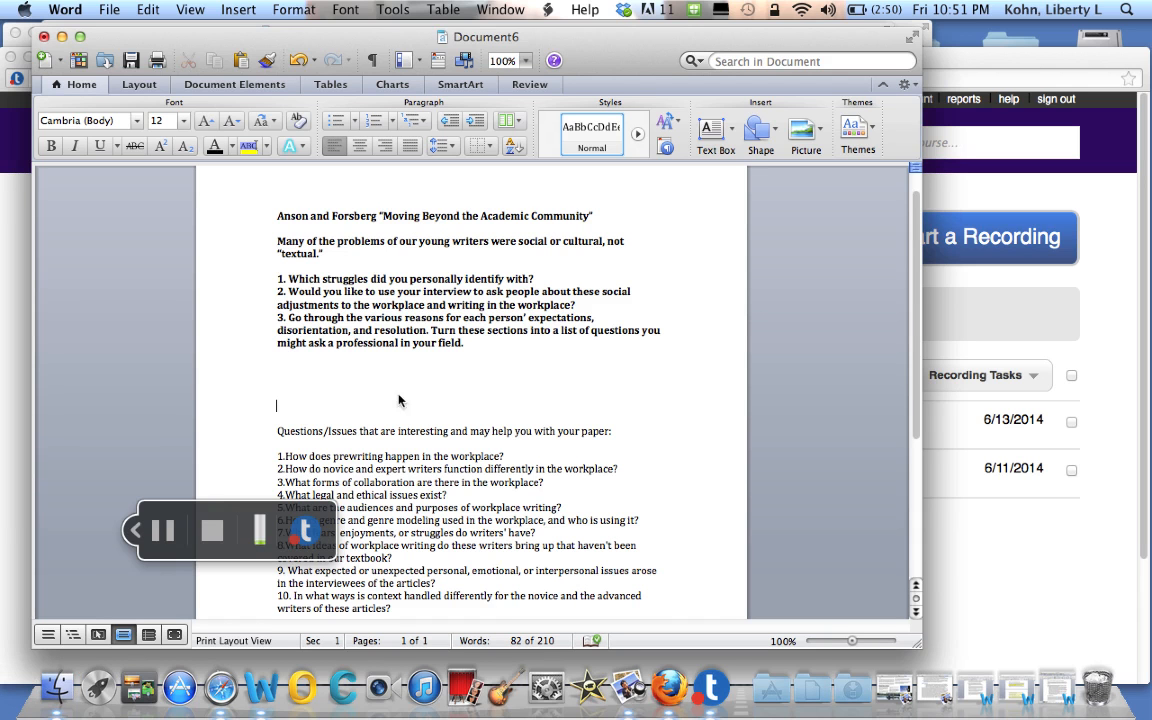
{"action": "mouse_move", "coordinate": [452, 400]}
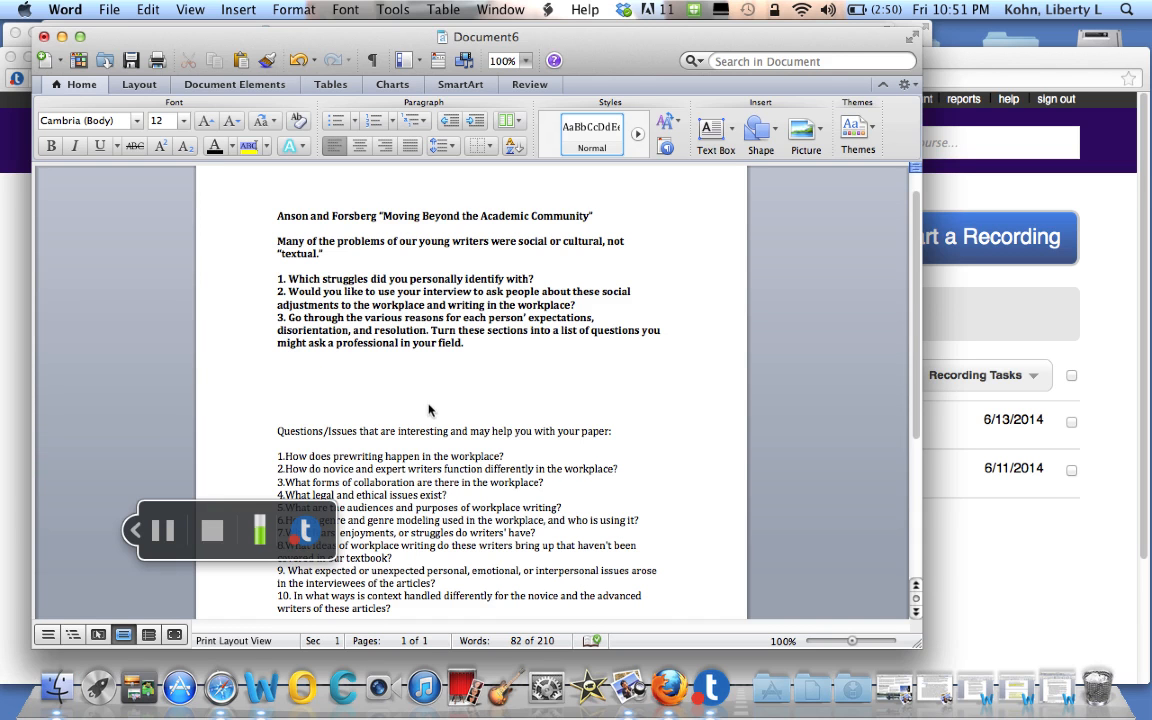
- Step forward through the article from page 389 with repeated clicks in the document
{"action": "left_click", "coordinate": [277, 405]}
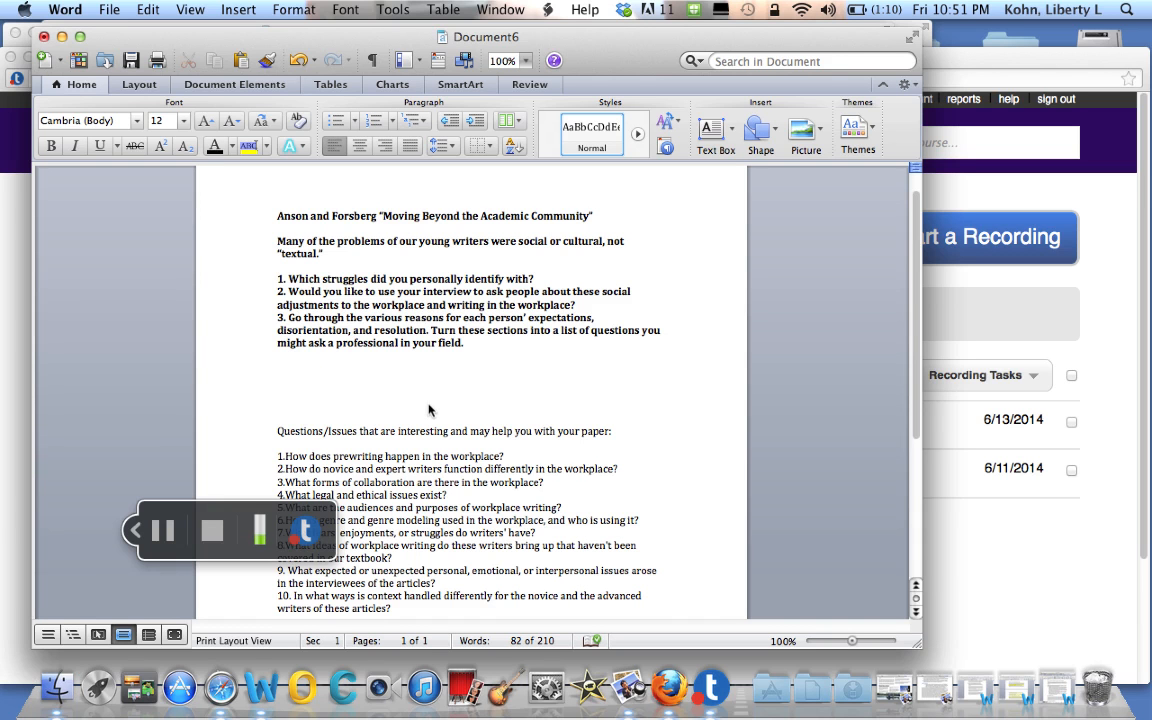
{"action": "left_click", "coordinate": [277, 405]}
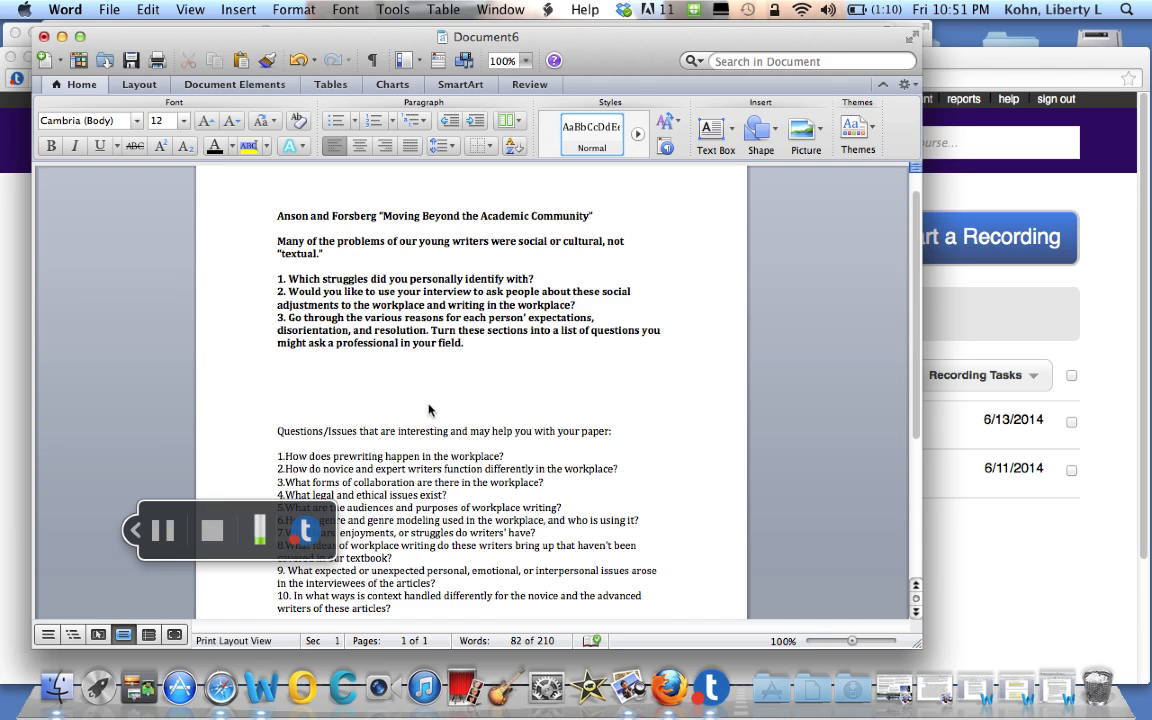
{"action": "left_click", "coordinate": [277, 405]}
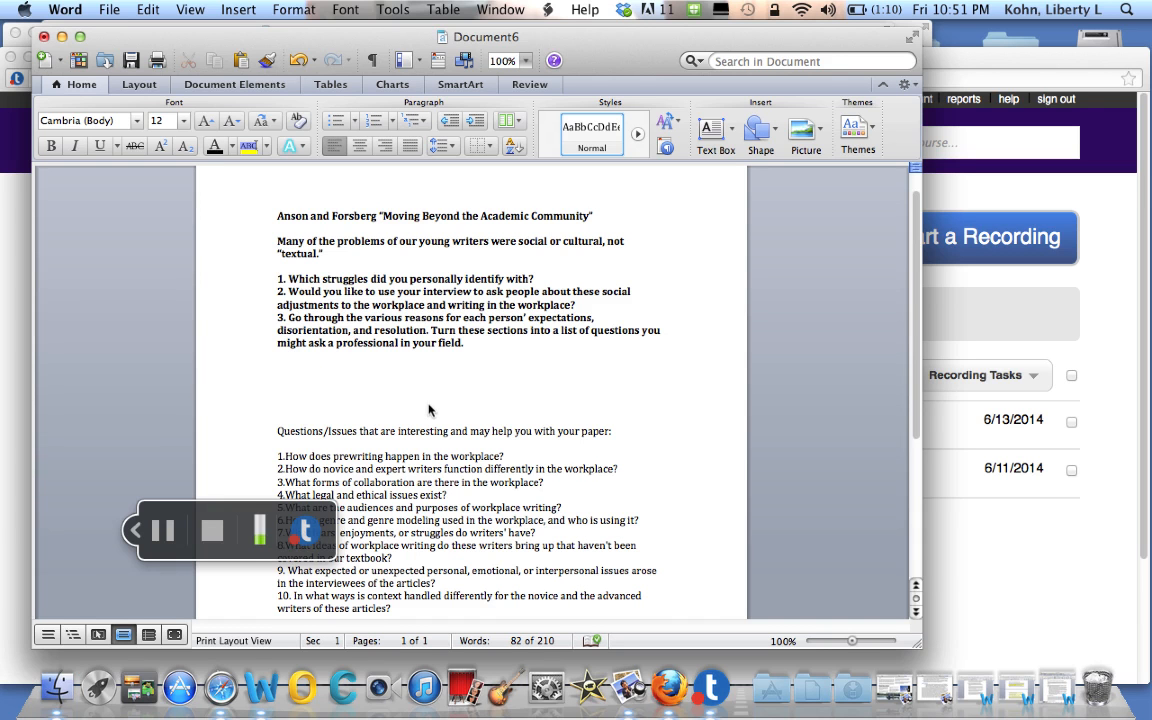
{"action": "left_click", "coordinate": [277, 406]}
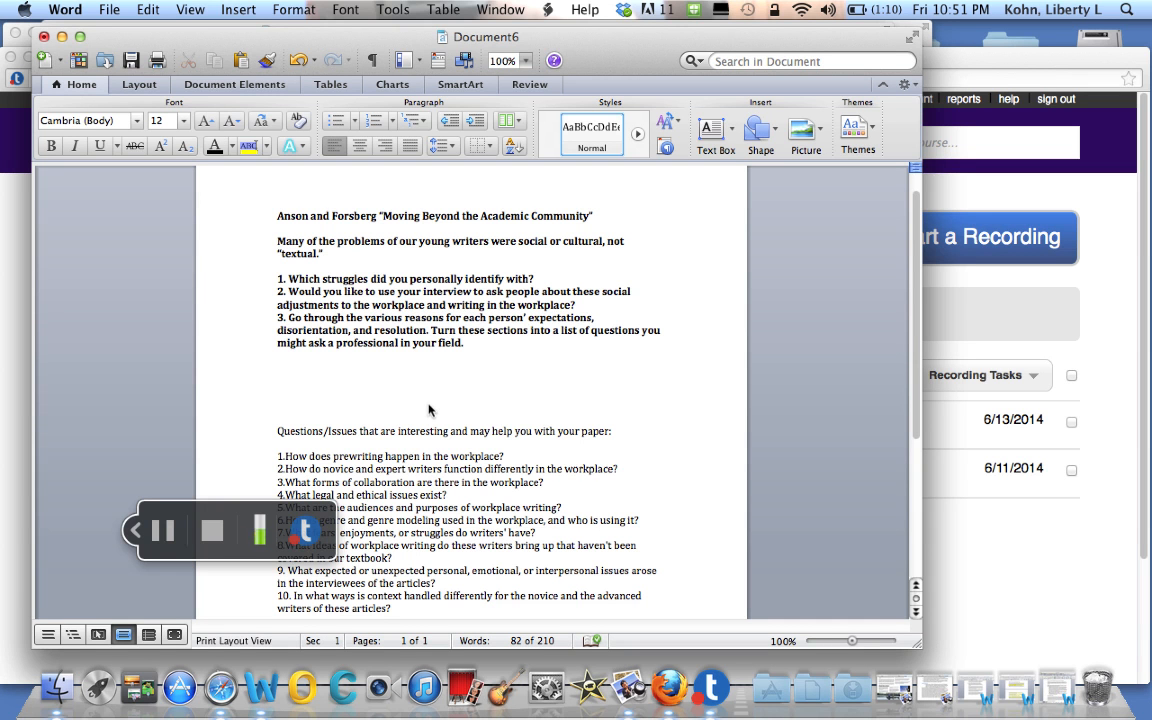
{"action": "left_click", "coordinate": [277, 406]}
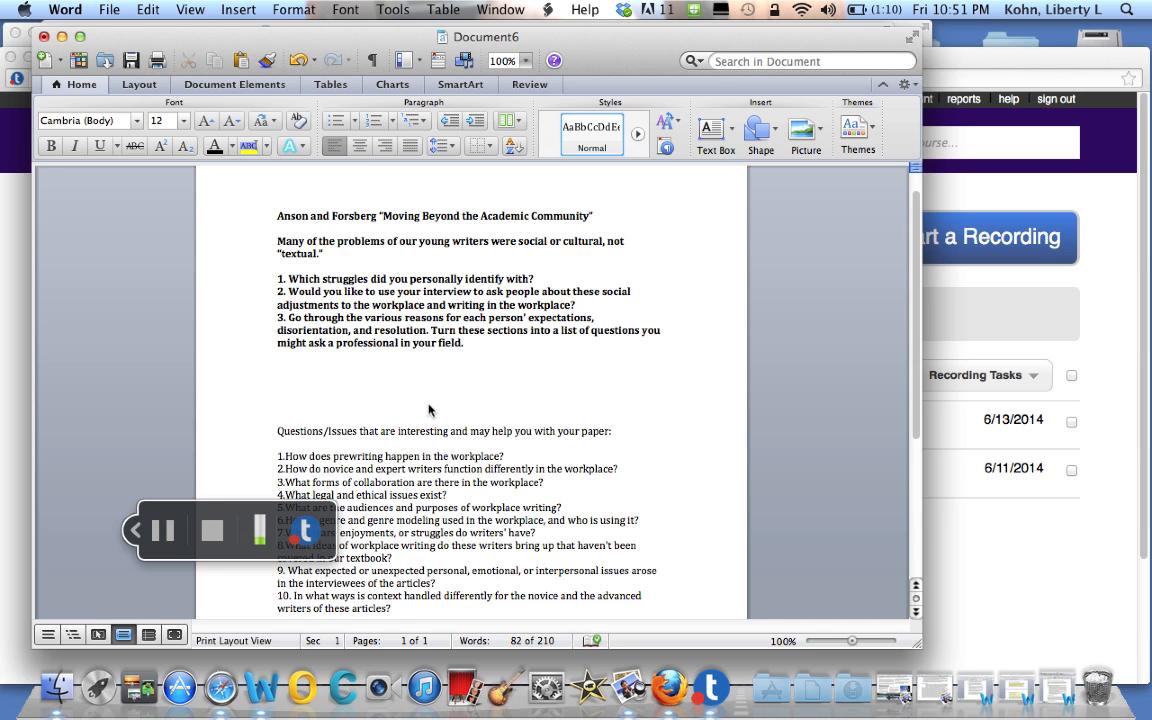
{"action": "left_click", "coordinate": [277, 407]}
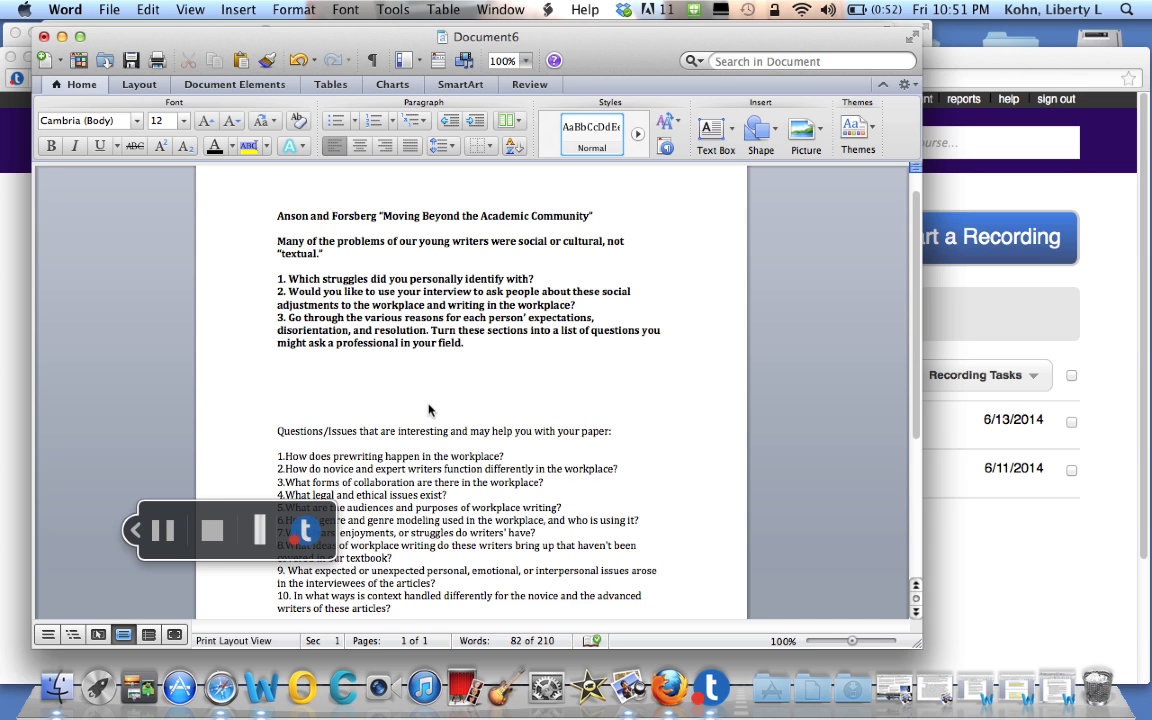
{"action": "left_click", "coordinate": [277, 407]}
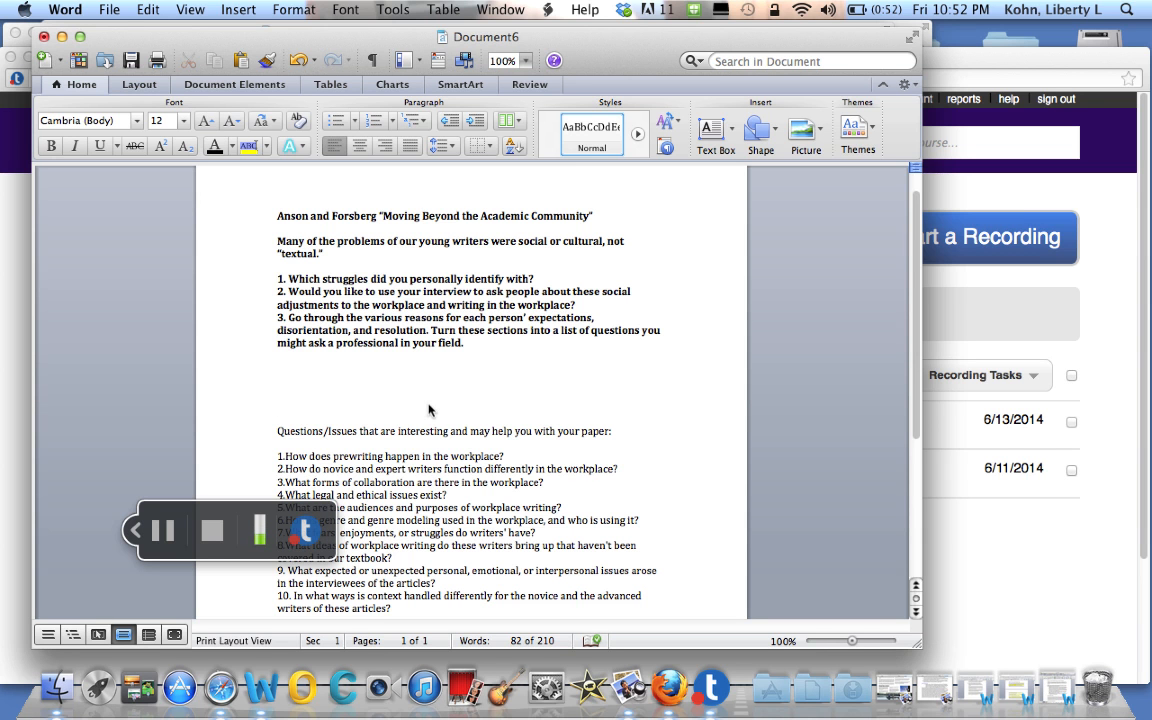
{"action": "left_click", "coordinate": [277, 406]}
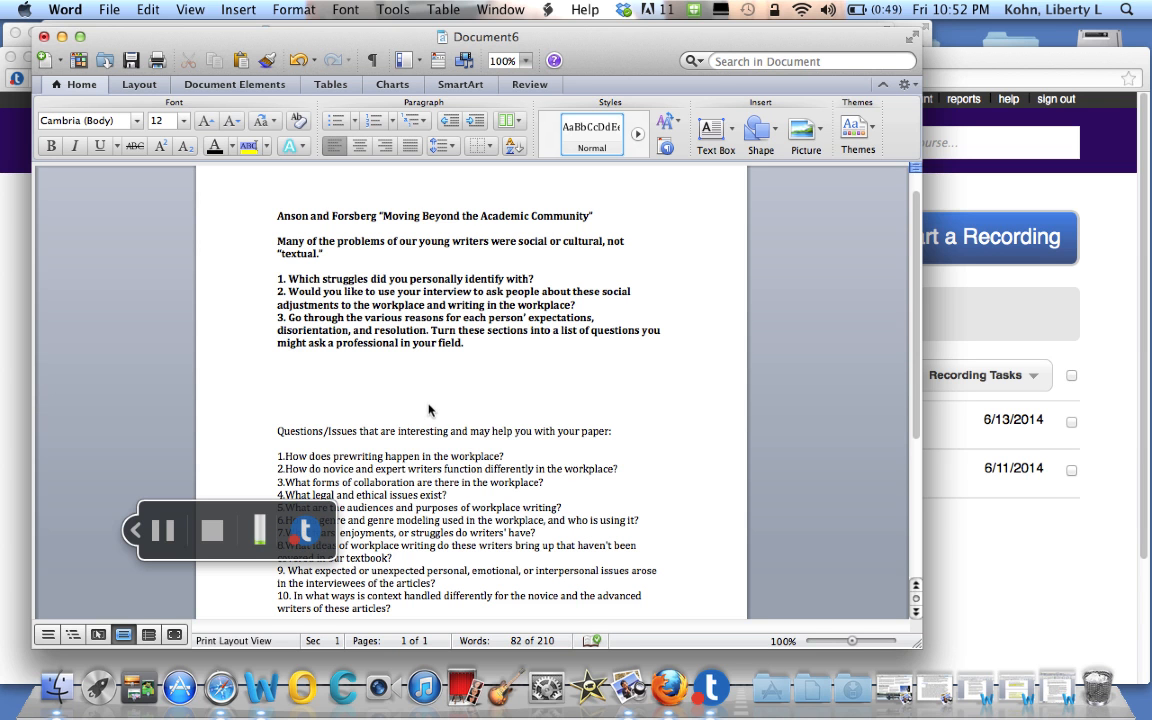
{"action": "left_click", "coordinate": [277, 405]}
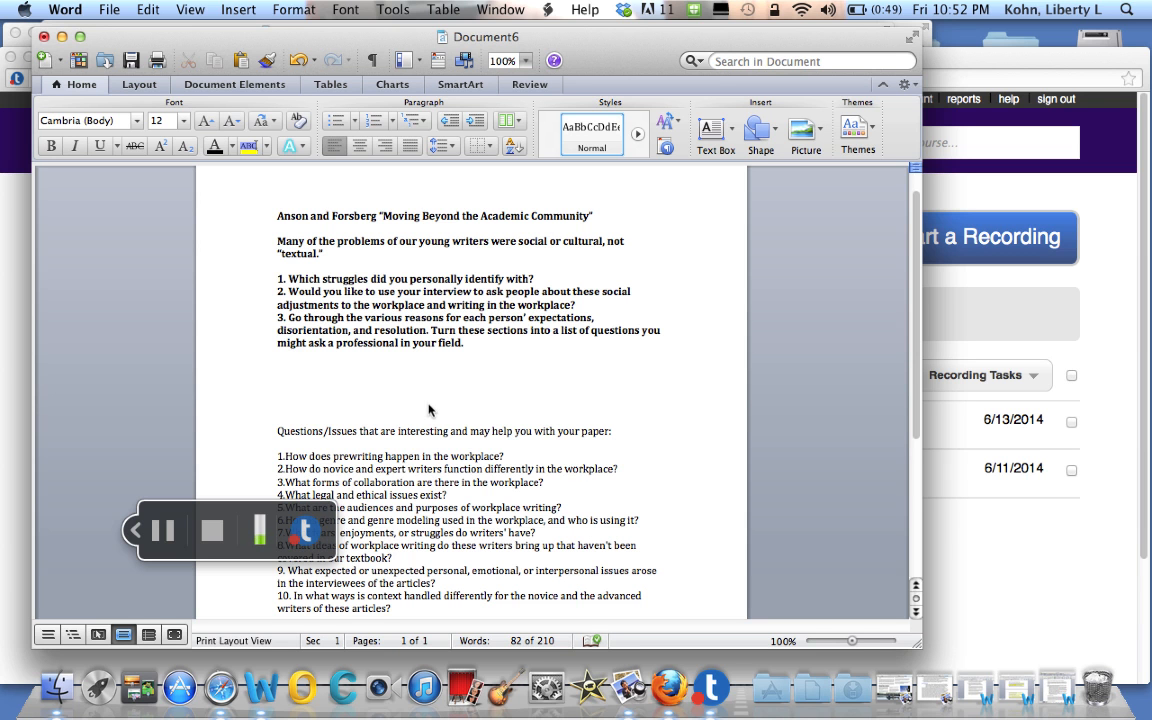
{"action": "left_click", "coordinate": [278, 405]}
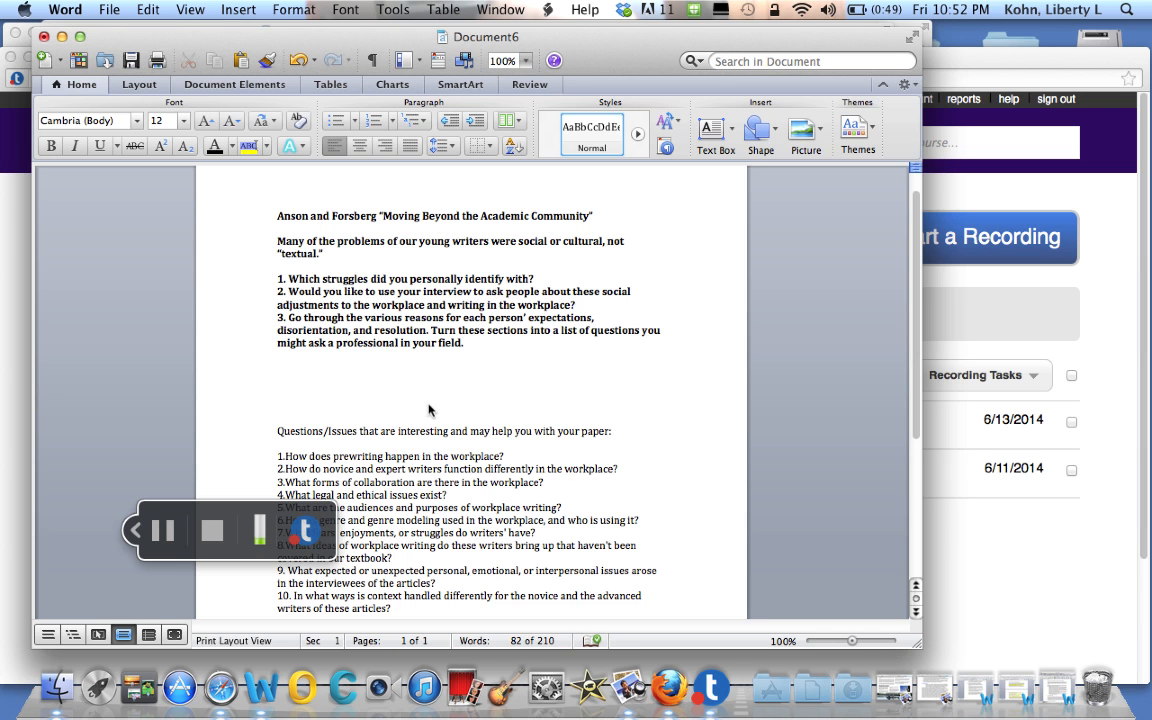
{"action": "left_click", "coordinate": [277, 405]}
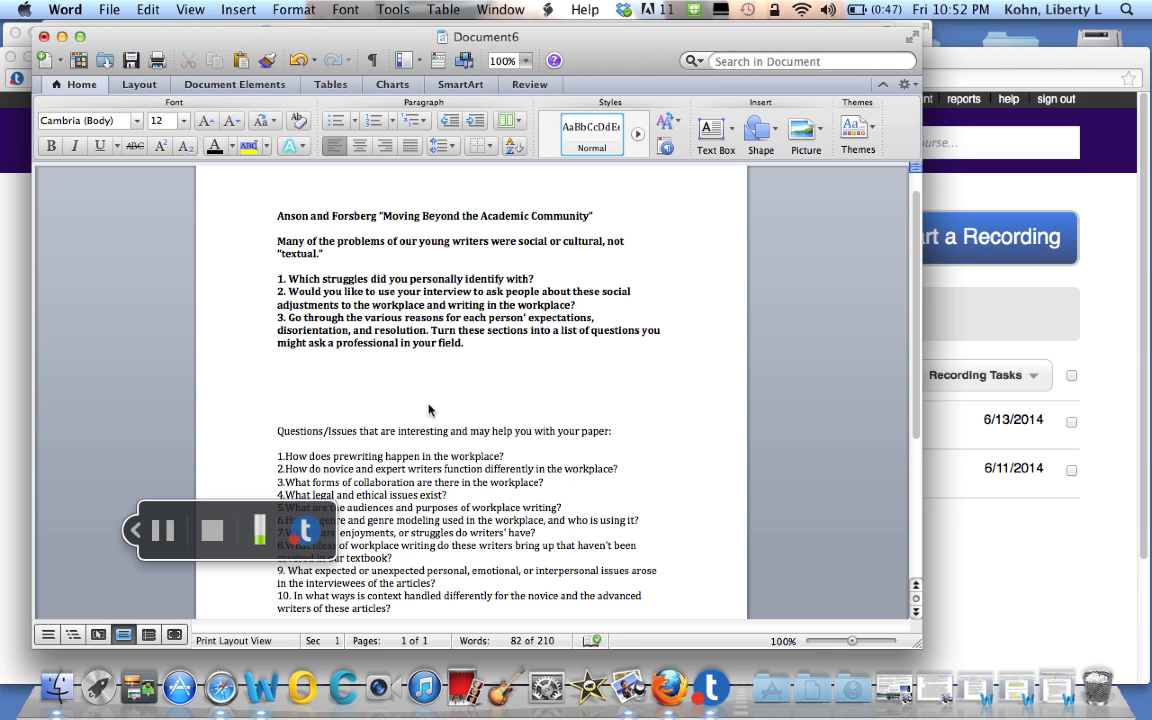
{"action": "left_click", "coordinate": [277, 405]}
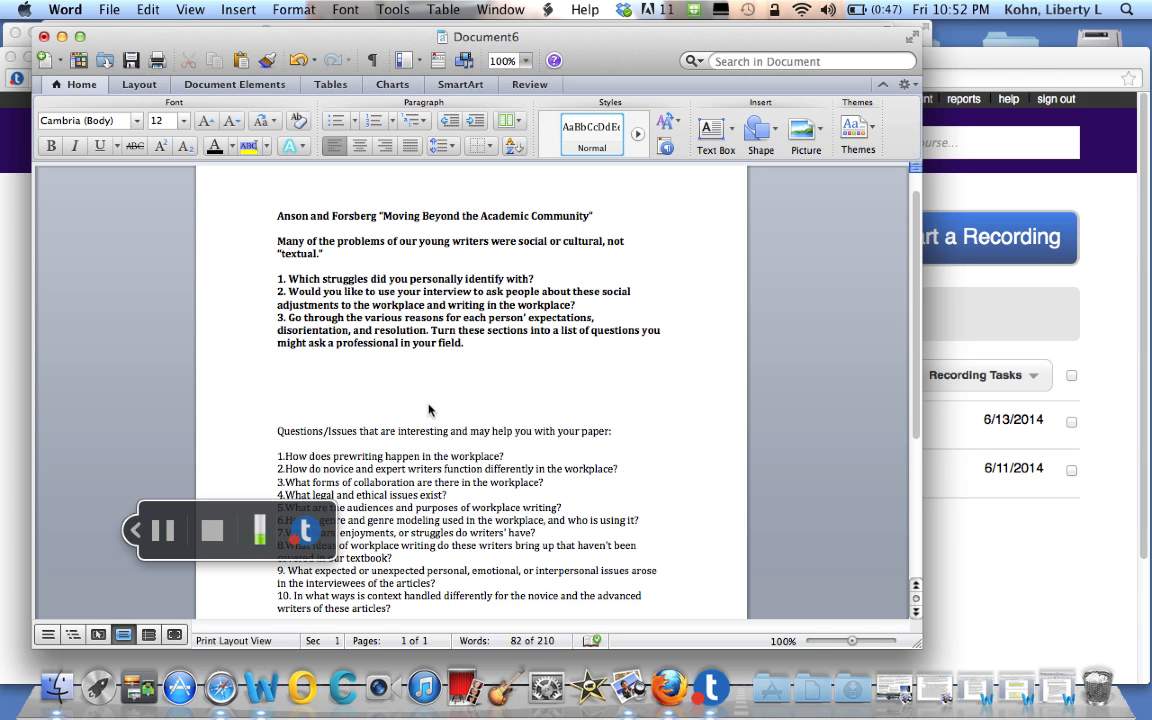
{"action": "left_click", "coordinate": [277, 406]}
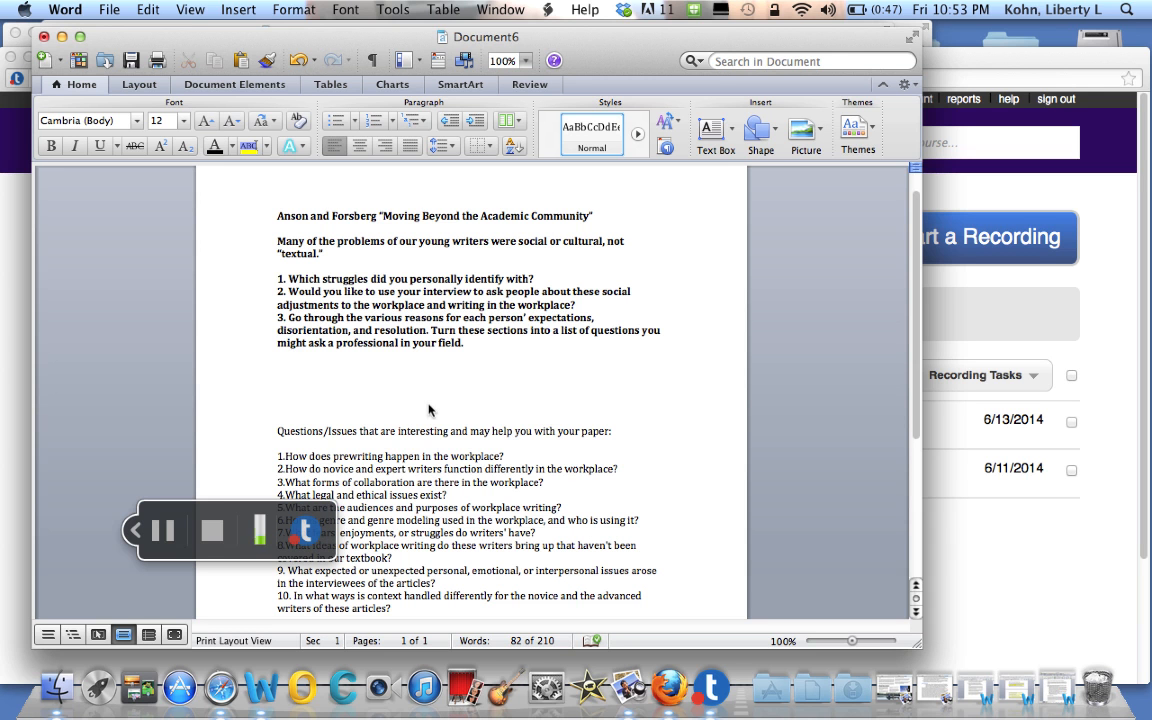
{"action": "left_click", "coordinate": [277, 406]}
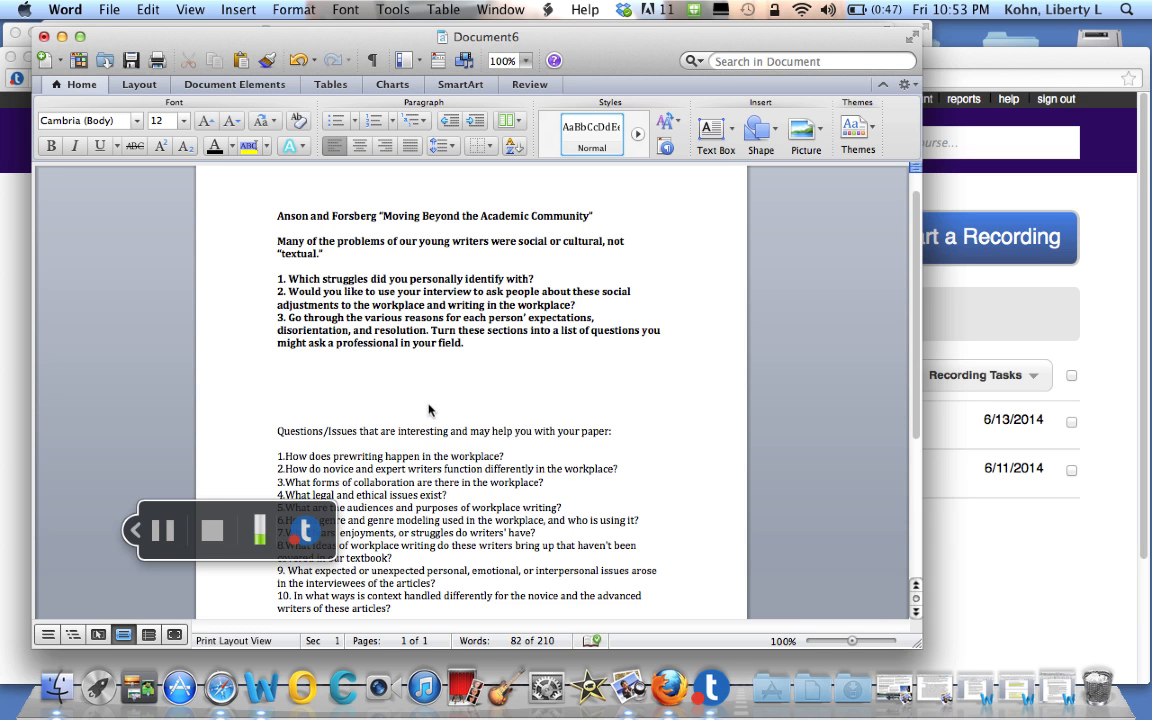
{"action": "left_click", "coordinate": [277, 405]}
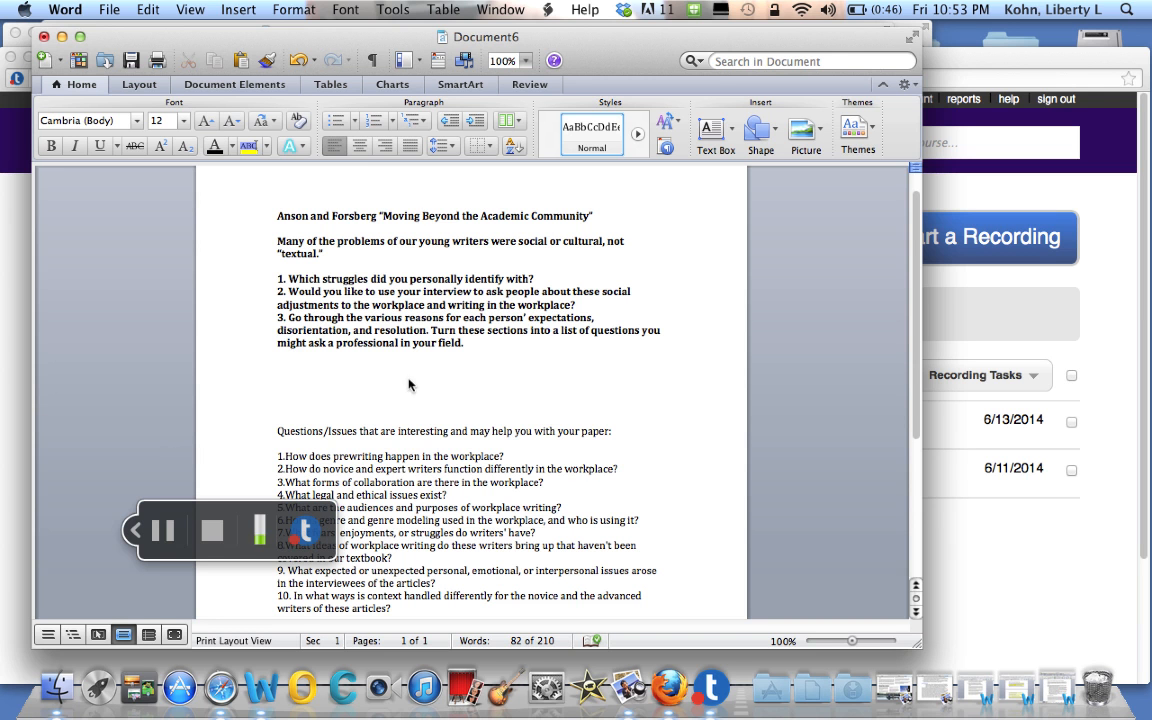
{"action": "mouse_move", "coordinate": [390, 400]}
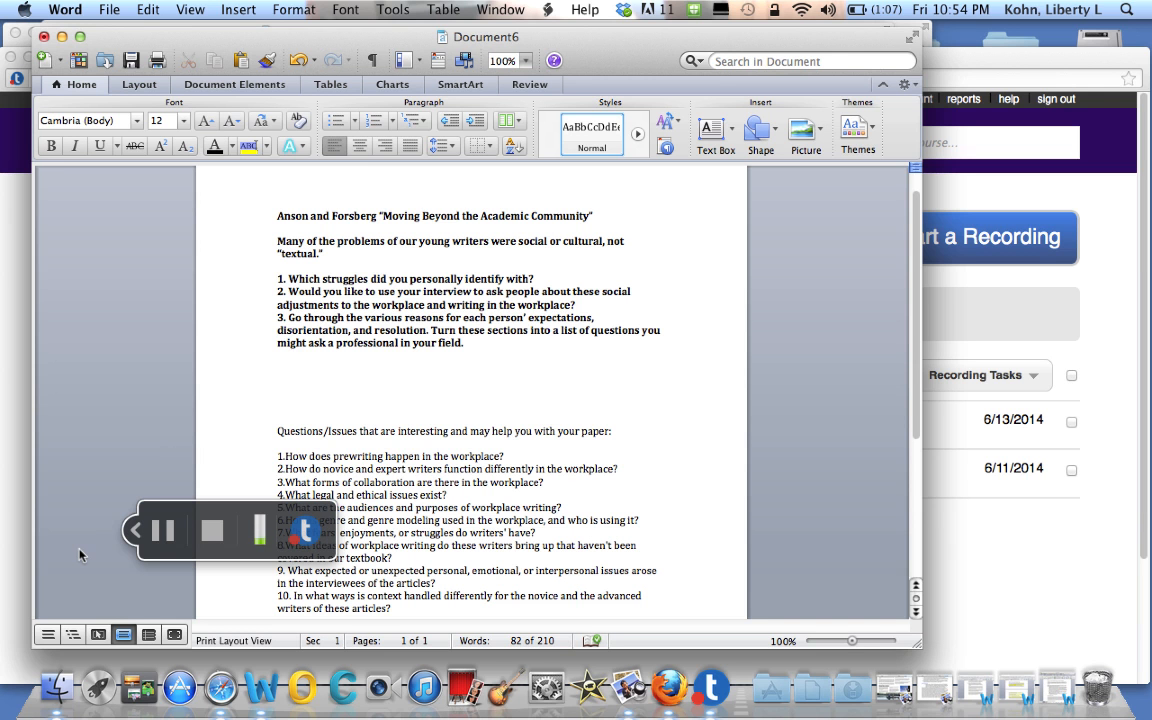
{"action": "left_click", "coordinate": [277, 405]}
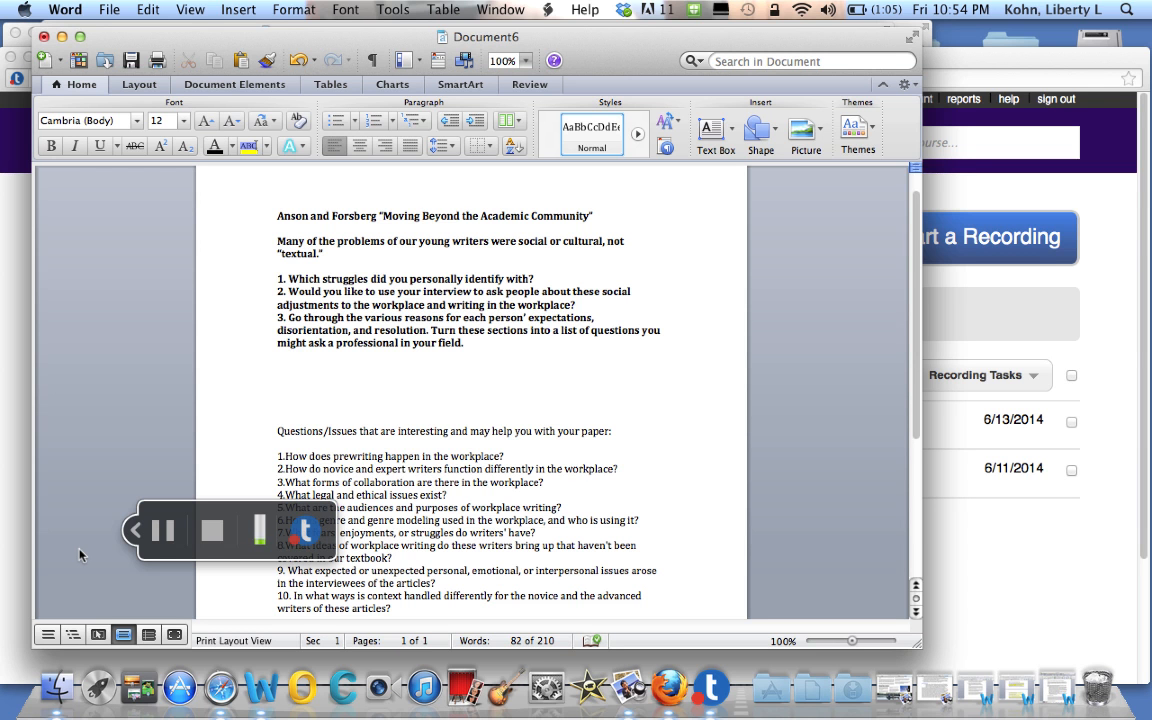
{"action": "left_click", "coordinate": [277, 405]}
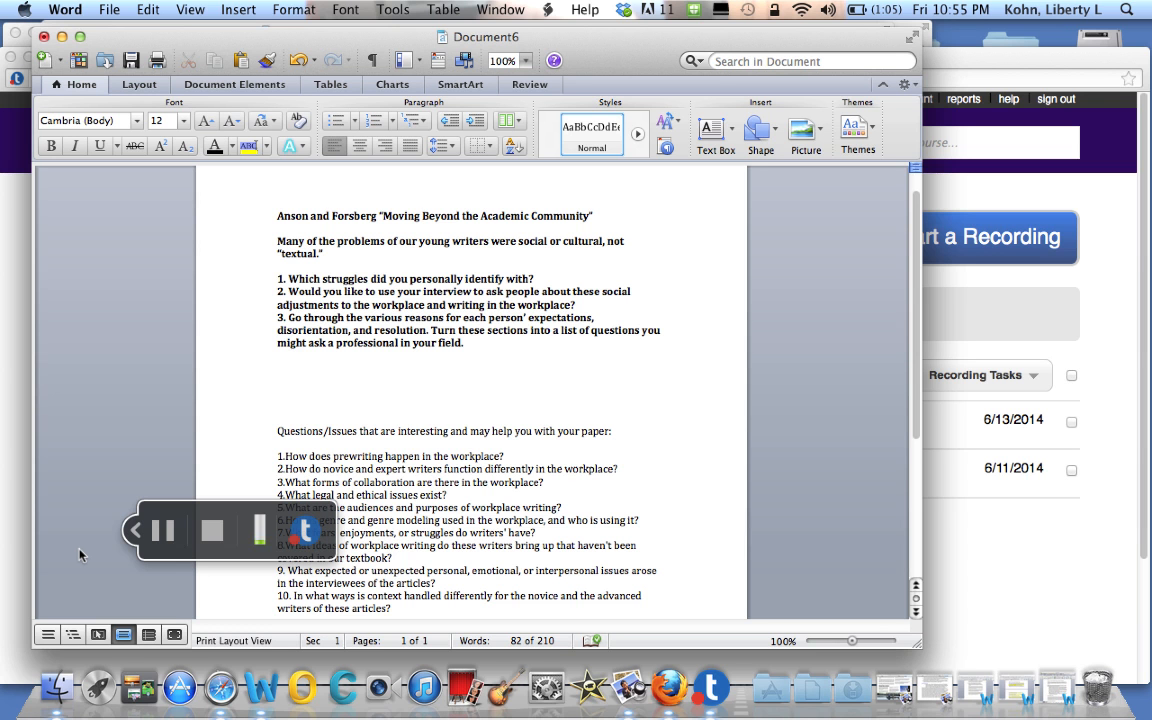
{"action": "left_click", "coordinate": [277, 405]}
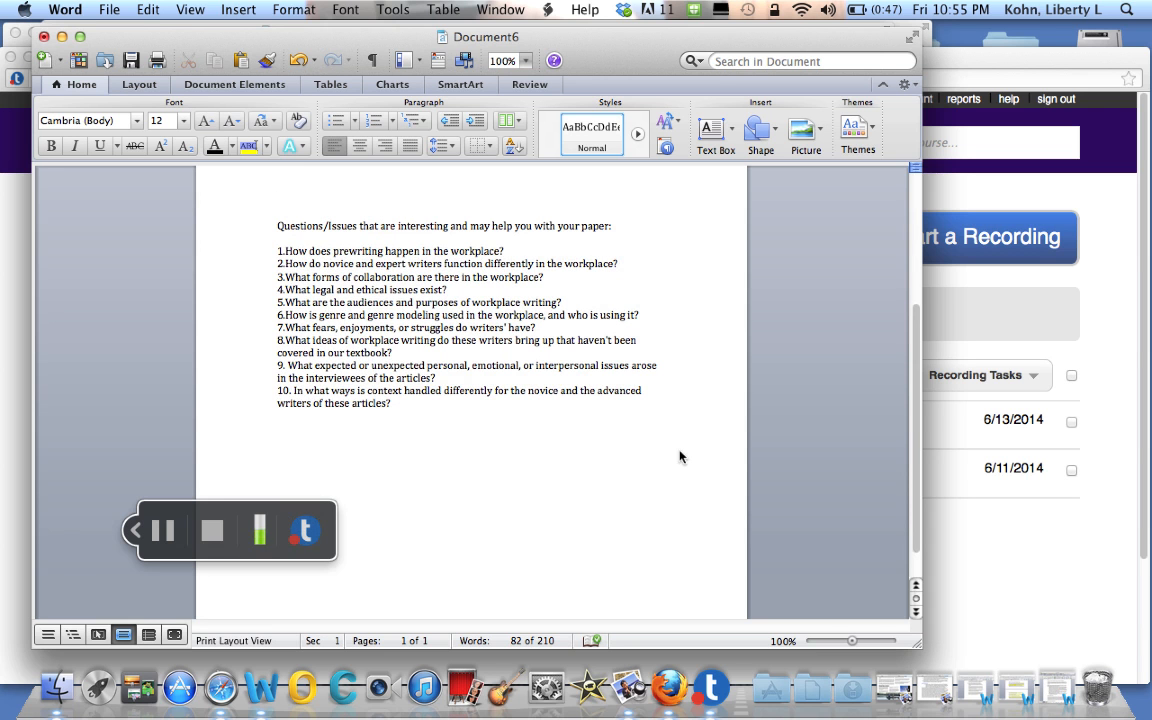
- Scroll on to chapter page 394 (page 7 of 22), reading the transition stages
{"action": "left_click", "coordinate": [277, 200]}
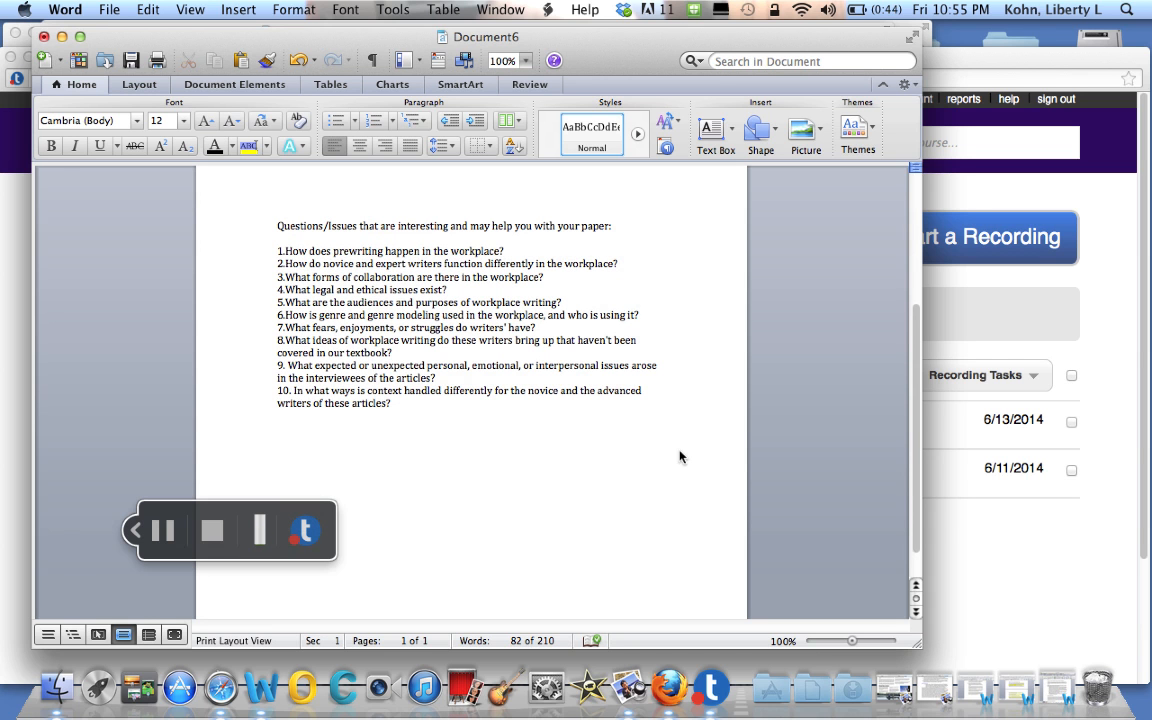
{"action": "left_click", "coordinate": [278, 200]}
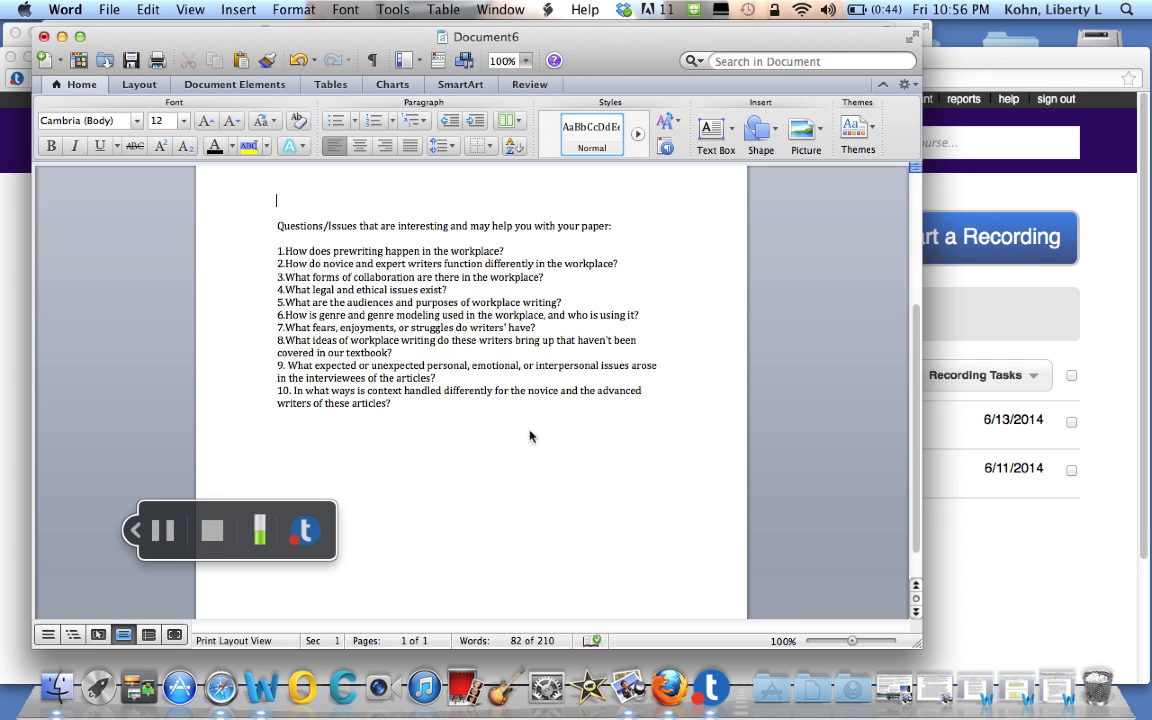
{"action": "mouse_move", "coordinate": [473, 446]}
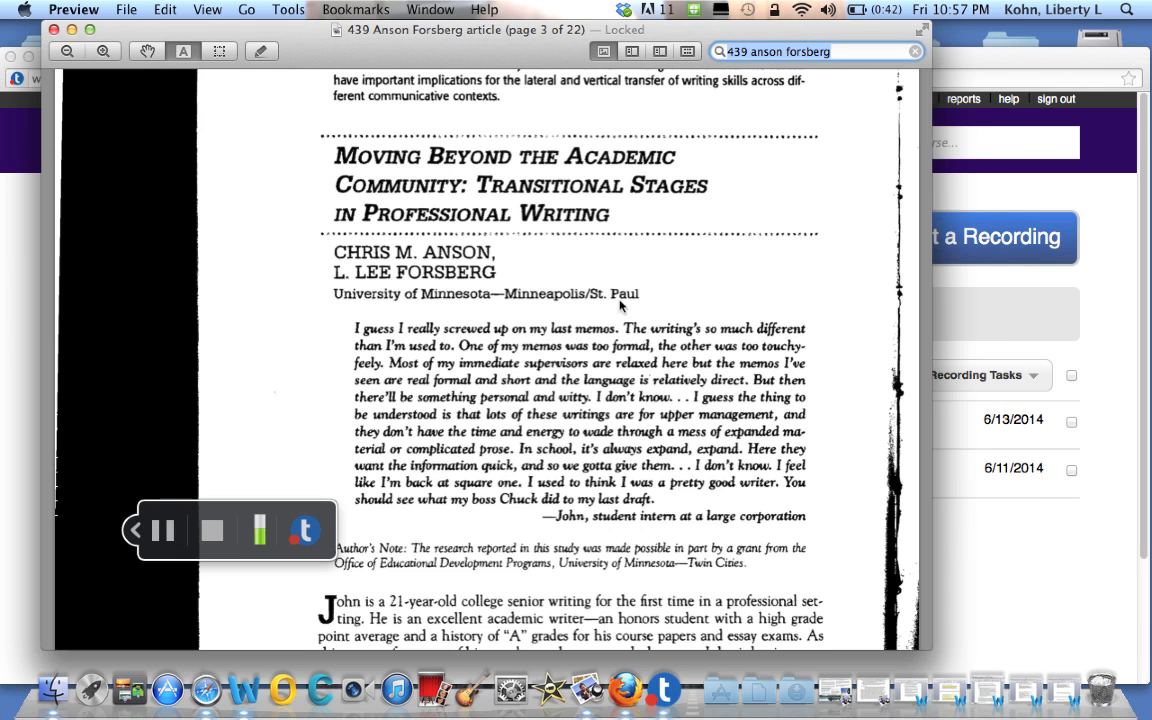
{"action": "scroll", "scroll_direction": "down", "scroll_amount": 3}
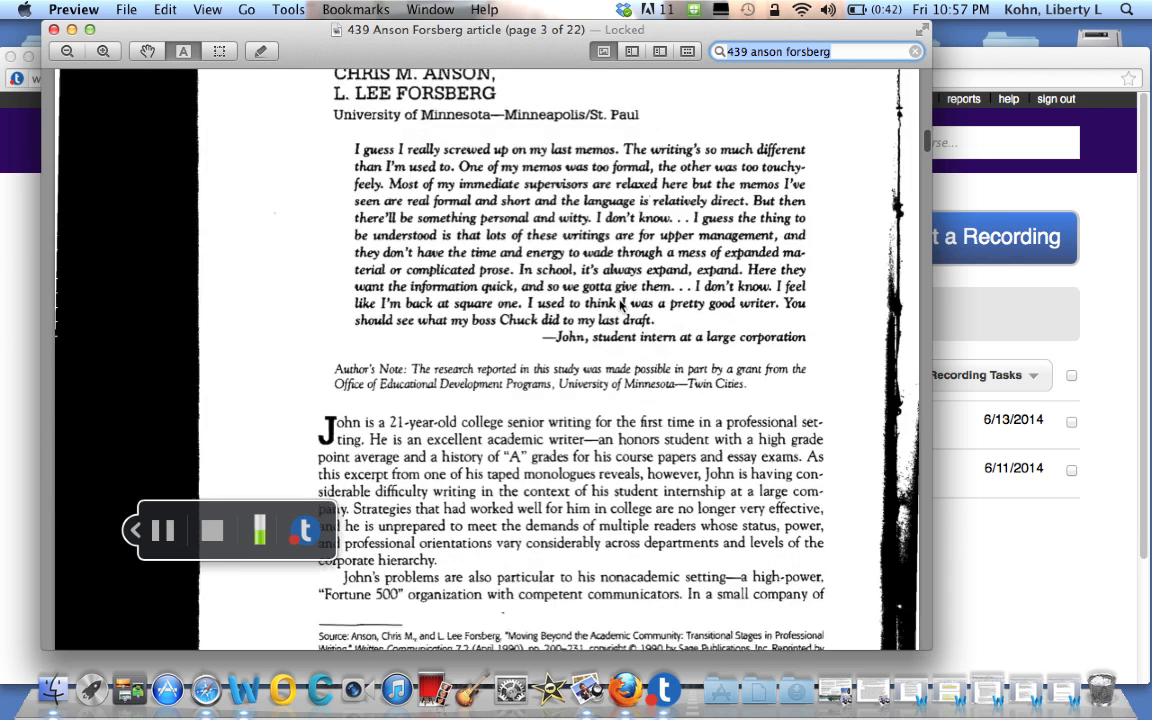
{"action": "scroll", "scroll_direction": "down", "scroll_amount": 3}
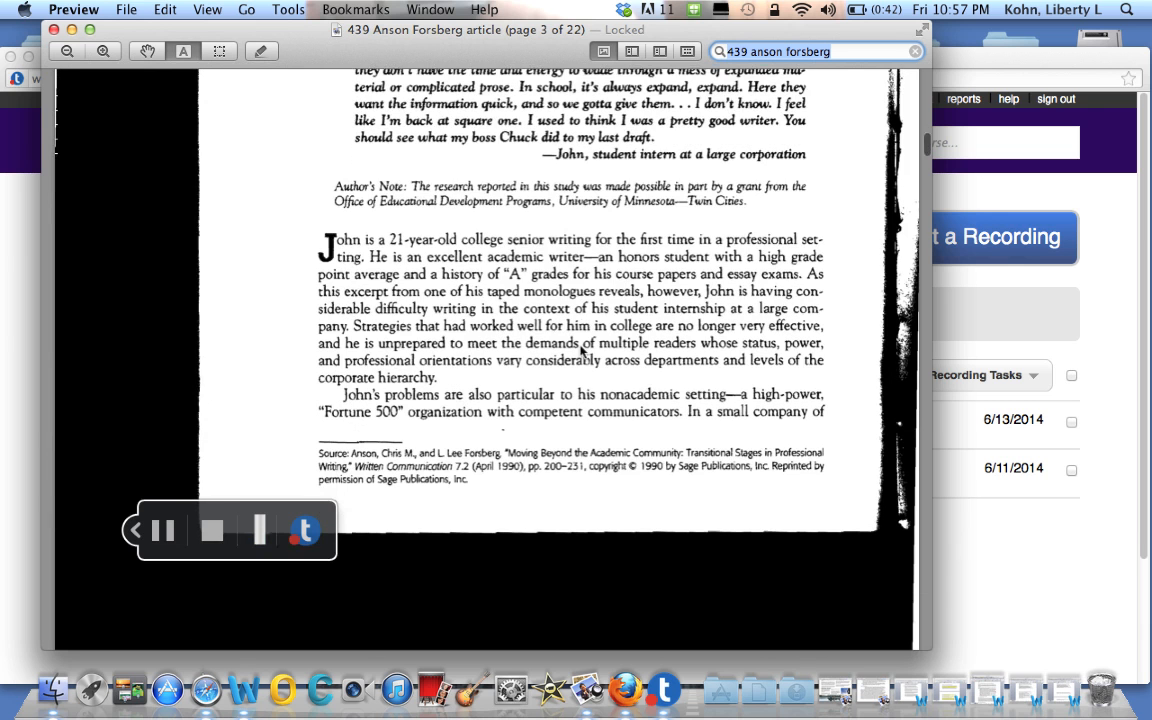
{"action": "scroll", "scroll_direction": "down", "scroll_amount": 3}
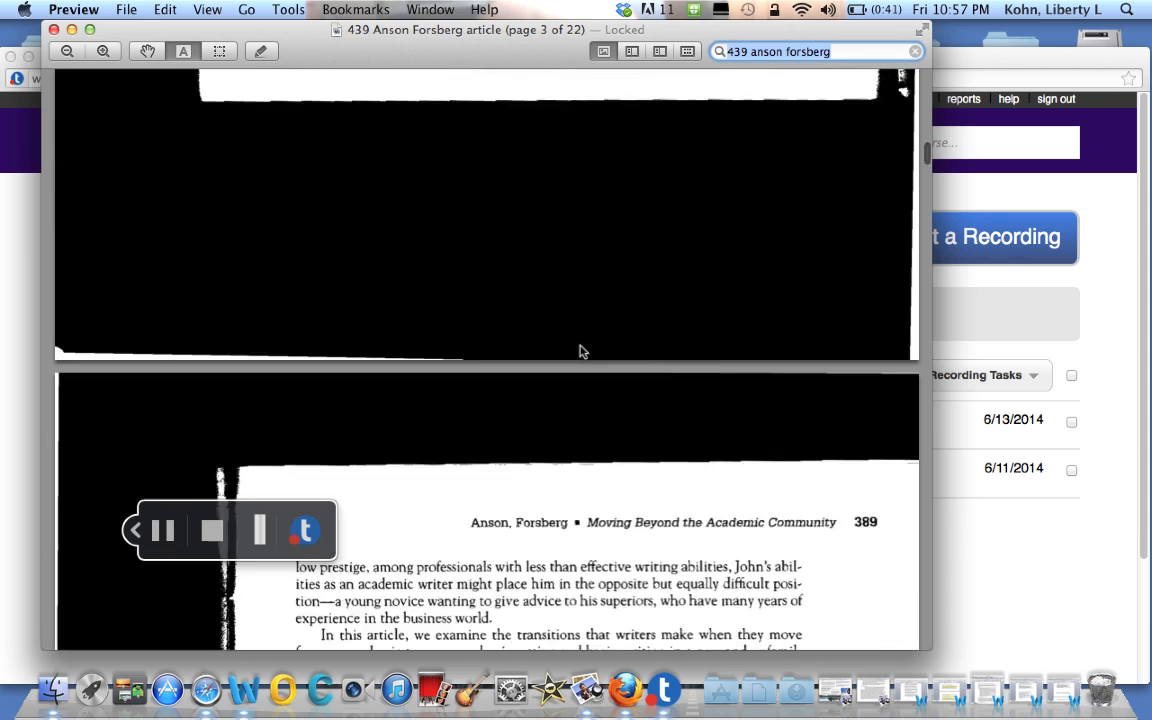
{"action": "scroll", "scroll_direction": "down", "scroll_amount": 3}
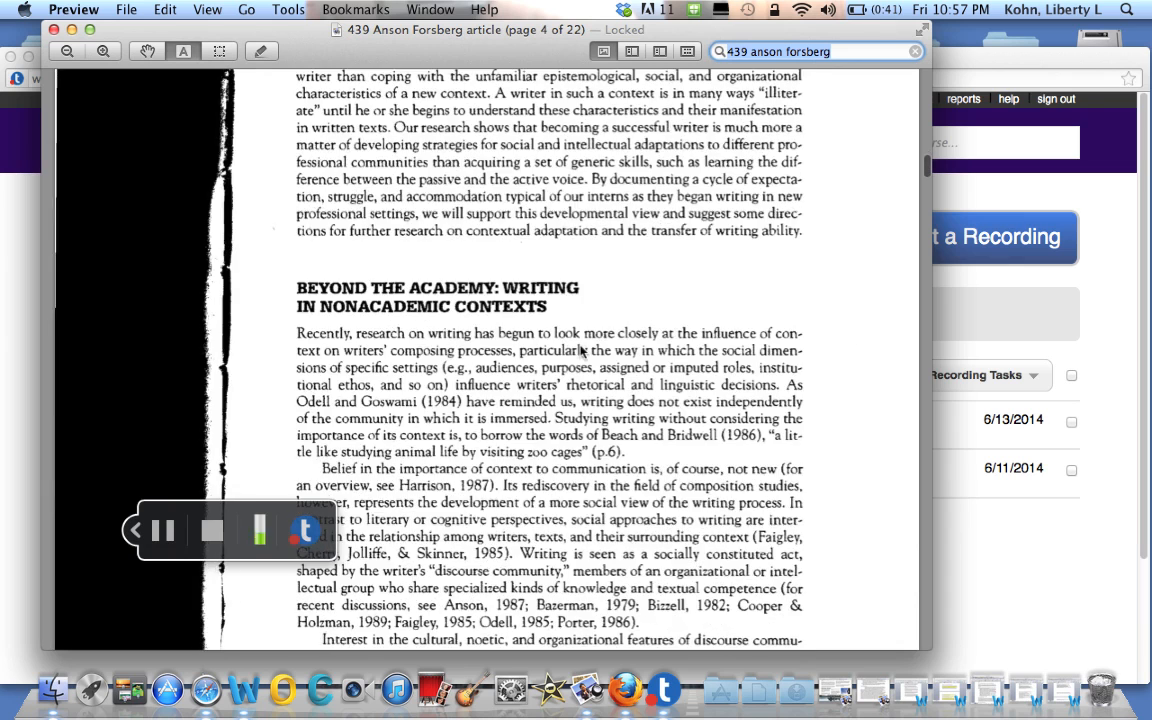
{"action": "scroll", "scroll_direction": "down", "scroll_amount": 3}
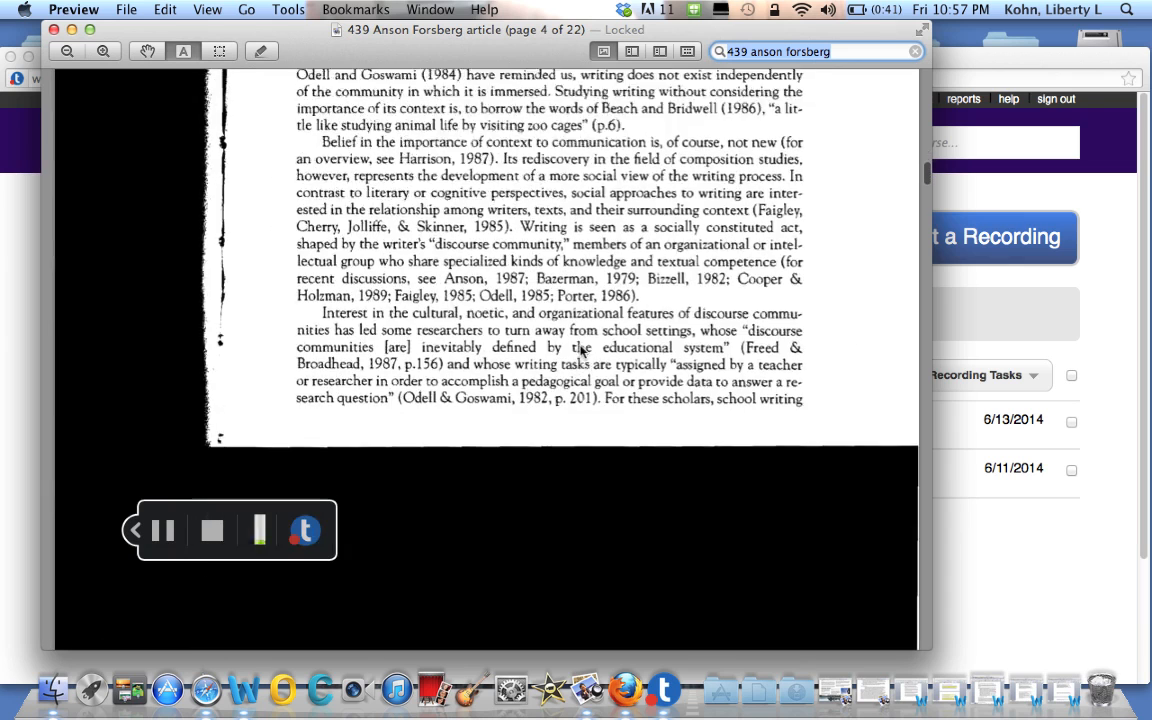
{"action": "scroll", "scroll_direction": "down", "scroll_amount": 3}
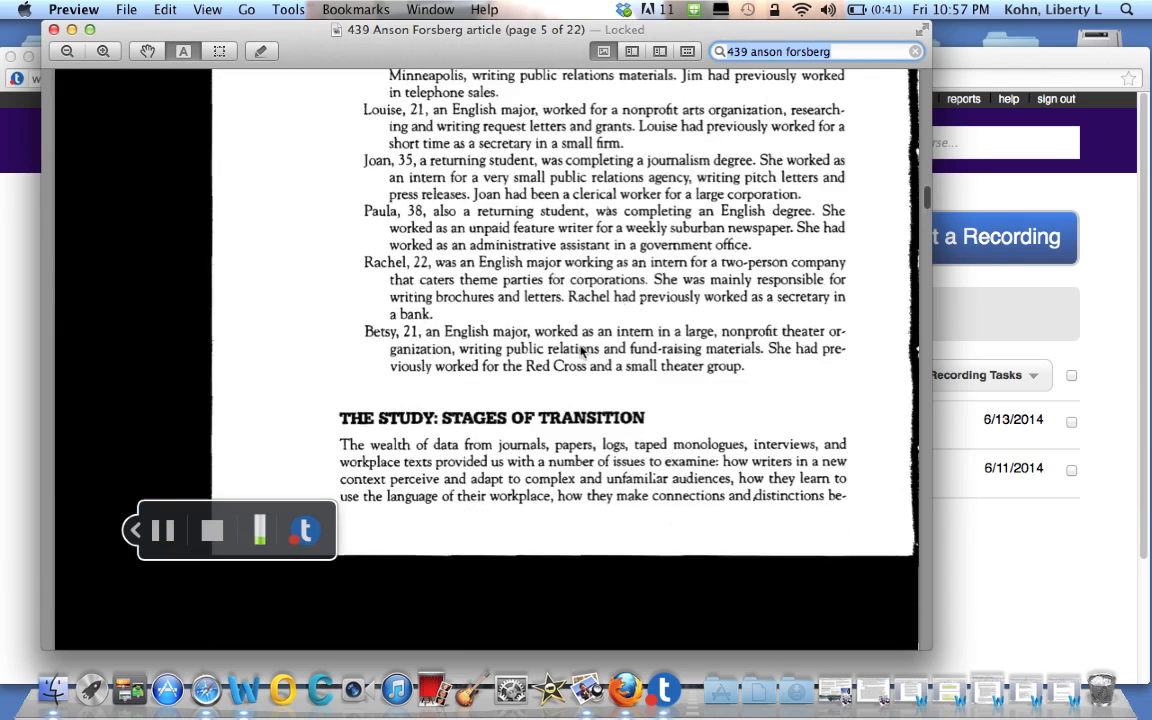
{"action": "scroll", "scroll_direction": "down", "scroll_amount": 3}
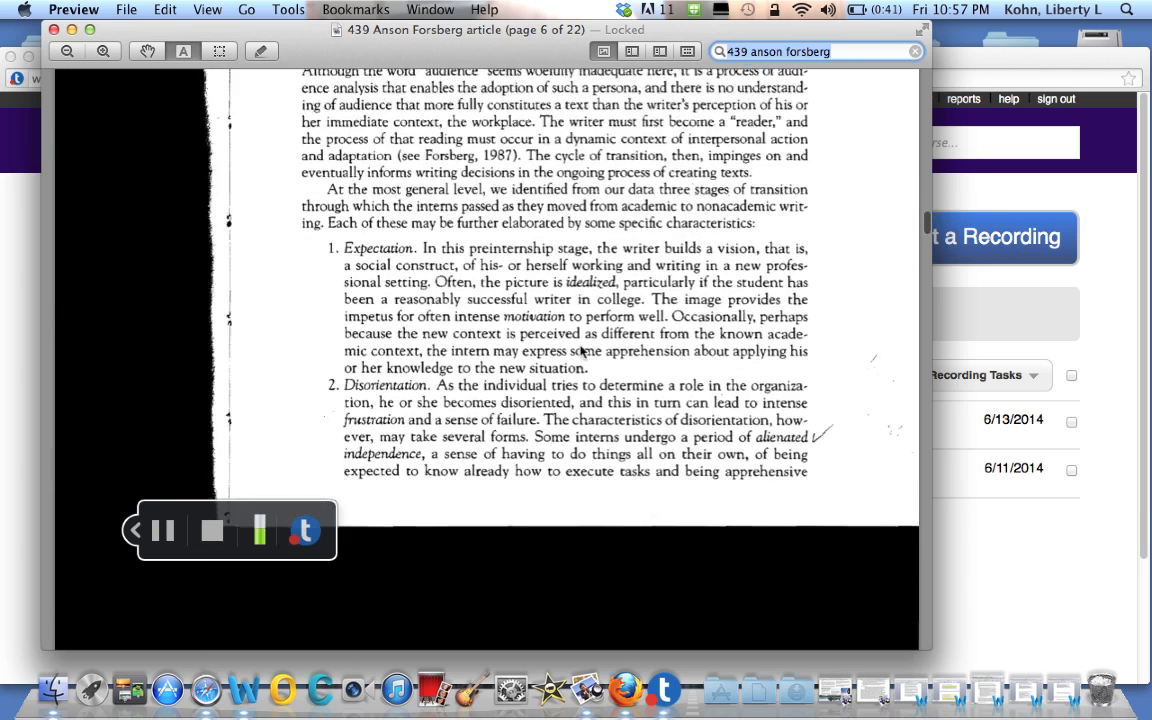
{"action": "scroll", "scroll_direction": "down", "scroll_amount": 3}
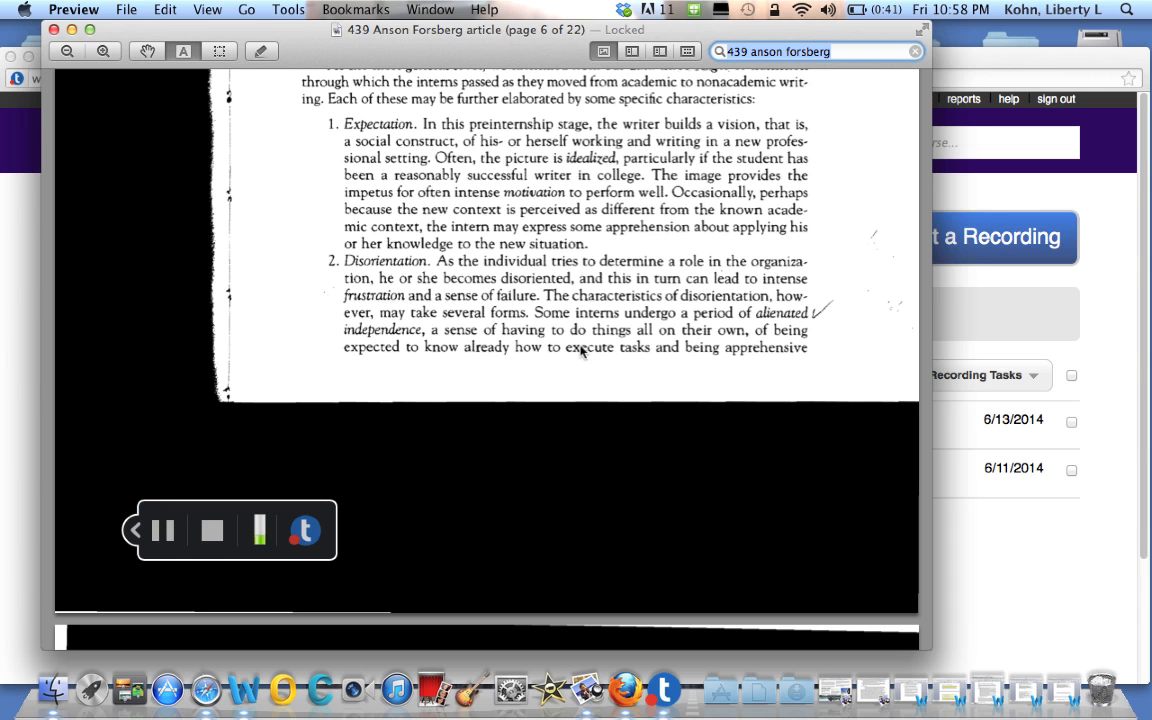
{"action": "mouse_move", "coordinate": [800, 14]}
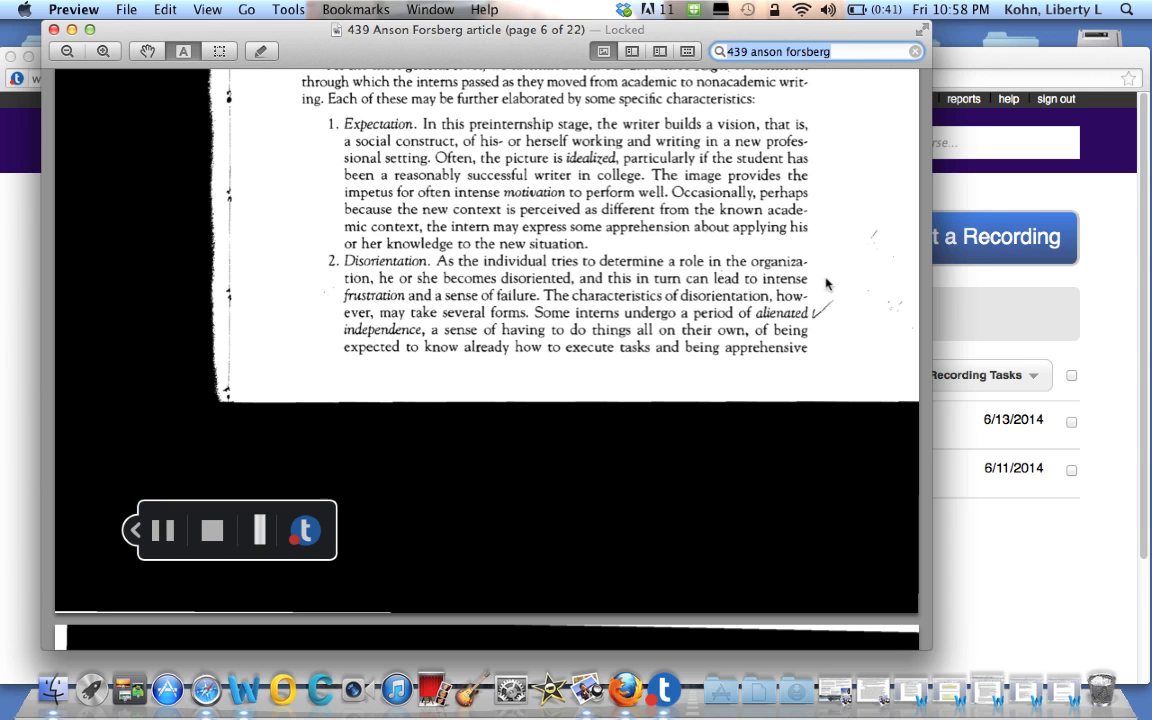
{"action": "mouse_move", "coordinate": [668, 248]}
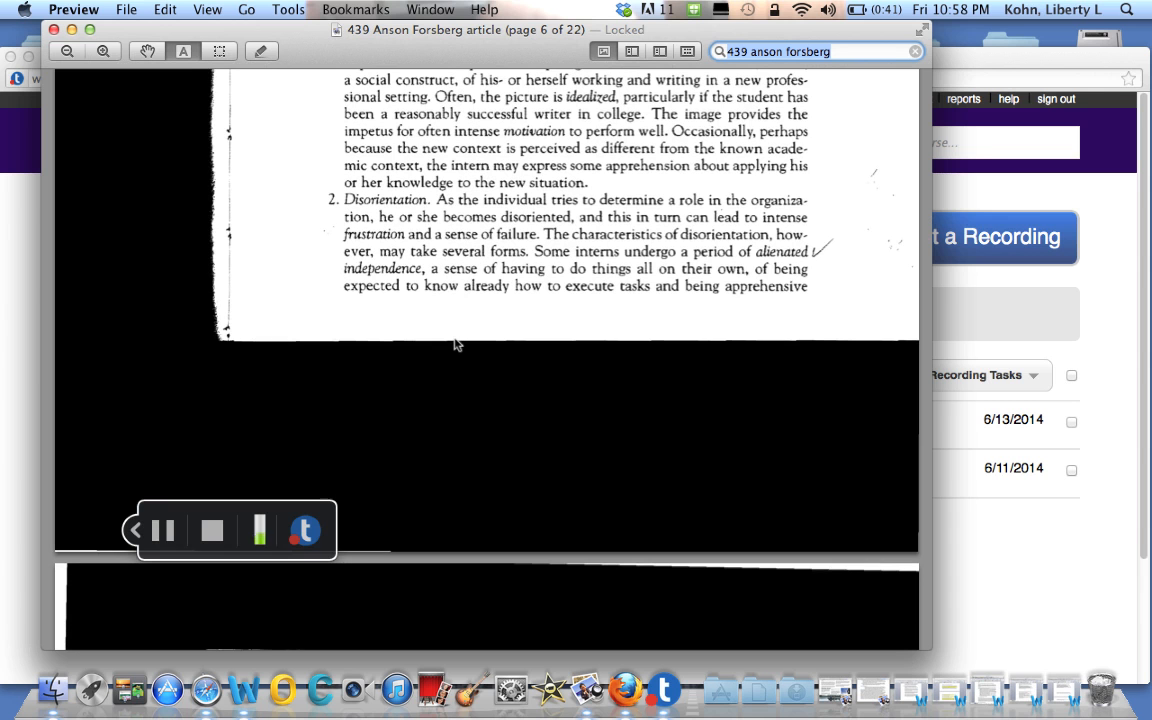
{"action": "mouse_move", "coordinate": [507, 312]}
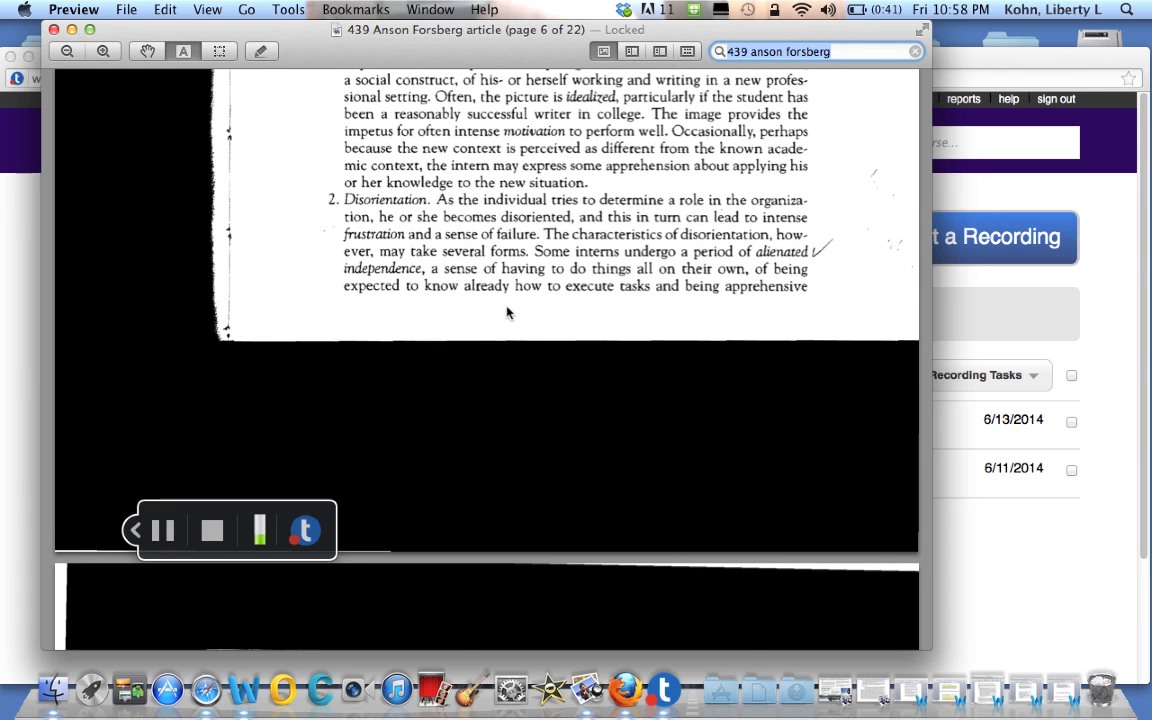
{"action": "scroll", "scroll_direction": "down", "scroll_amount": 3}
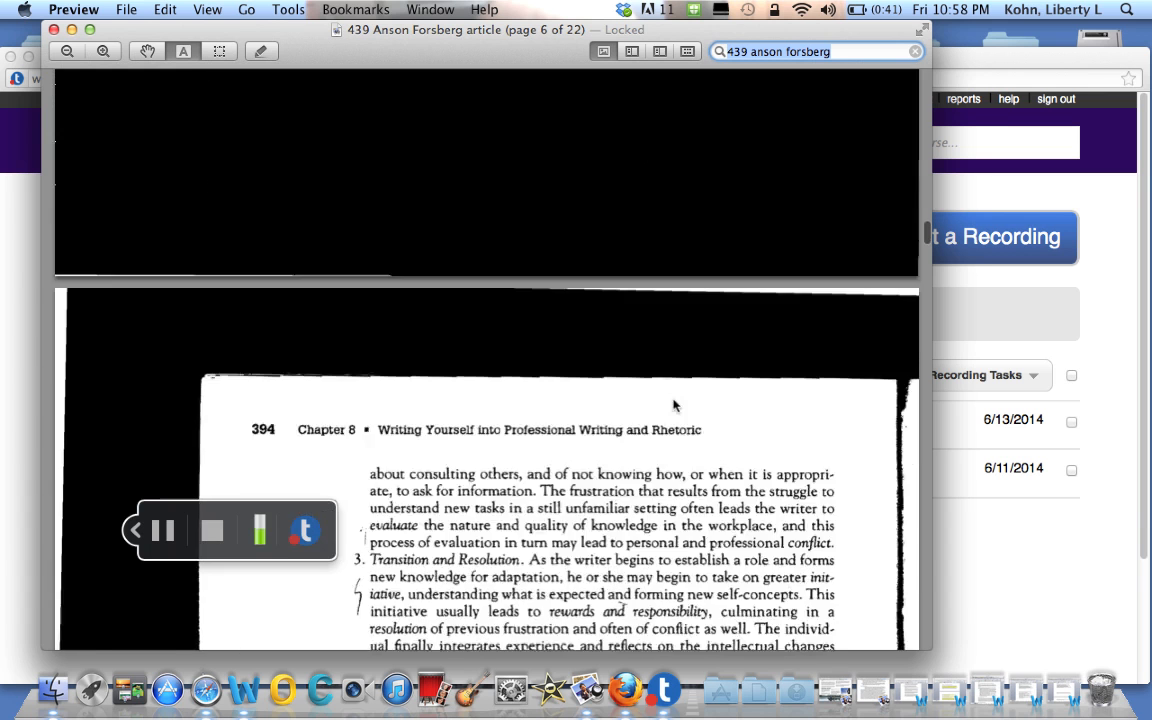
{"action": "scroll", "scroll_direction": "down", "scroll_amount": 3}
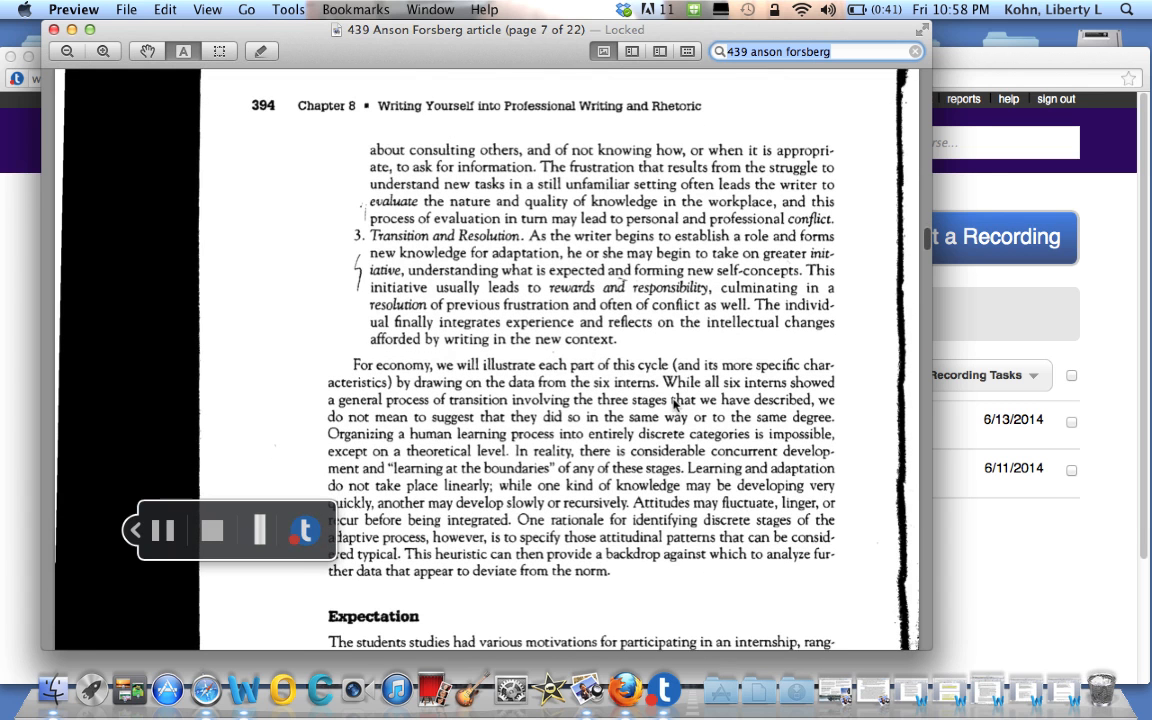
{"action": "mouse_move", "coordinate": [672, 362]}
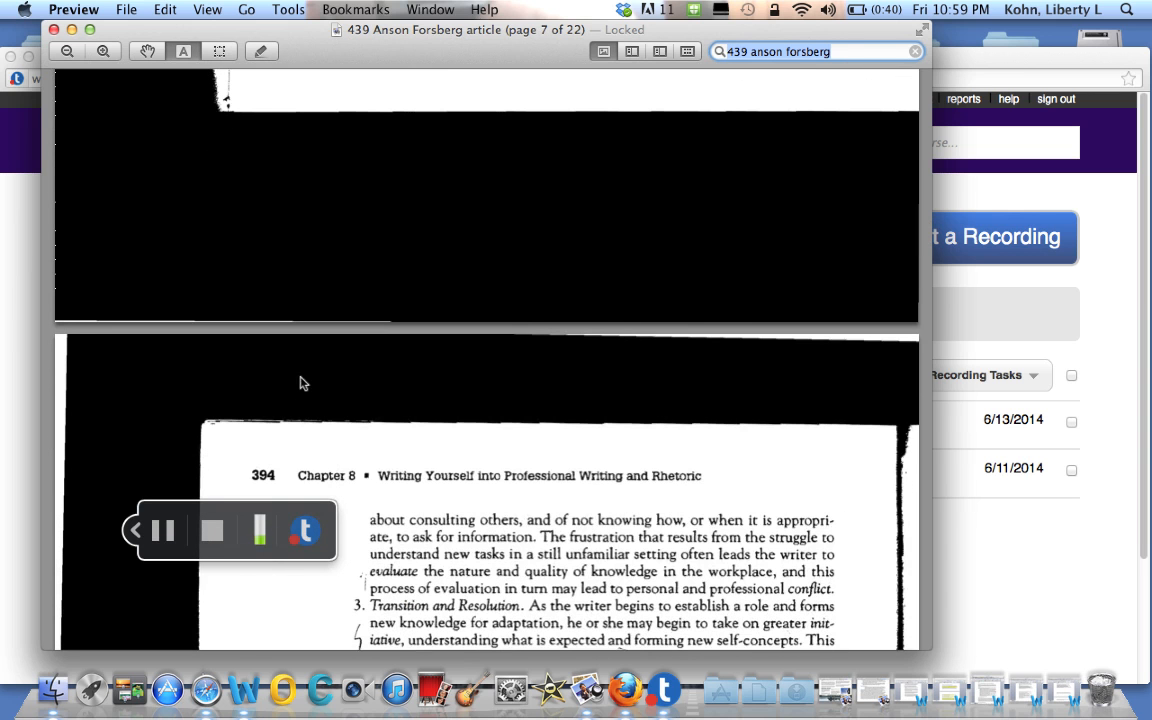
{"action": "scroll", "scroll_direction": "down", "scroll_amount": 3}
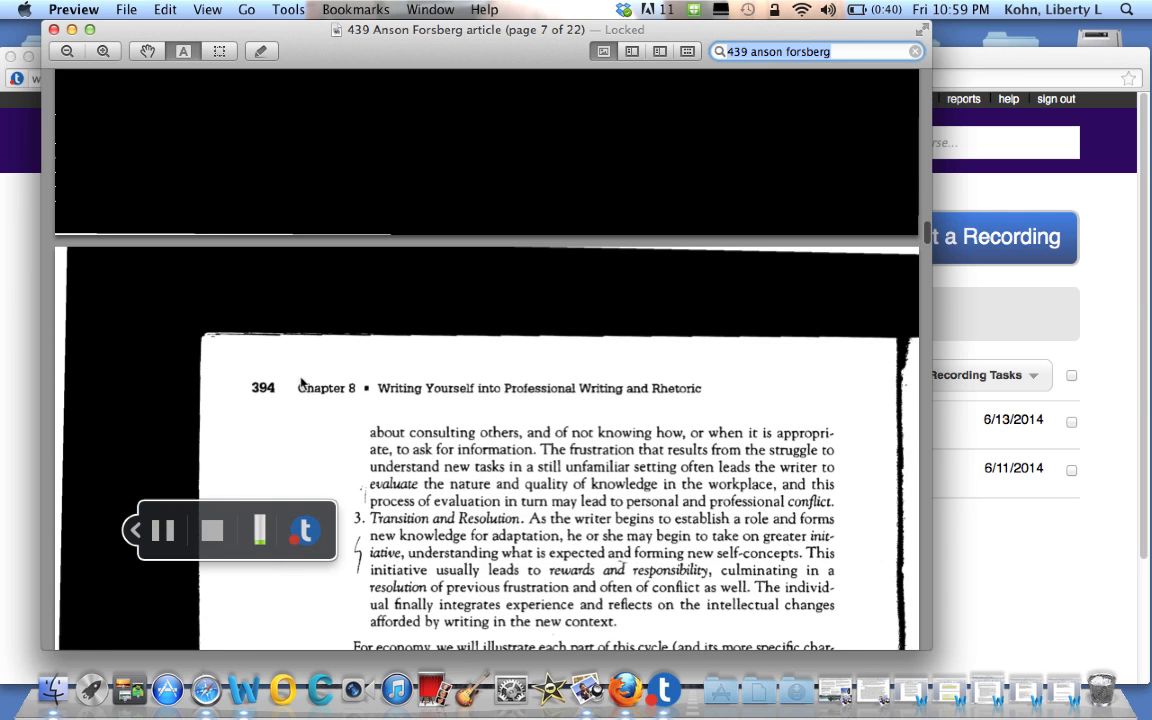
{"action": "mouse_move", "coordinate": [285, 443]}
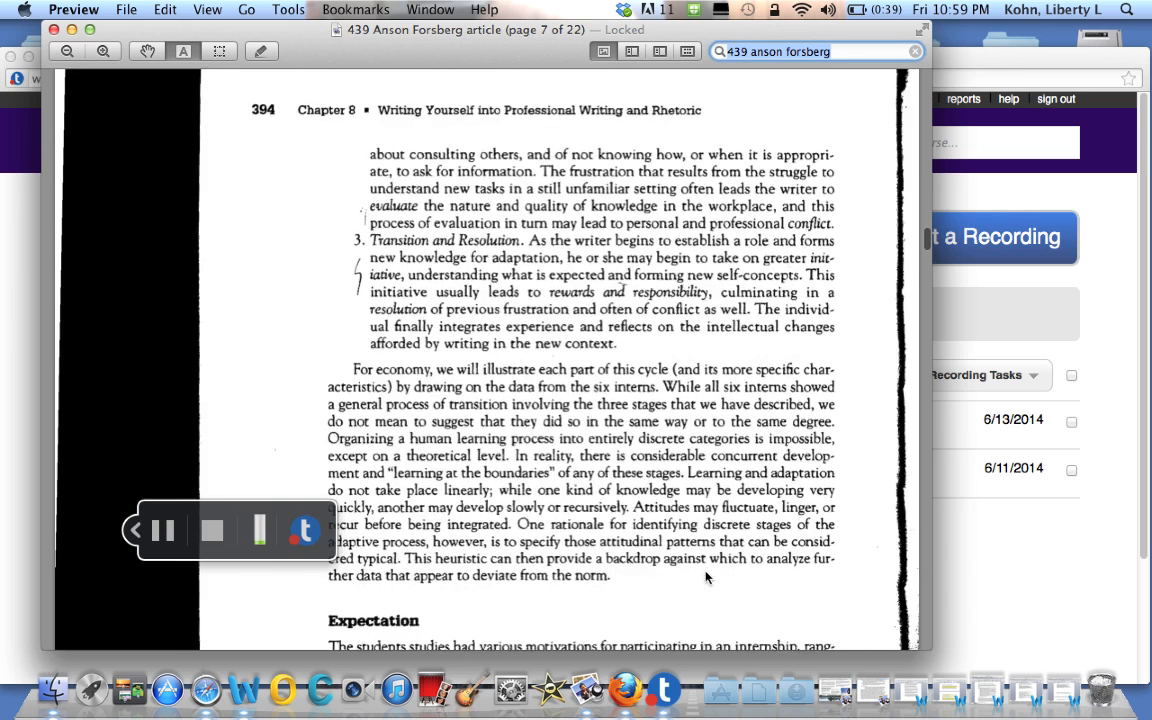
- Scroll past Expectation to the Disorientation heading on chapter page 395 (page 8 of 22)
{"action": "scroll", "scroll_direction": "down", "scroll_amount": 3}
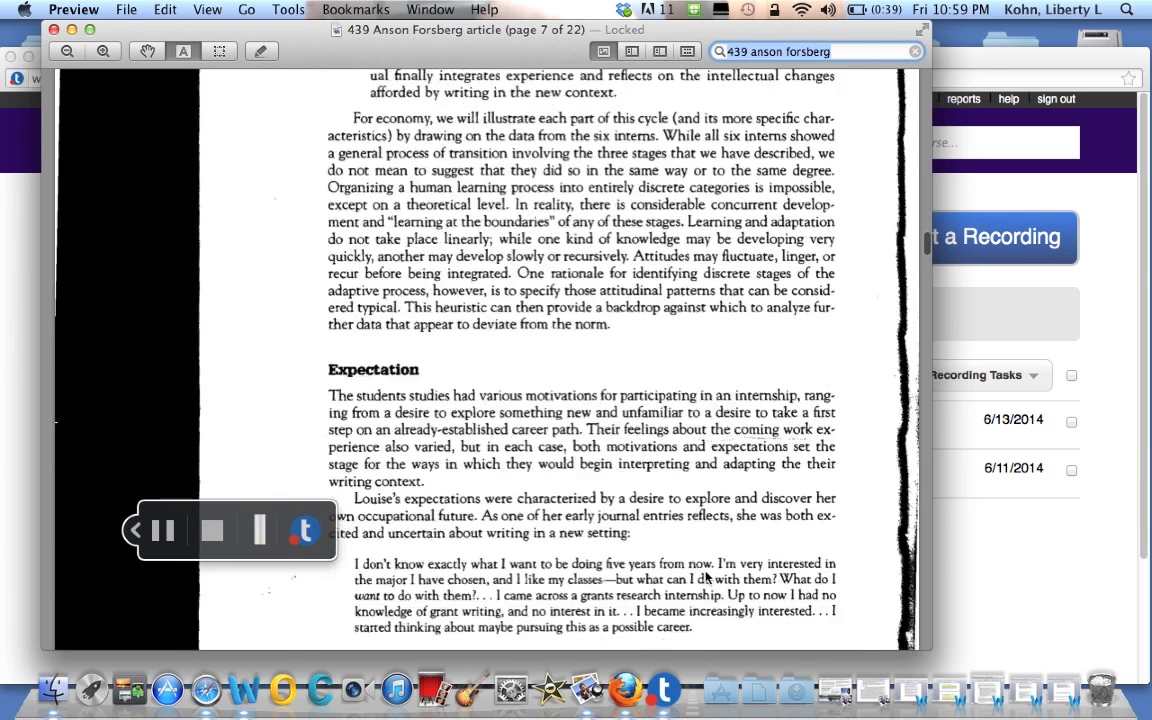
{"action": "scroll", "scroll_direction": "down", "scroll_amount": 3}
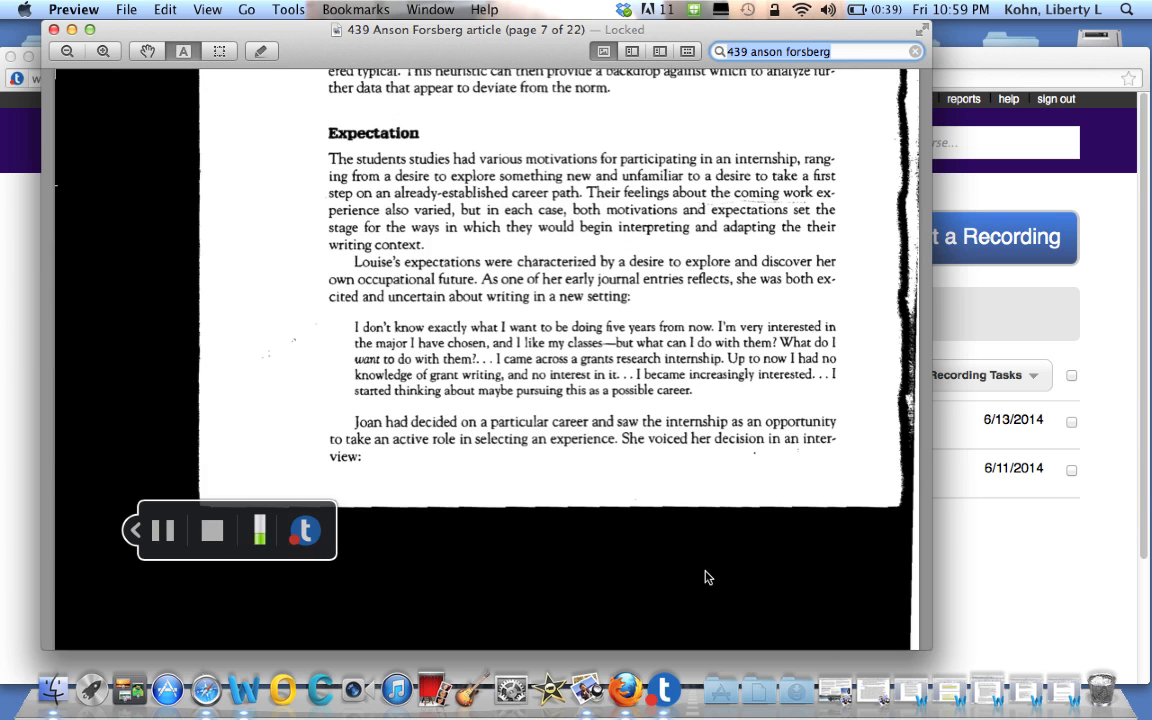
{"action": "scroll", "scroll_direction": "down", "scroll_amount": 3}
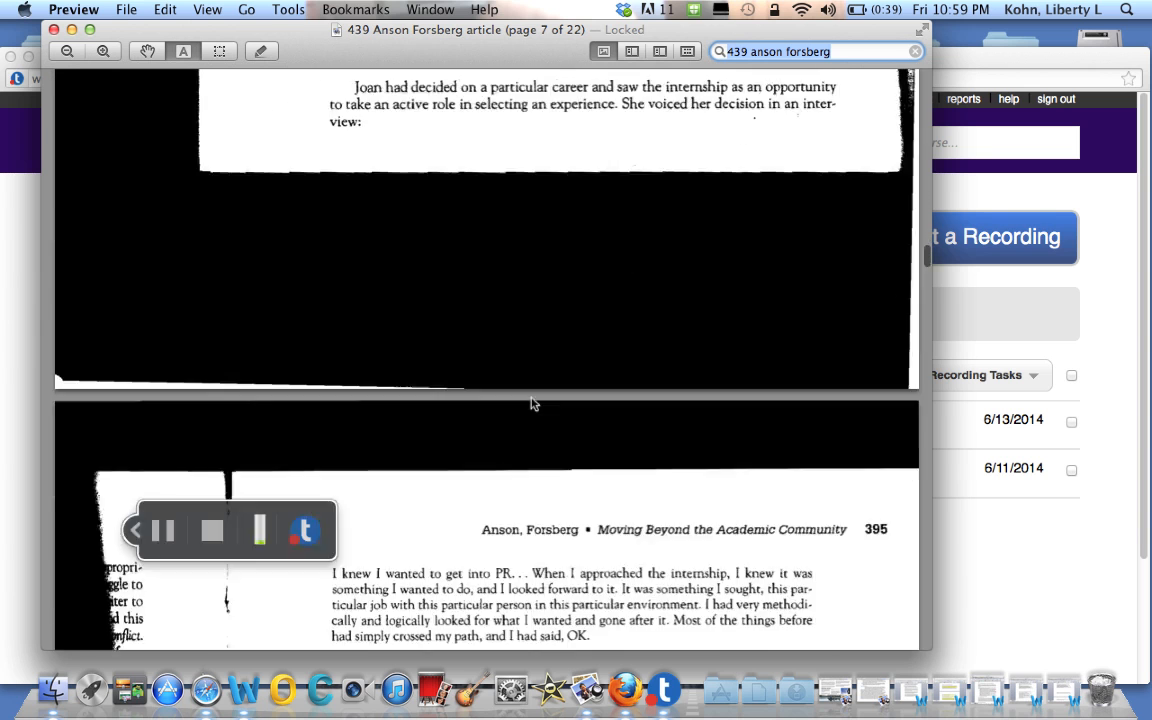
{"action": "scroll", "scroll_direction": "down", "scroll_amount": 3}
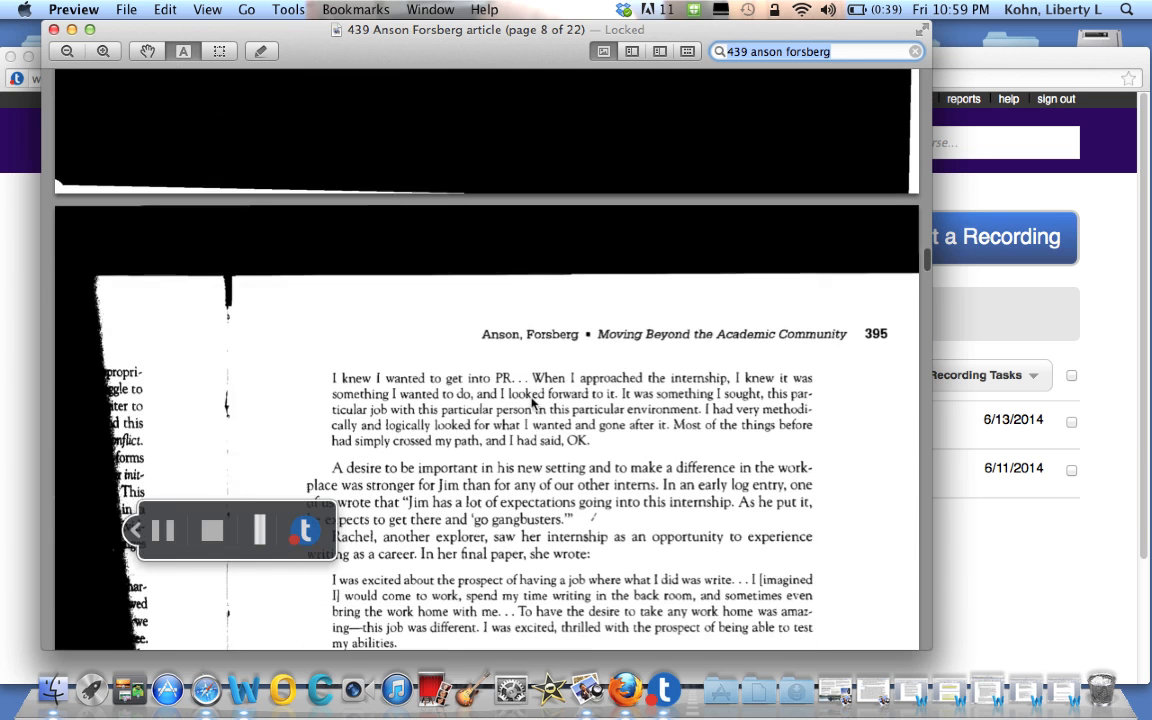
{"action": "scroll", "scroll_direction": "down", "scroll_amount": 3}
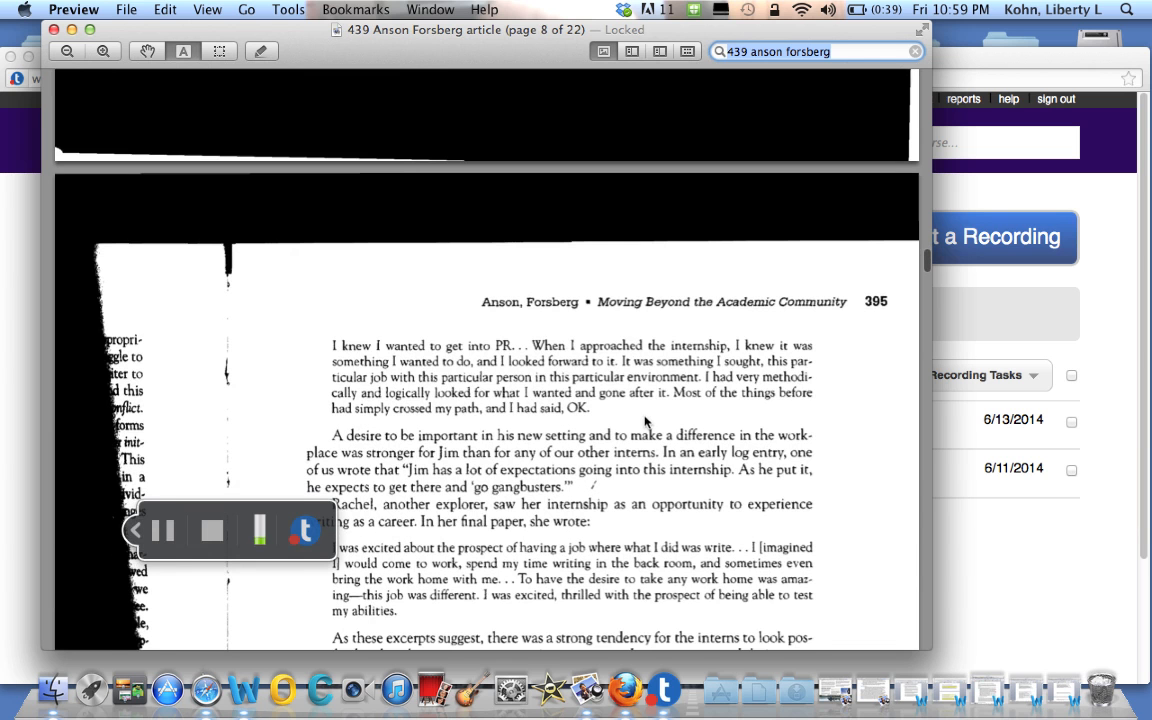
{"action": "scroll", "scroll_direction": "down", "scroll_amount": 3}
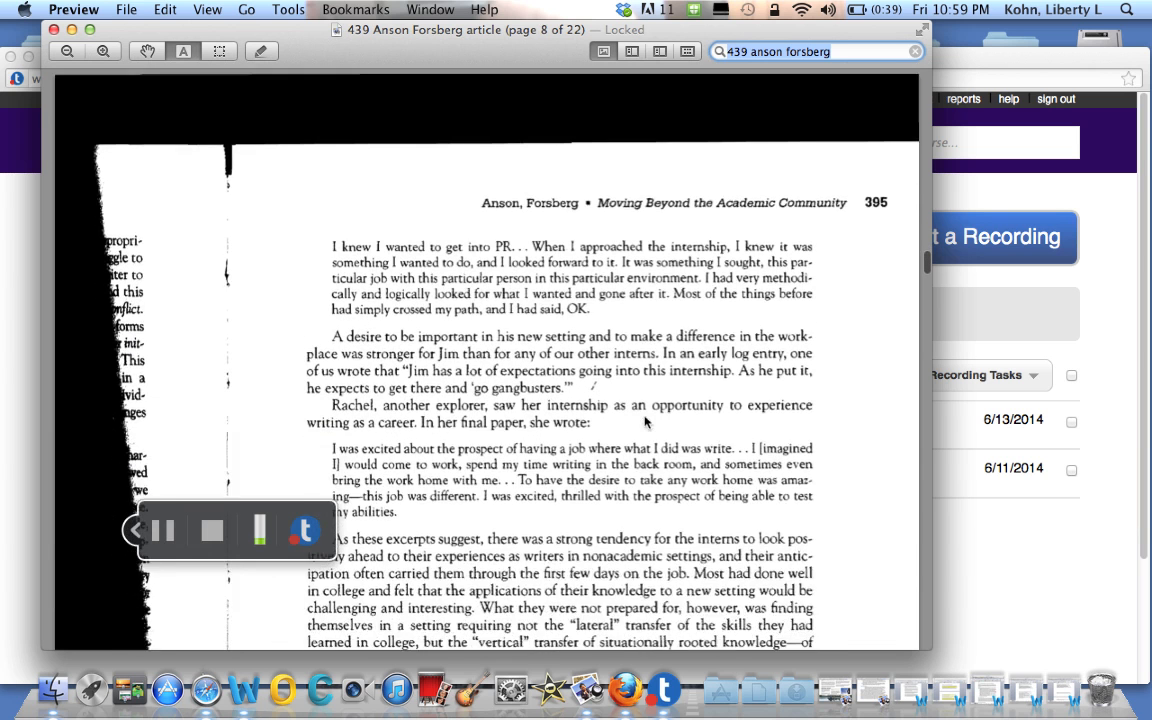
{"action": "scroll", "scroll_direction": "down", "scroll_amount": 3}
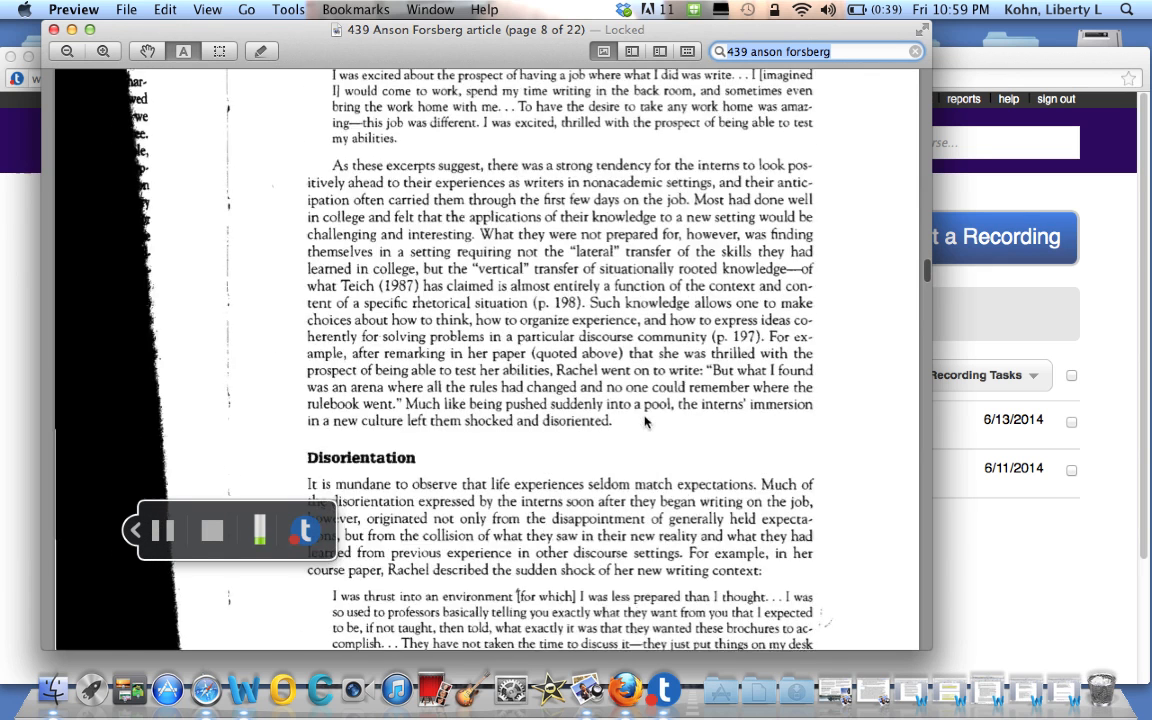
- Scroll past the Disorientation section and Rachel's quote toward page 396
{"action": "scroll", "scroll_direction": "down", "scroll_amount": 3}
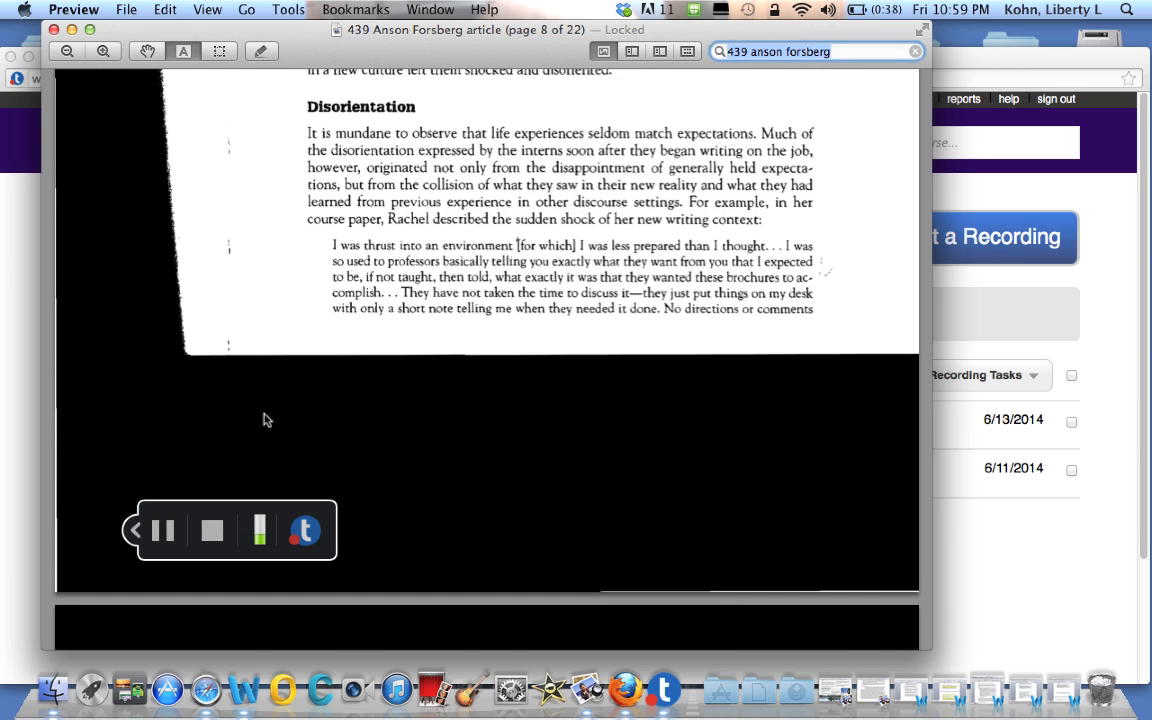
{"action": "mouse_move", "coordinate": [125, 299]}
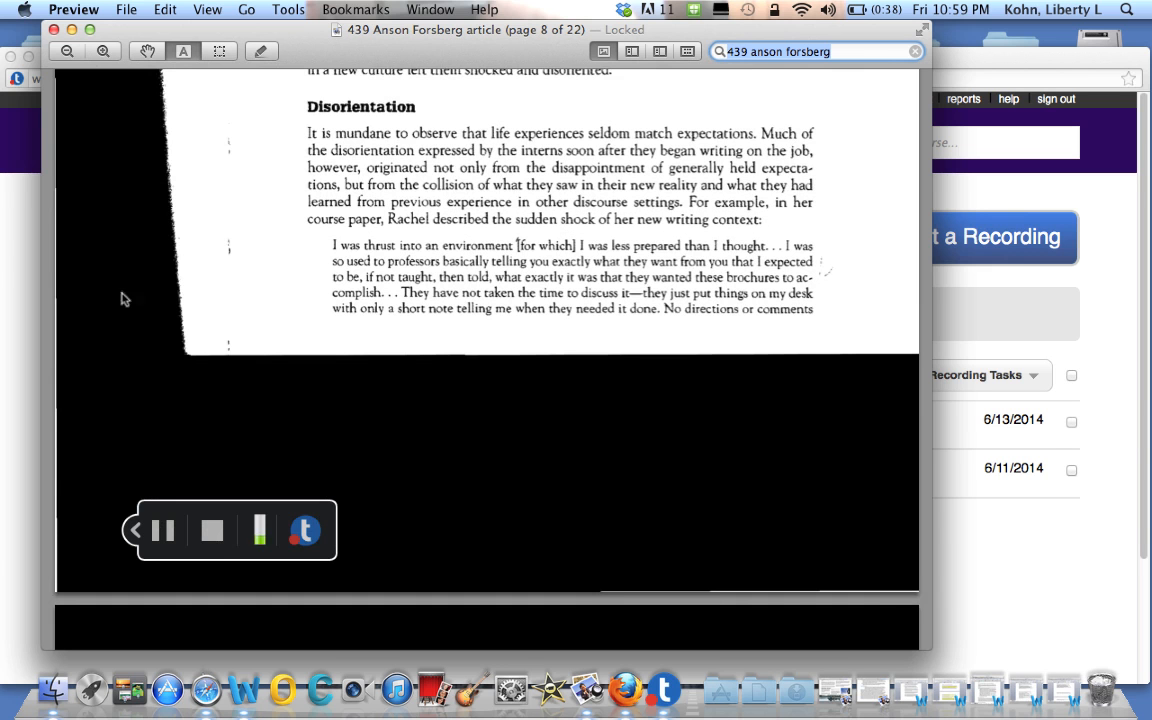
{"action": "mouse_move", "coordinate": [298, 305]}
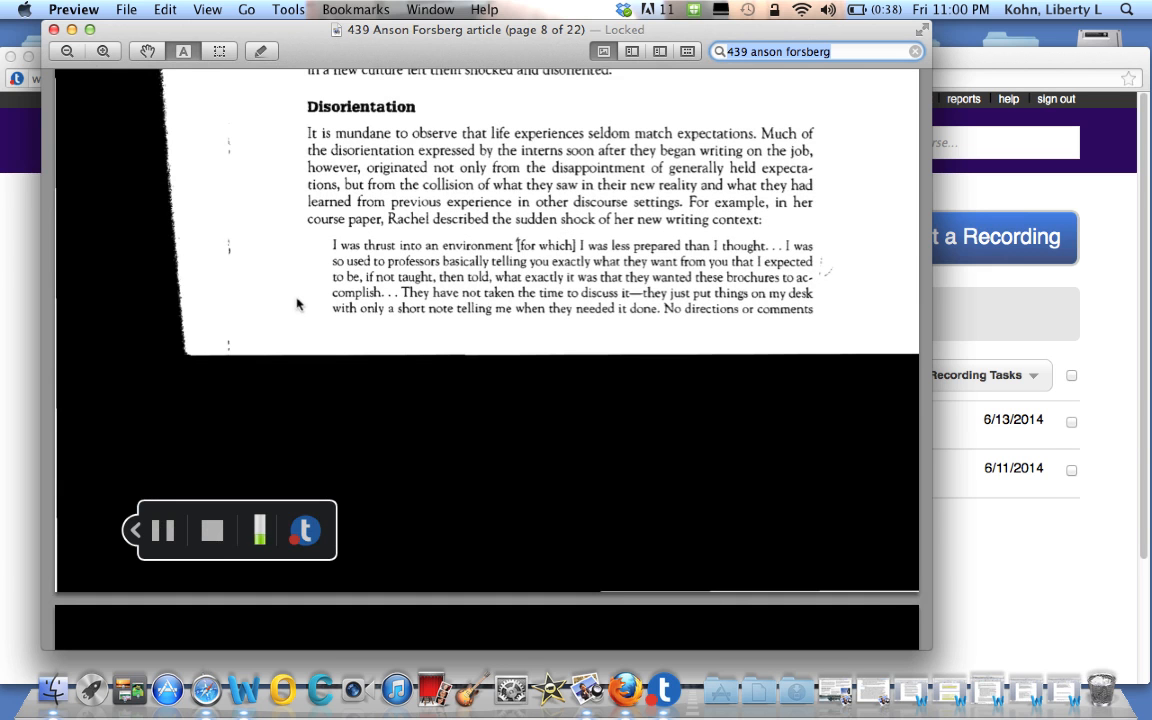
{"action": "mouse_move", "coordinate": [315, 157]}
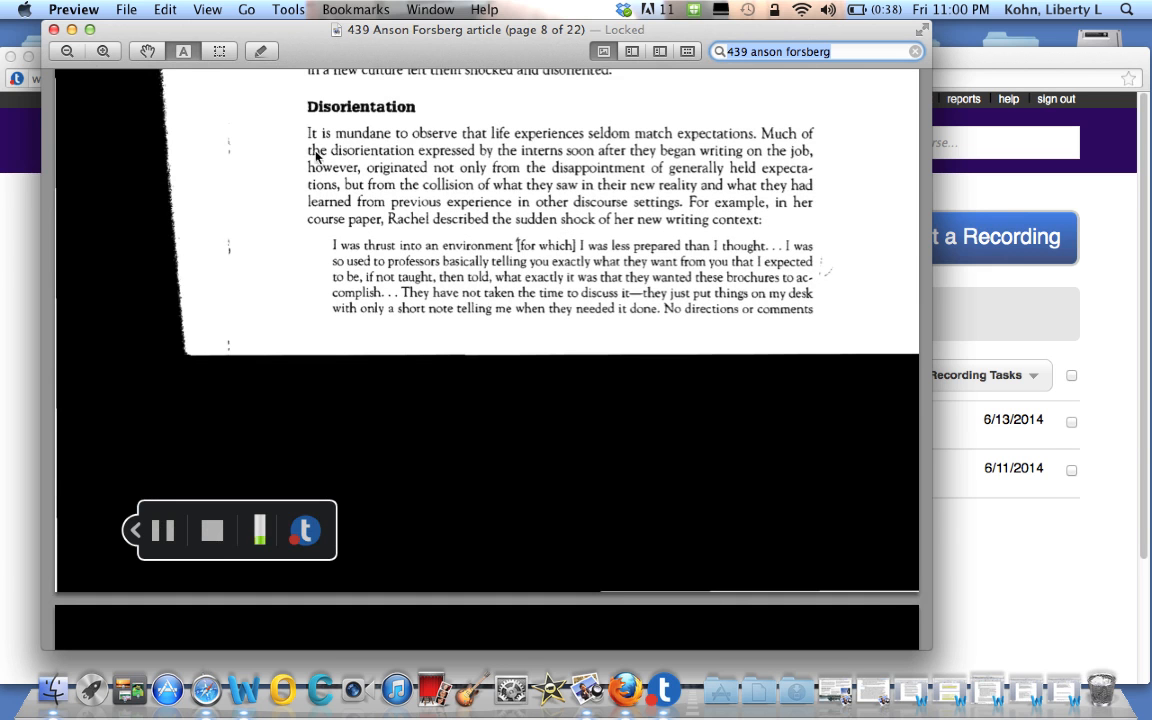
{"action": "mouse_move", "coordinate": [455, 122]}
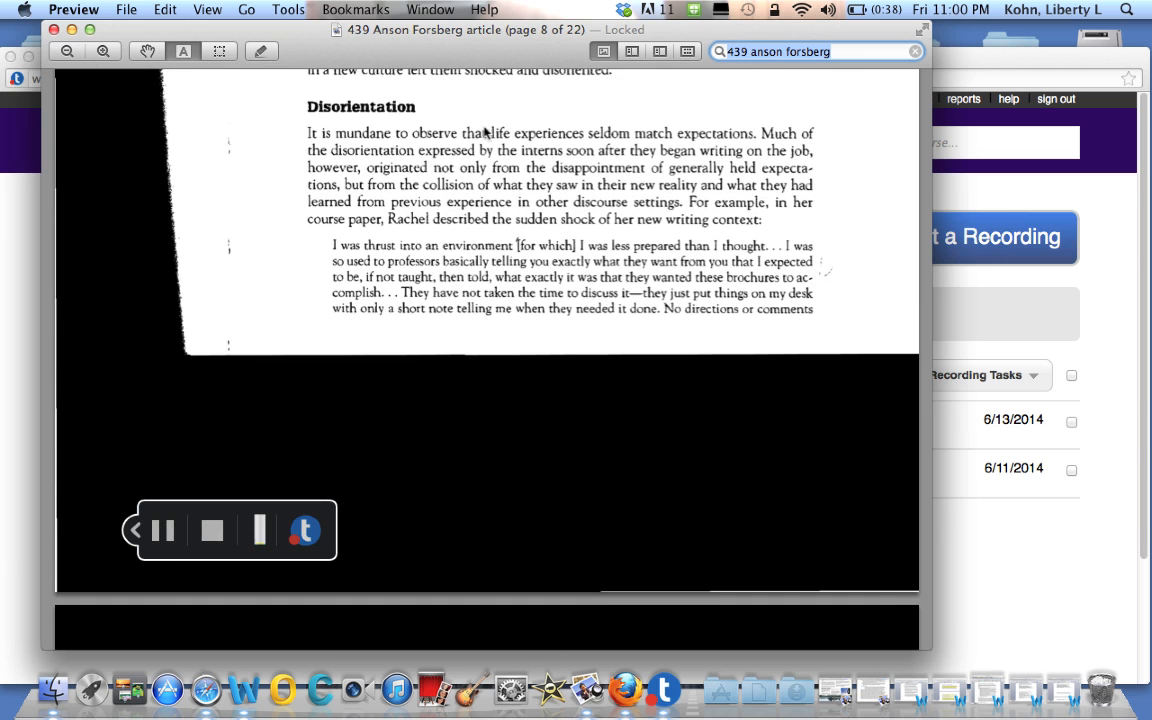
{"action": "mouse_move", "coordinate": [296, 288]}
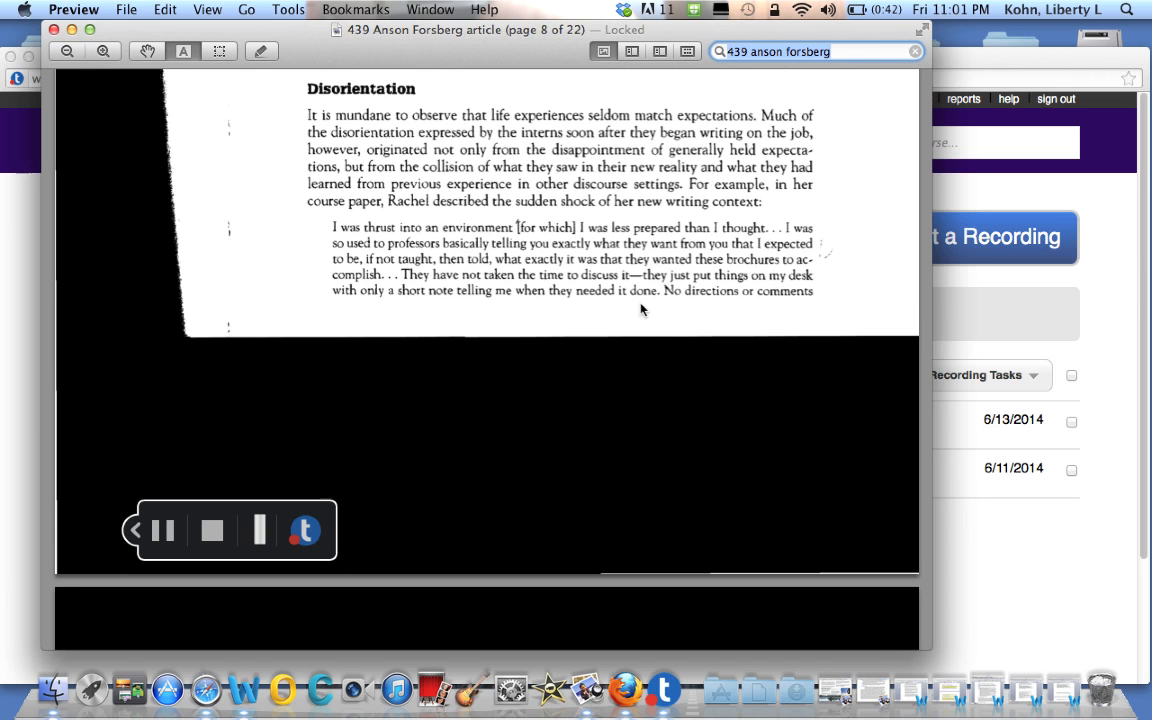
{"action": "mouse_move", "coordinate": [783, 290]}
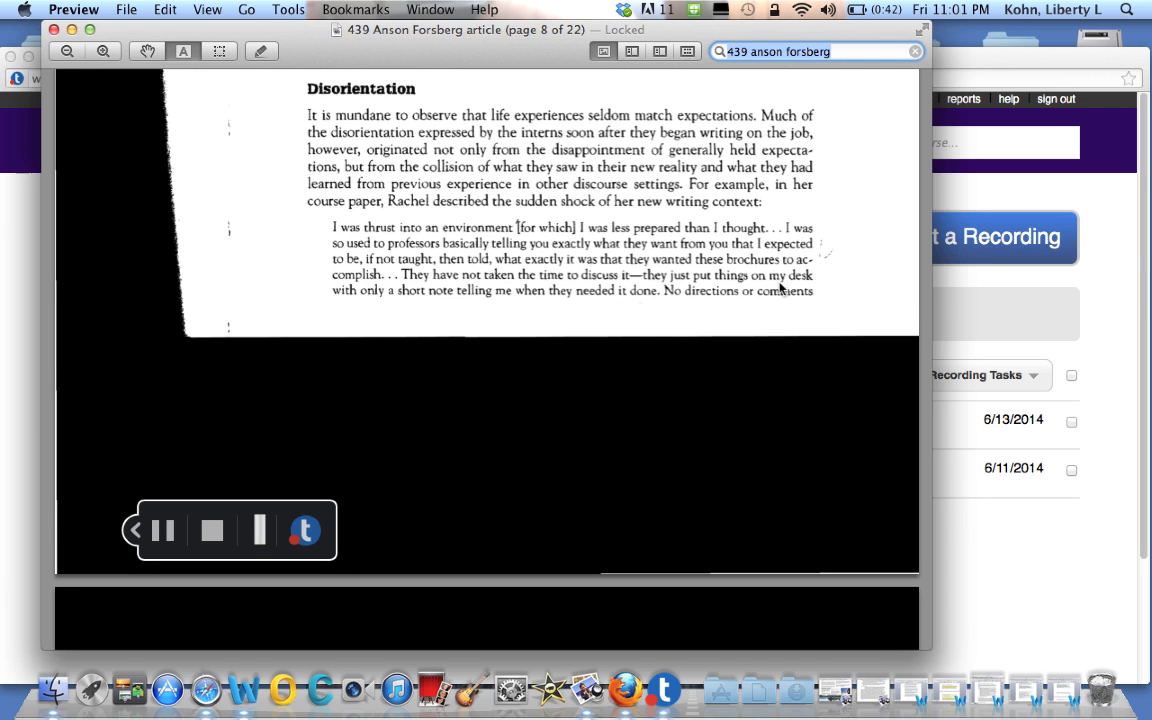
{"action": "mouse_move", "coordinate": [838, 308]}
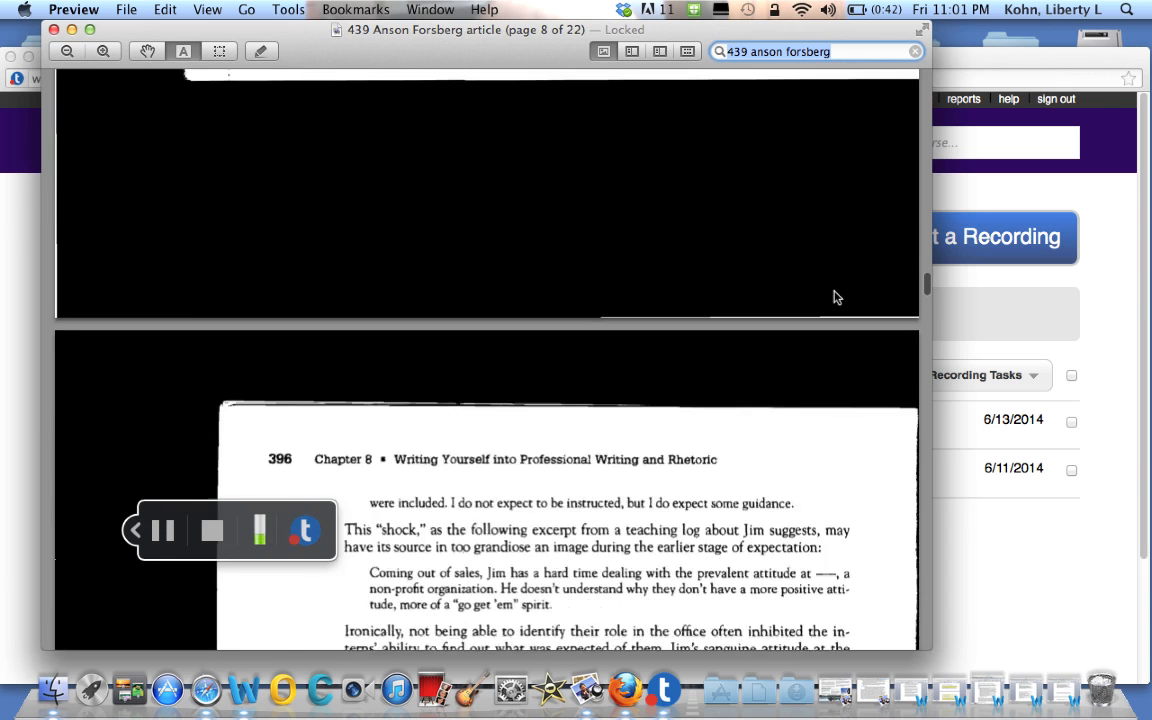
- Scroll to page 9 of 22 with Jim's and Betsy's excerpts and Rachel's office description
{"action": "scroll", "scroll_direction": "down", "scroll_amount": 3}
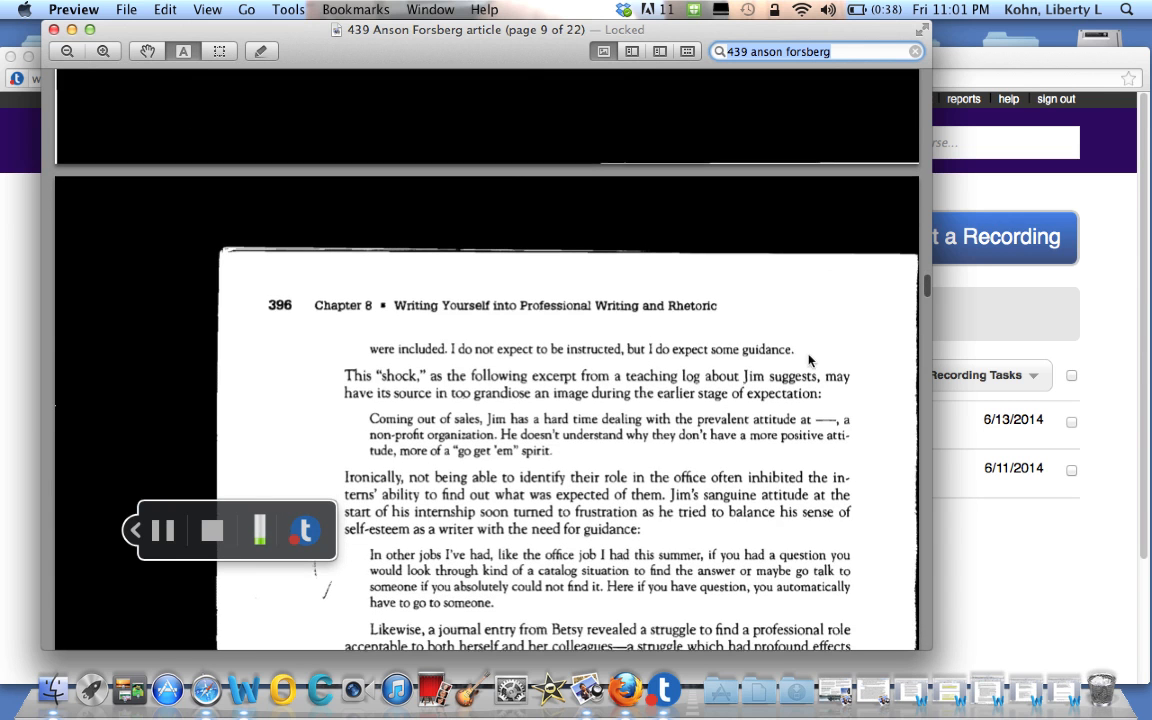
{"action": "scroll", "scroll_direction": "down", "scroll_amount": 3}
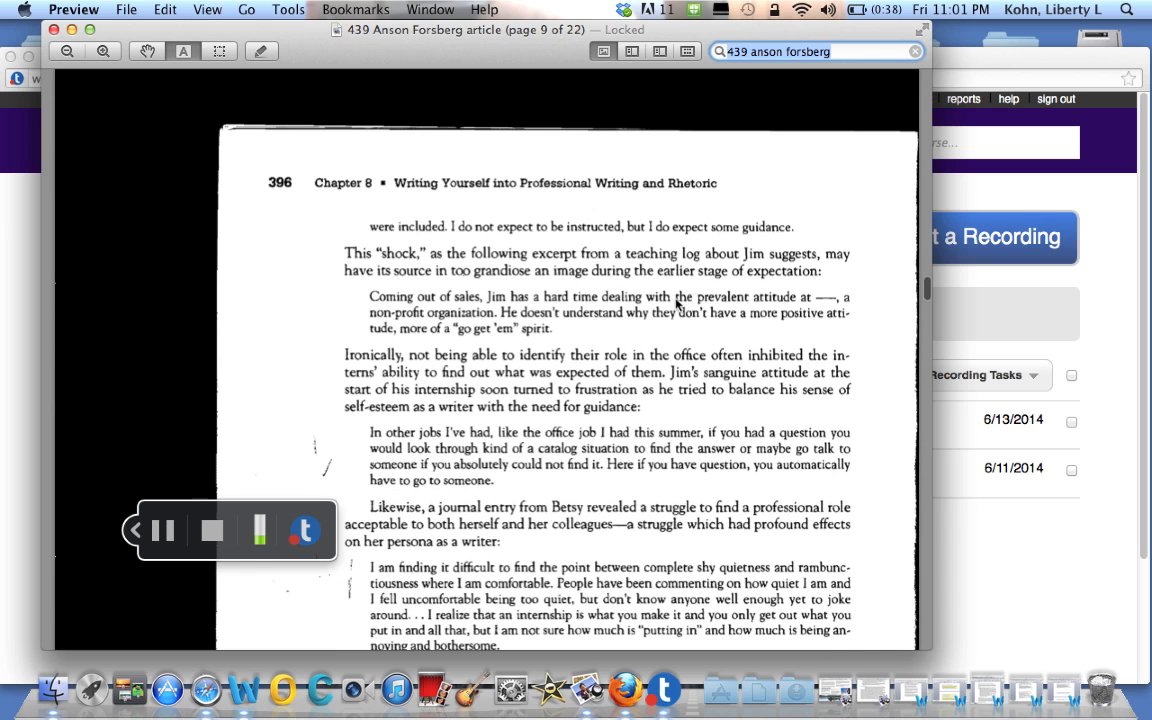
{"action": "mouse_move", "coordinate": [728, 331]}
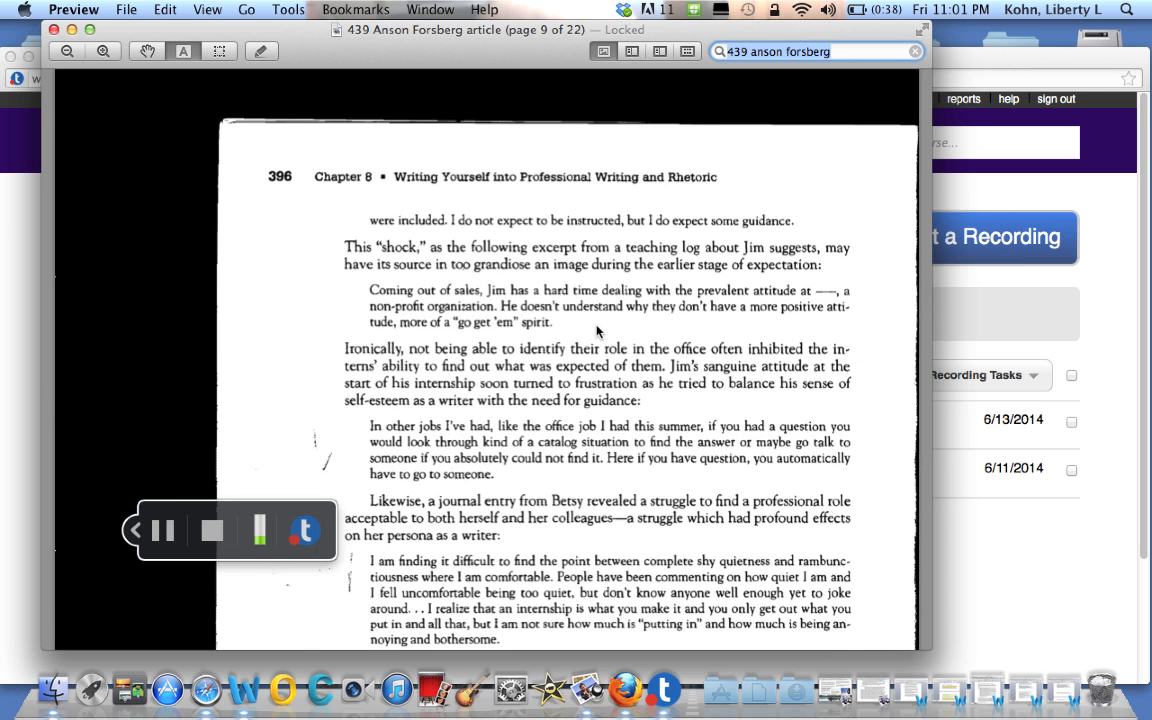
{"action": "mouse_move", "coordinate": [623, 326]}
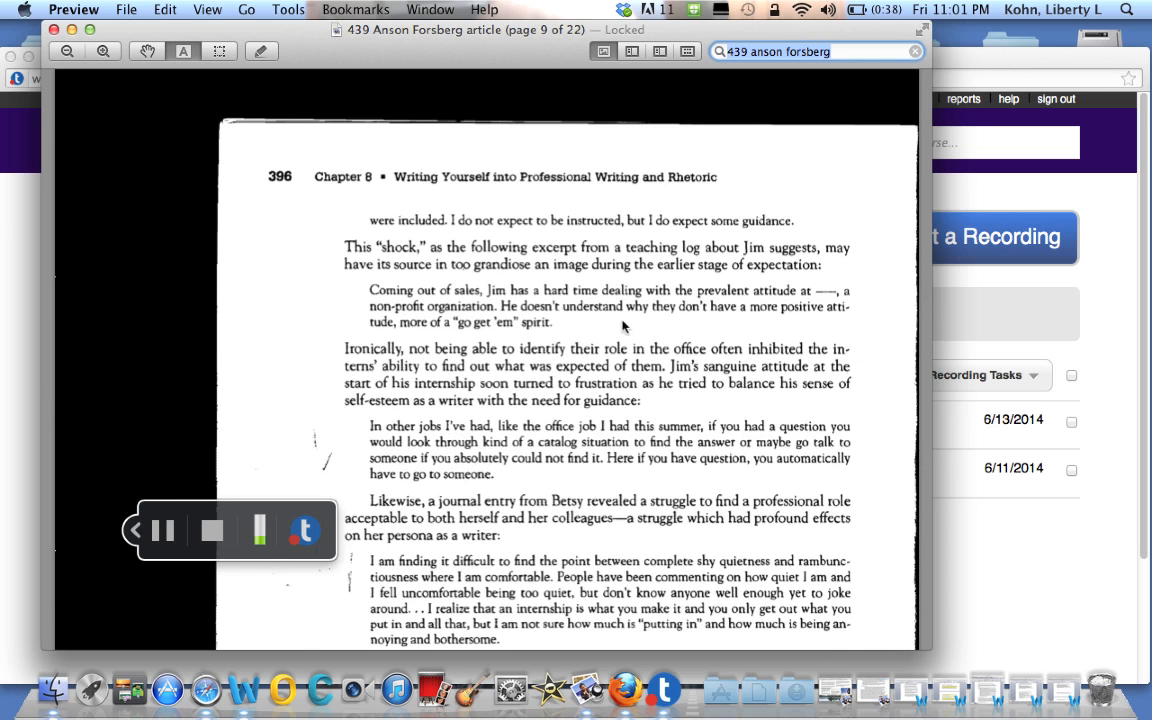
{"action": "scroll", "scroll_direction": "down", "scroll_amount": 3}
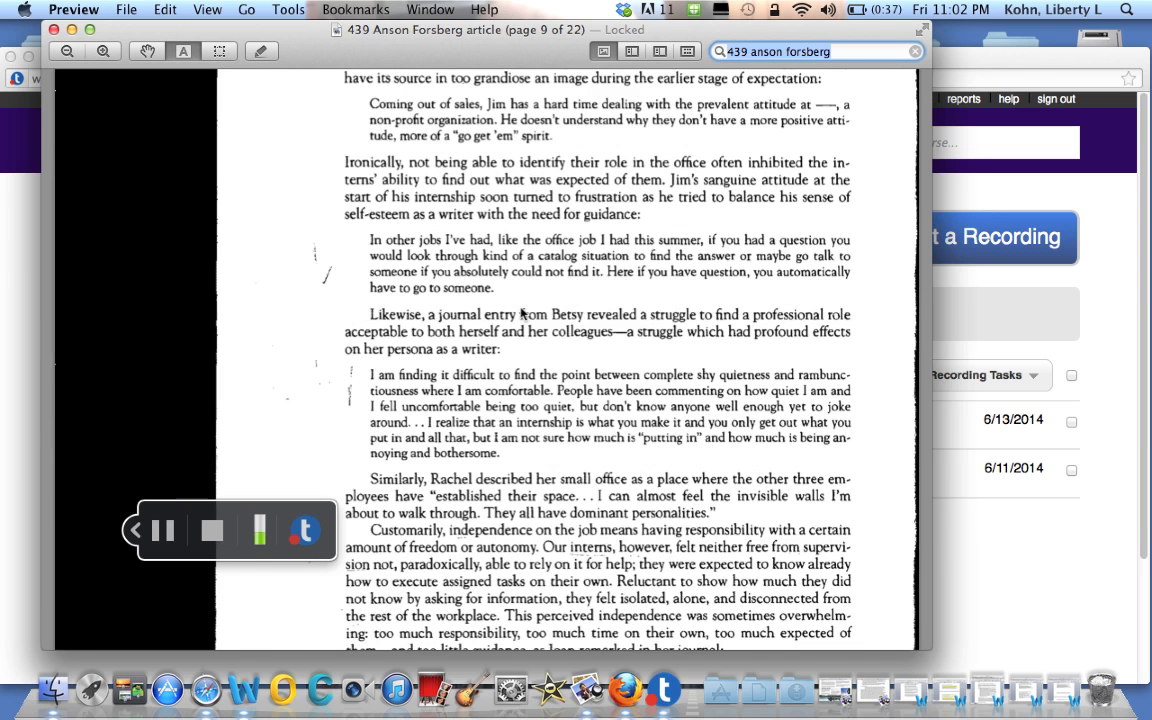
{"action": "mouse_move", "coordinate": [555, 295]}
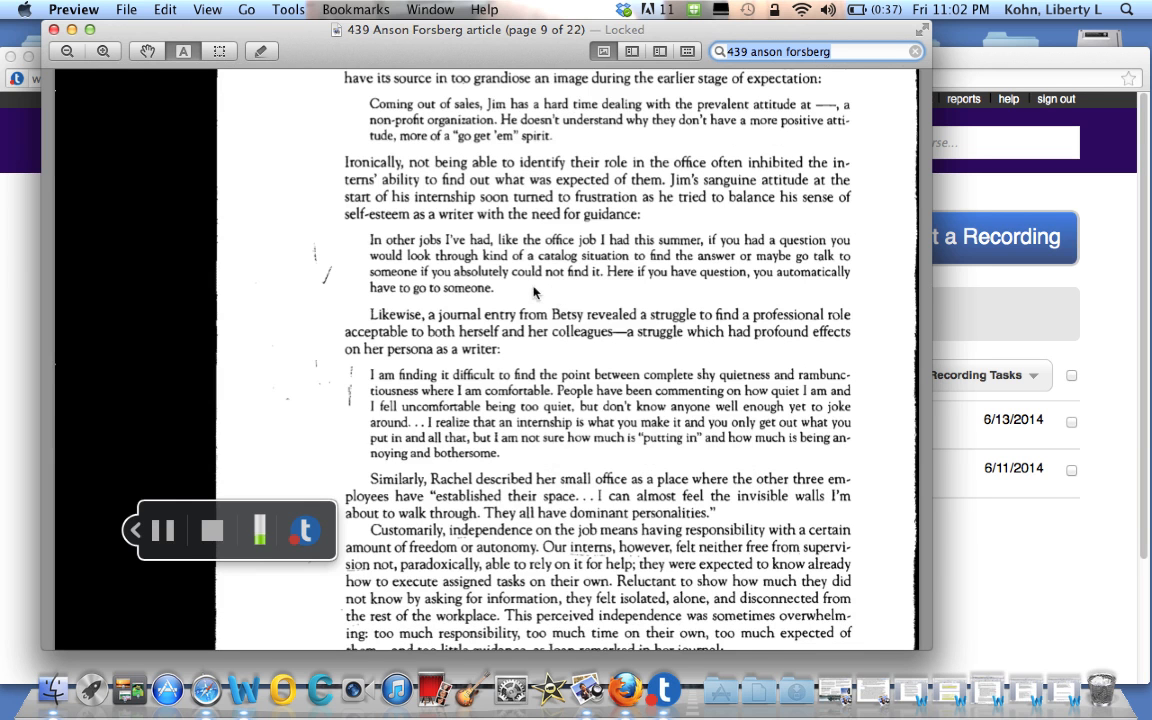
{"action": "mouse_move", "coordinate": [573, 297]}
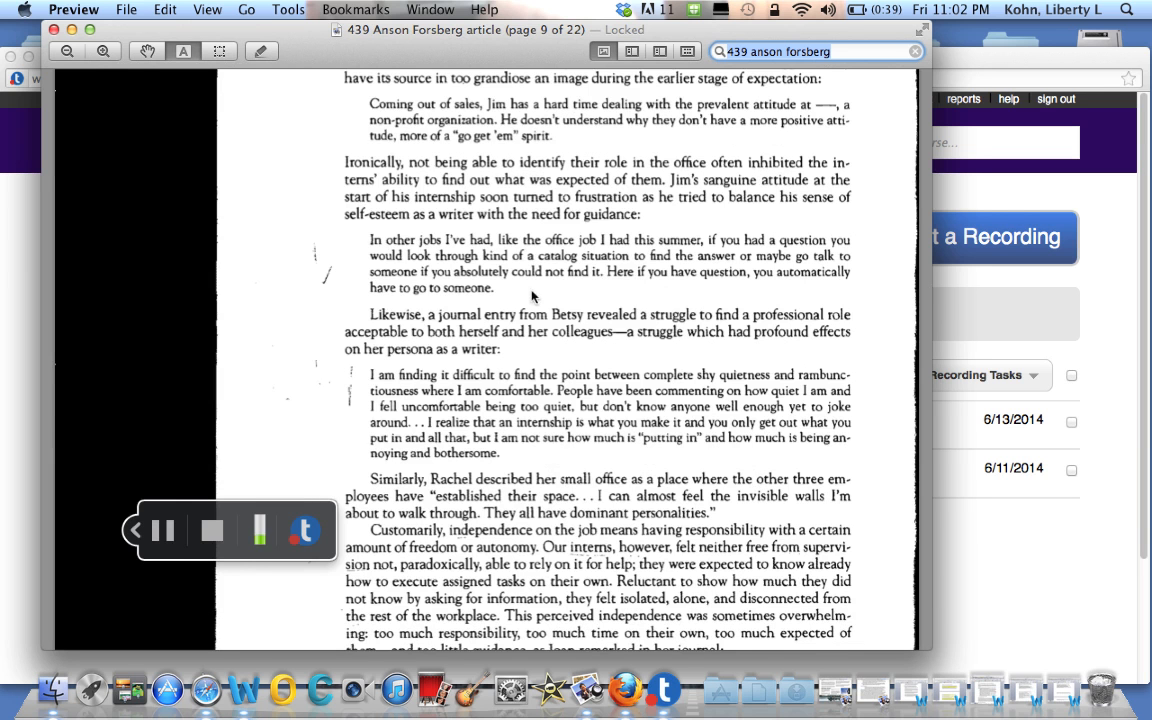
{"action": "mouse_move", "coordinate": [557, 293]}
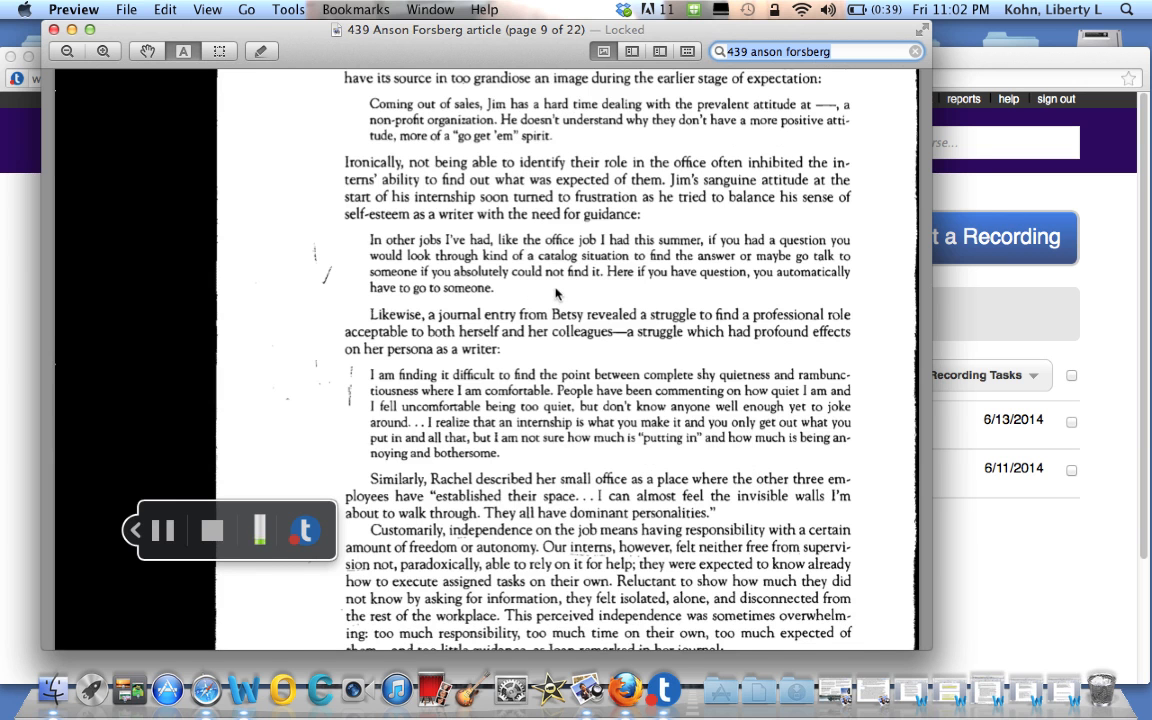
- Scroll to chapter page 397, ending on Louise's frustration excerpt and Joan's supervisor quote
{"action": "scroll", "scroll_direction": "down", "scroll_amount": 3}
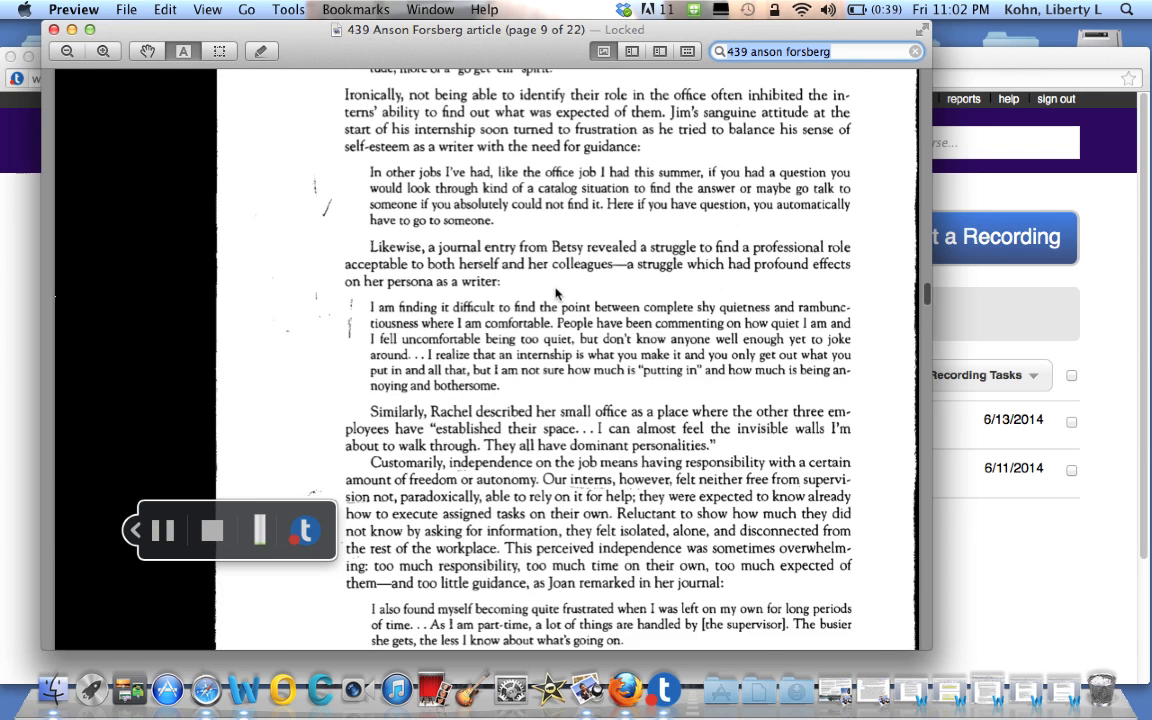
{"action": "scroll", "scroll_direction": "down", "scroll_amount": 3}
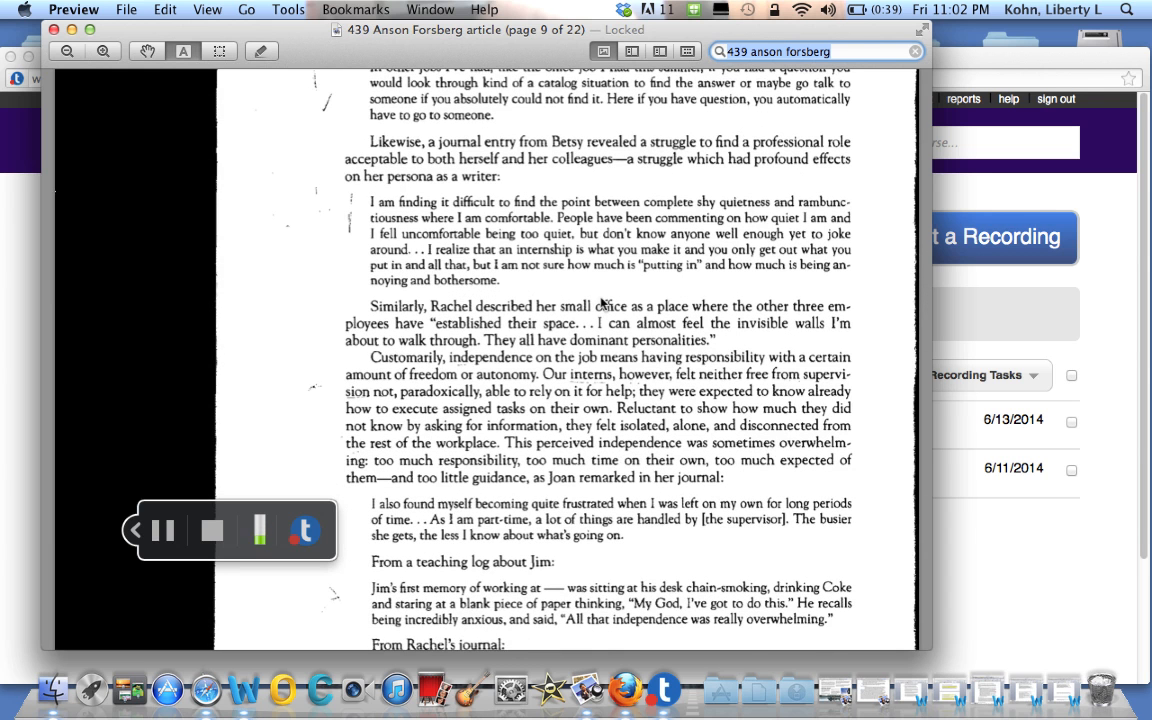
{"action": "mouse_move", "coordinate": [575, 280]}
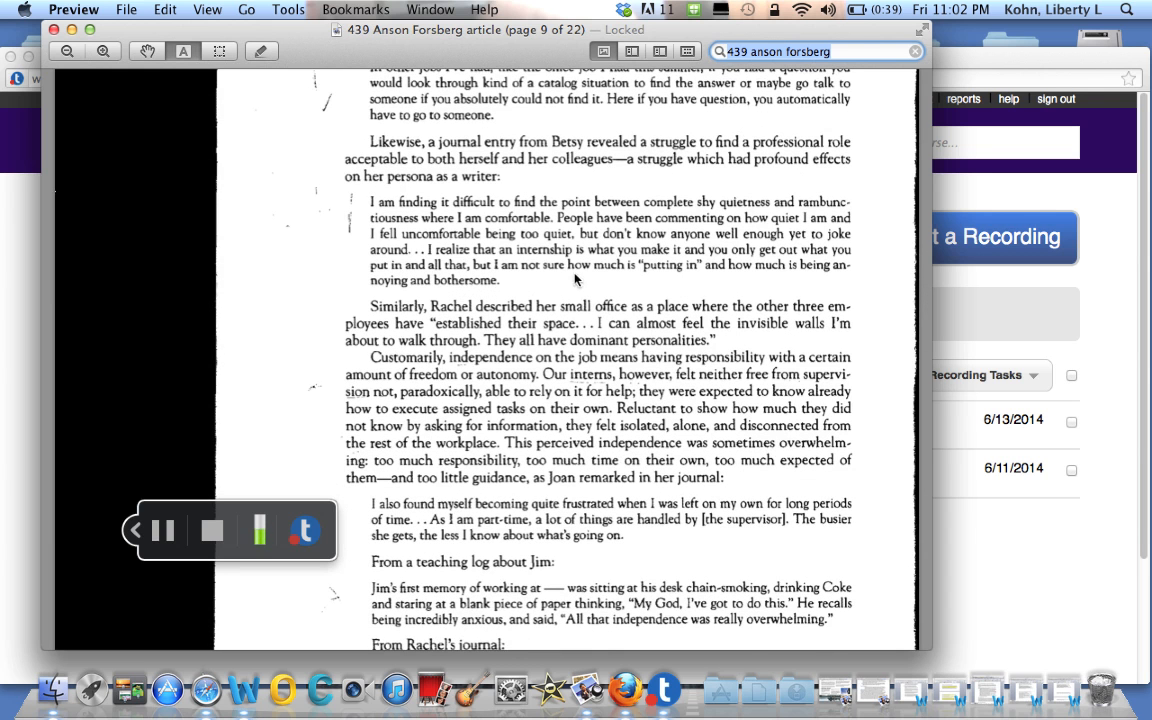
{"action": "mouse_move", "coordinate": [588, 187]}
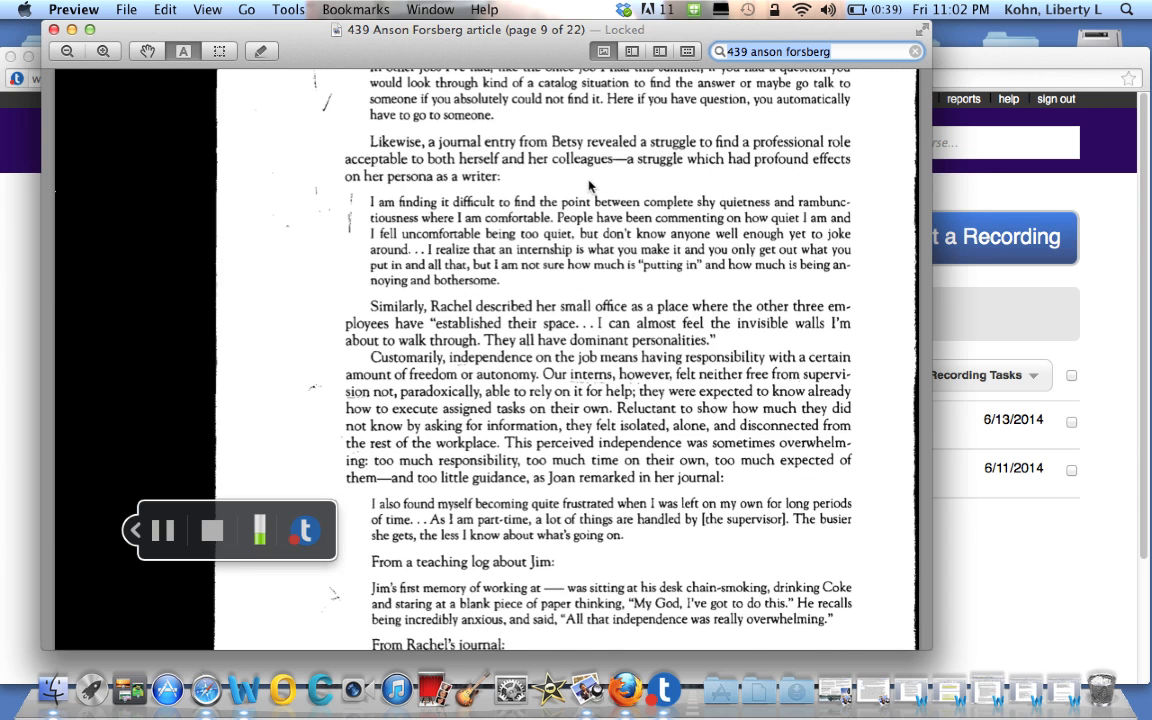
{"action": "mouse_move", "coordinate": [557, 287]}
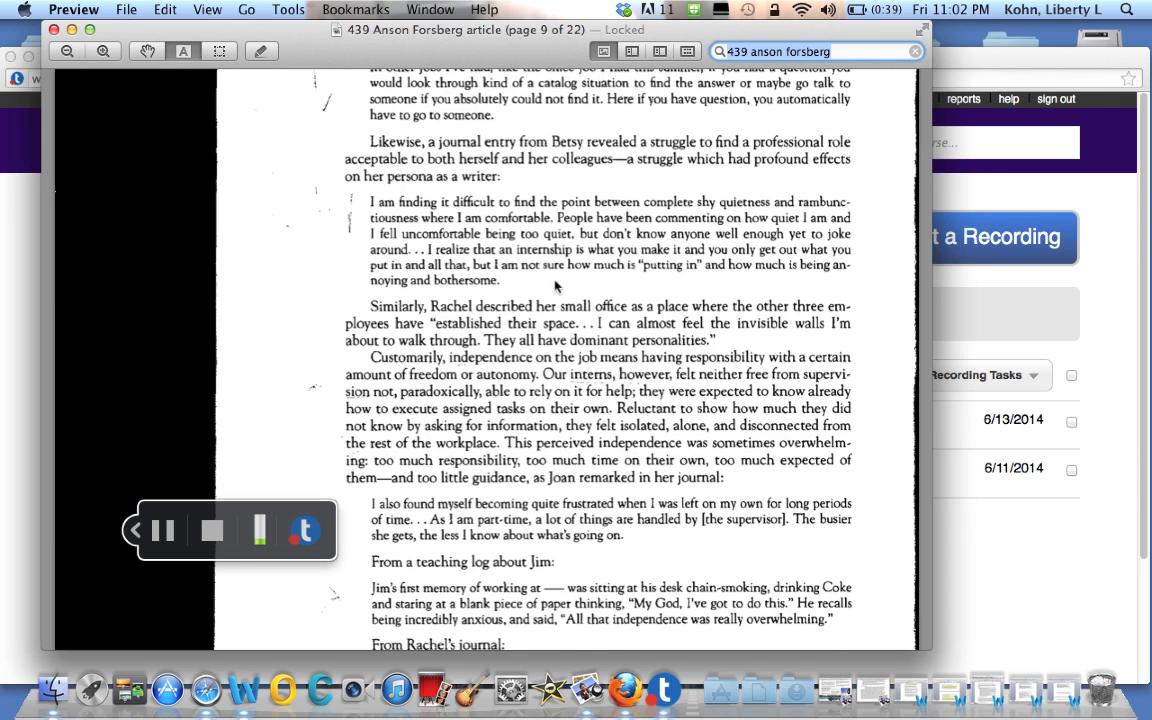
{"action": "mouse_move", "coordinate": [590, 281]}
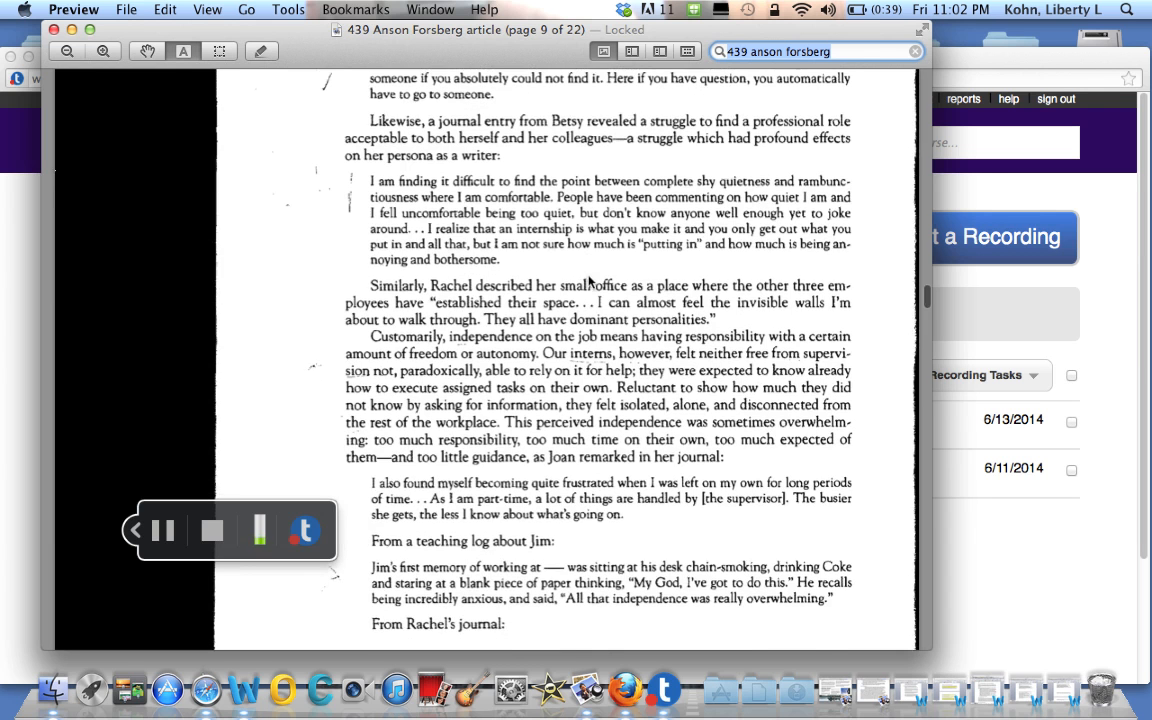
{"action": "scroll", "scroll_direction": "down", "scroll_amount": 3}
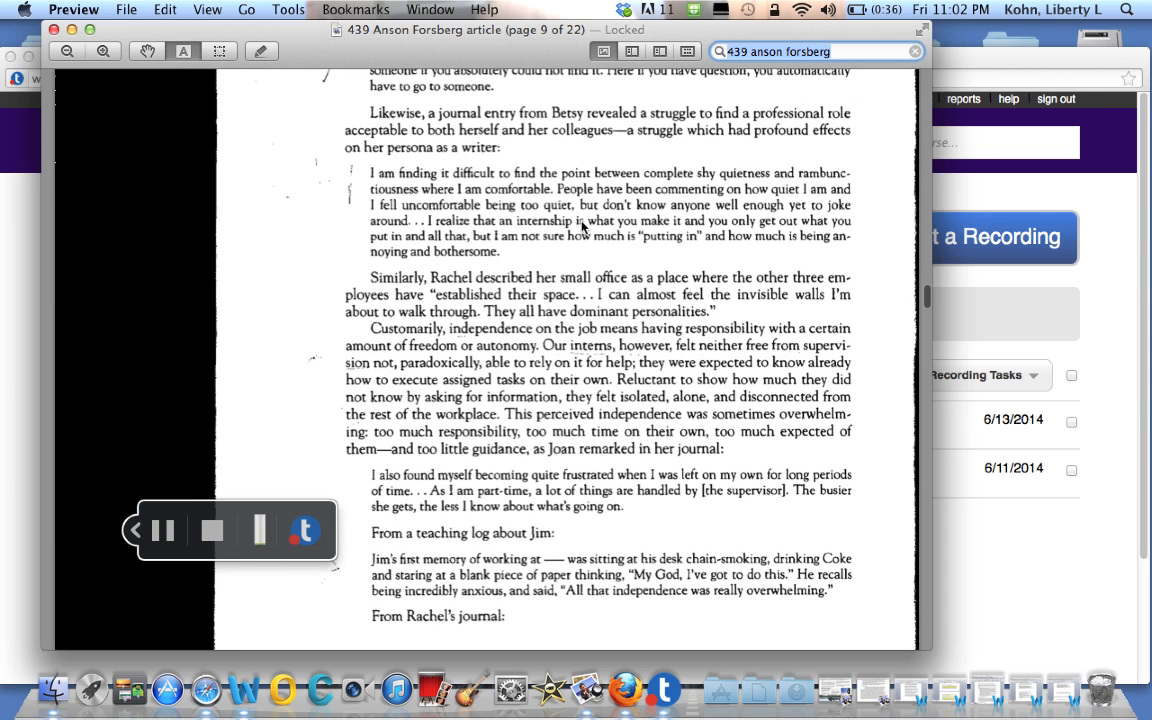
{"action": "mouse_move", "coordinate": [659, 415]}
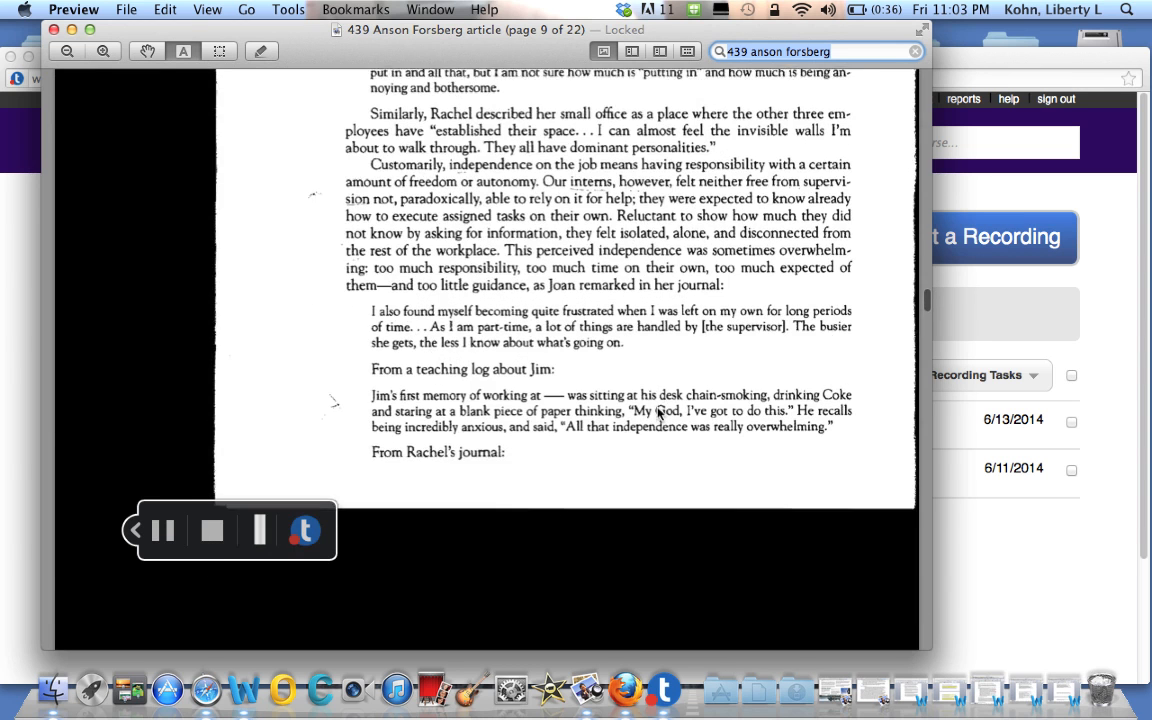
{"action": "scroll", "scroll_direction": "down", "scroll_amount": 3}
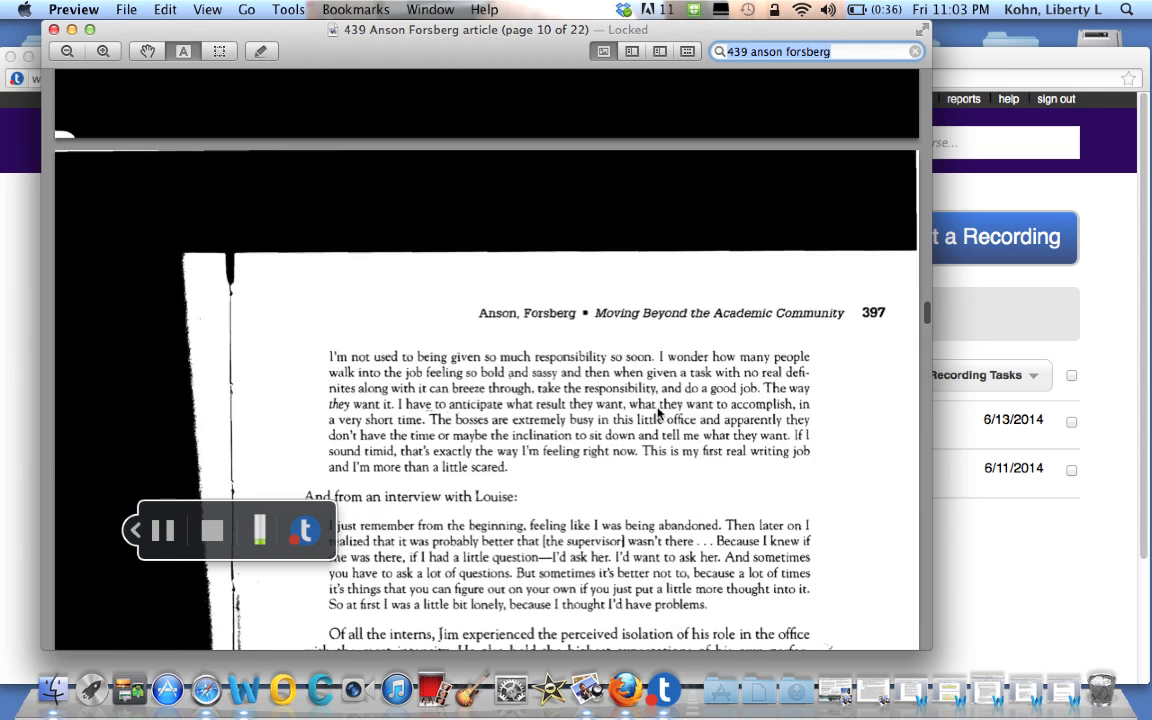
{"action": "scroll", "scroll_direction": "down", "scroll_amount": 3}
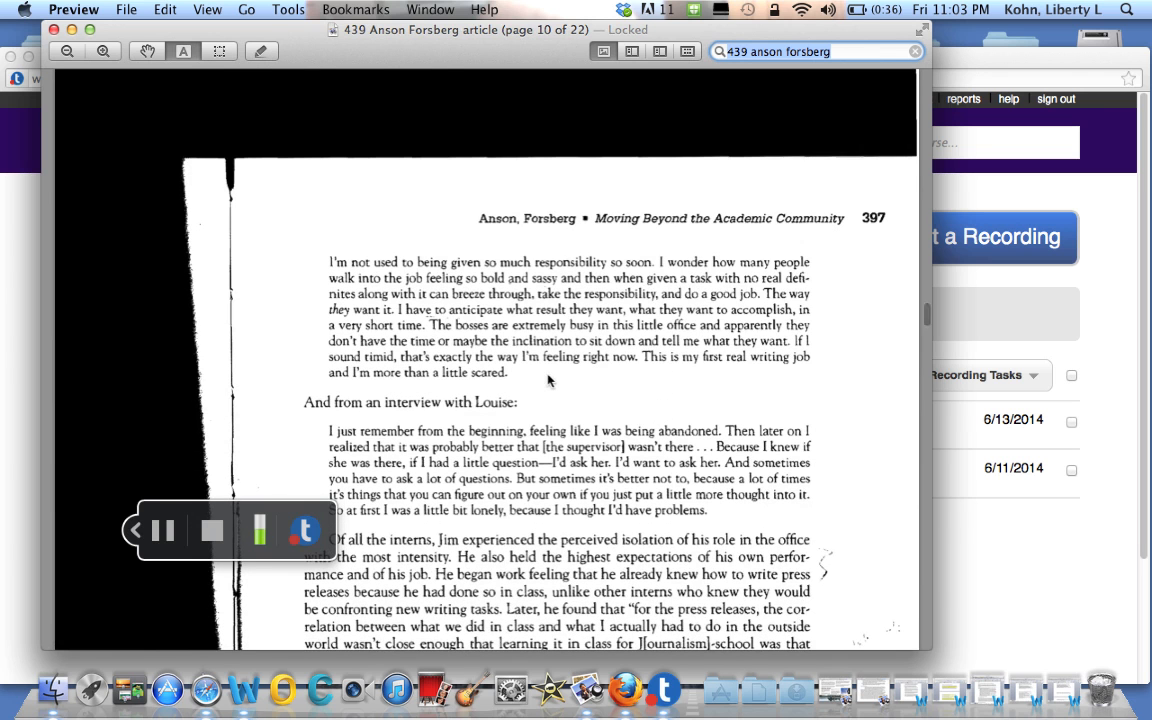
{"action": "scroll", "scroll_direction": "down", "scroll_amount": 3}
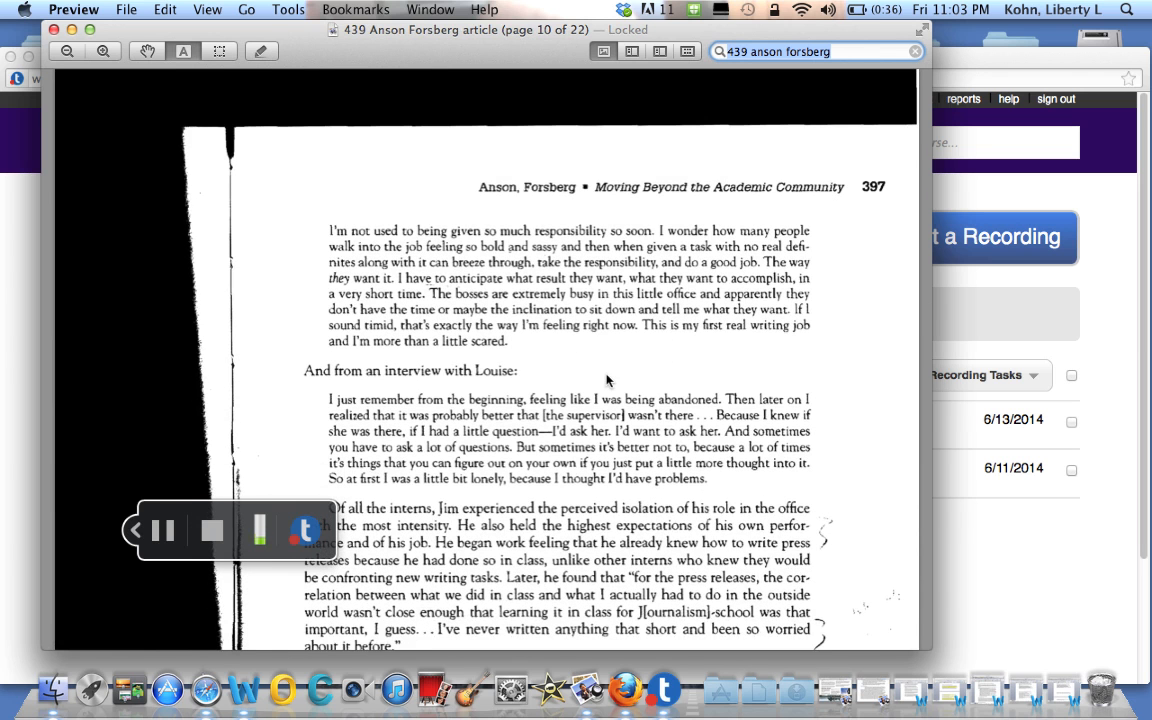
{"action": "scroll", "scroll_direction": "down", "scroll_amount": 3}
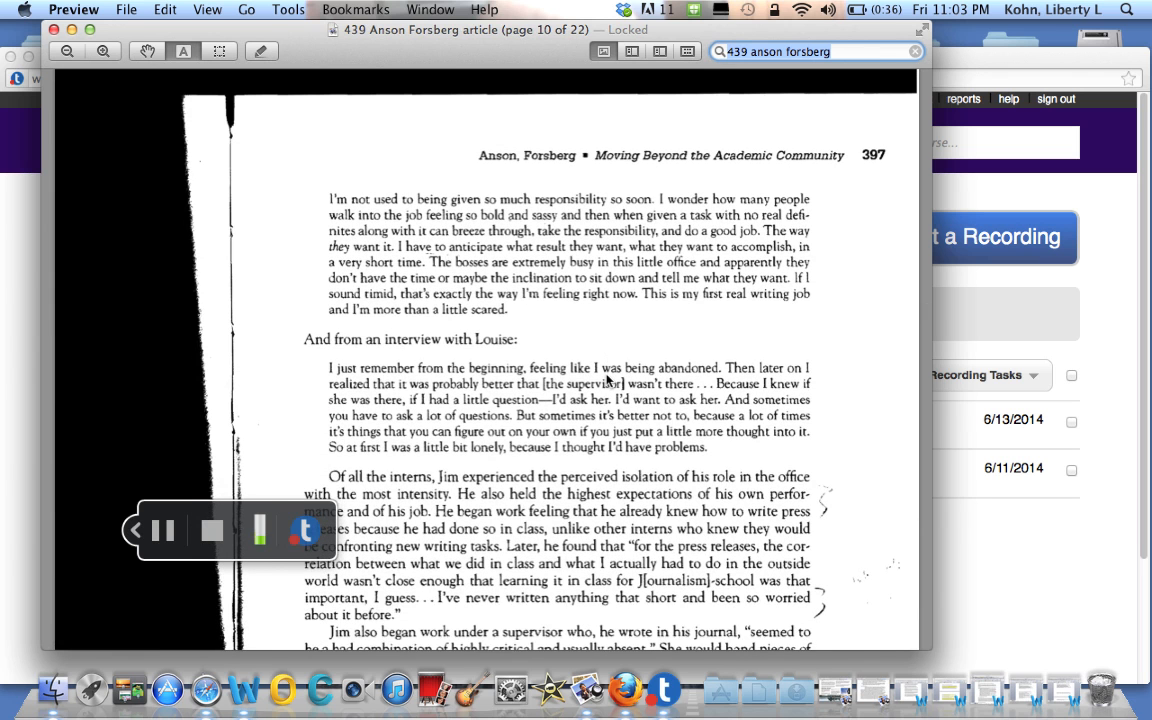
{"action": "mouse_move", "coordinate": [593, 344]}
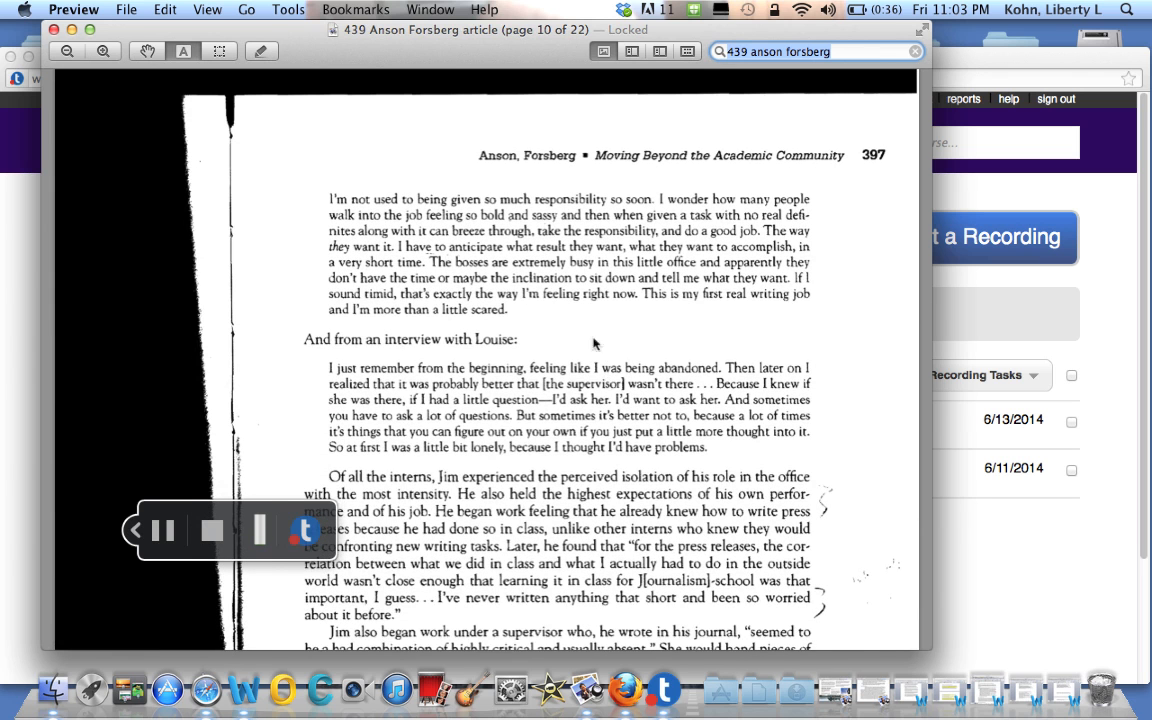
{"action": "scroll", "scroll_direction": "down", "scroll_amount": 3}
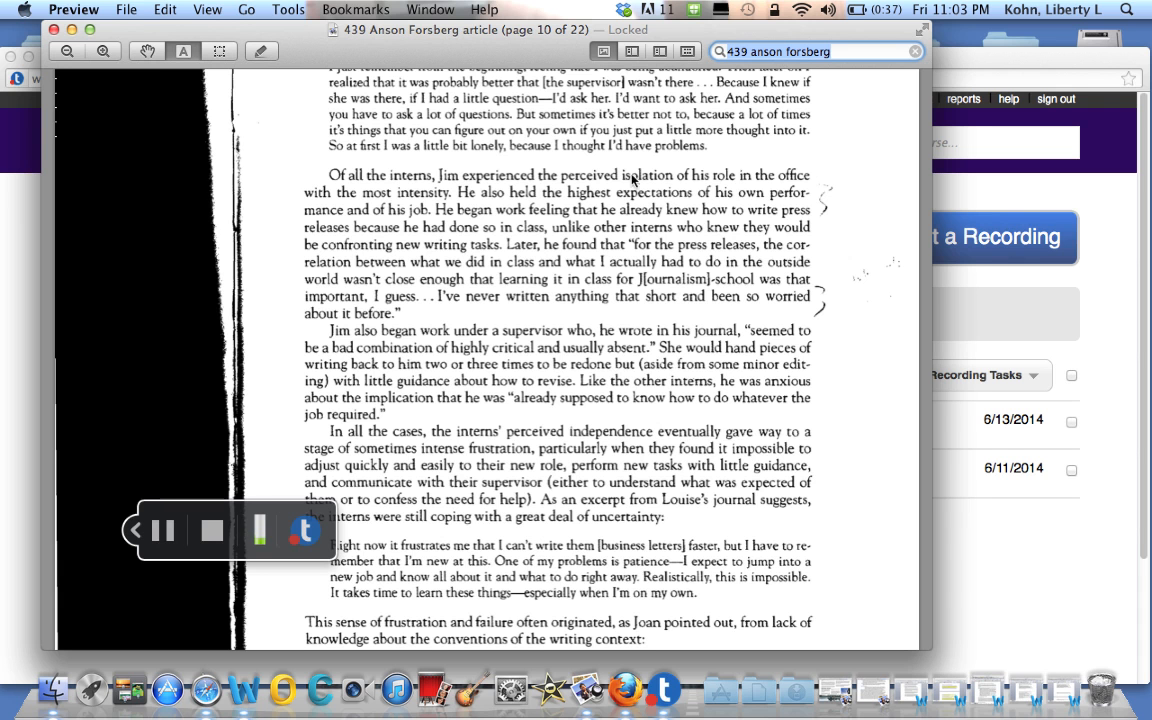
{"action": "scroll", "scroll_direction": "down", "scroll_amount": 3}
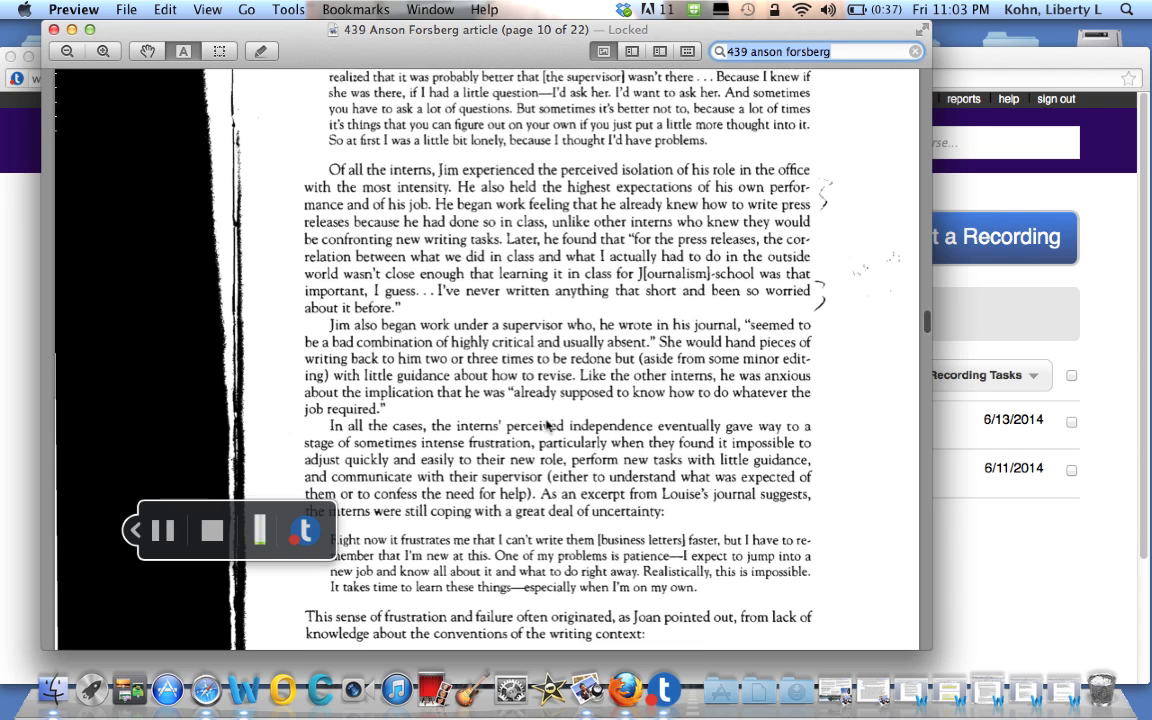
{"action": "scroll", "scroll_direction": "down", "scroll_amount": 3}
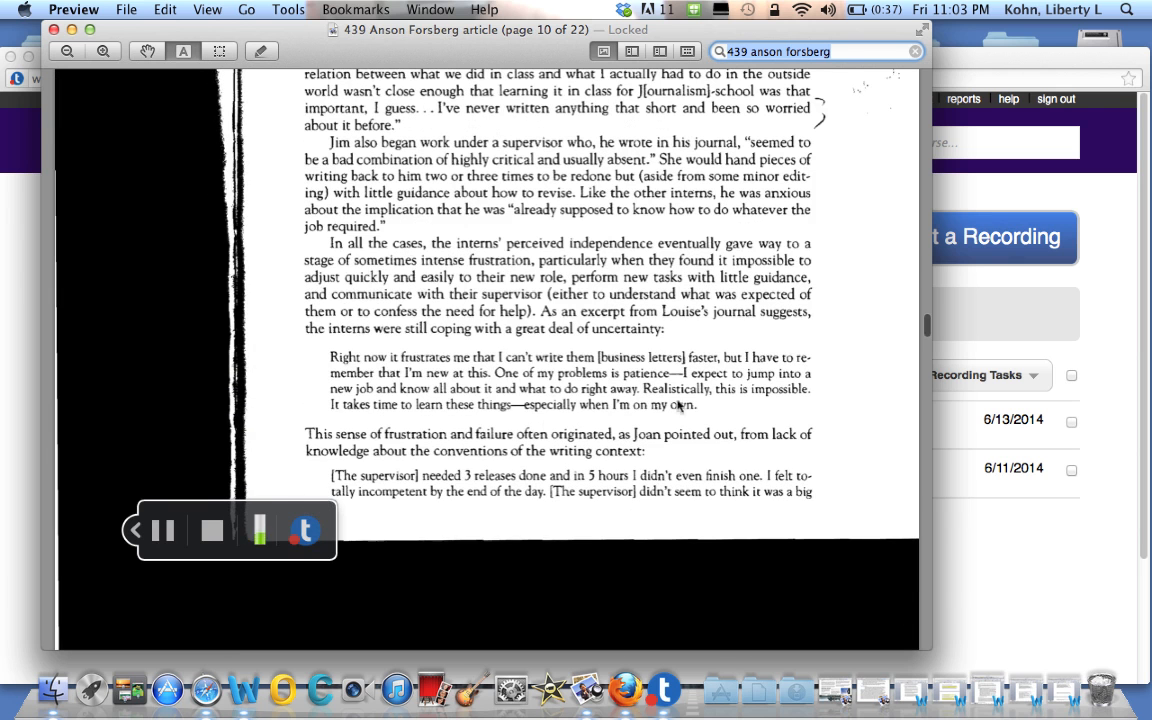
{"action": "mouse_move", "coordinate": [723, 413]}
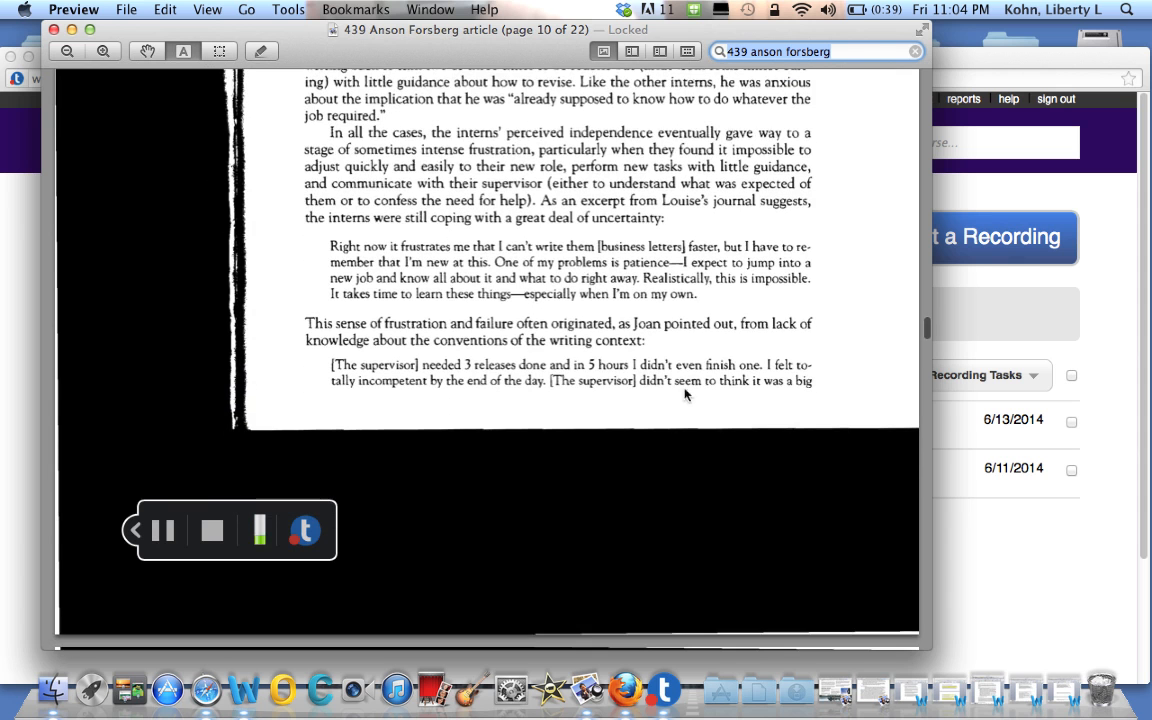
- Scroll past pages 11–13 to page 14 with Rachel's and Jim's initiative excerpts
{"action": "scroll", "scroll_direction": "down", "scroll_amount": 3}
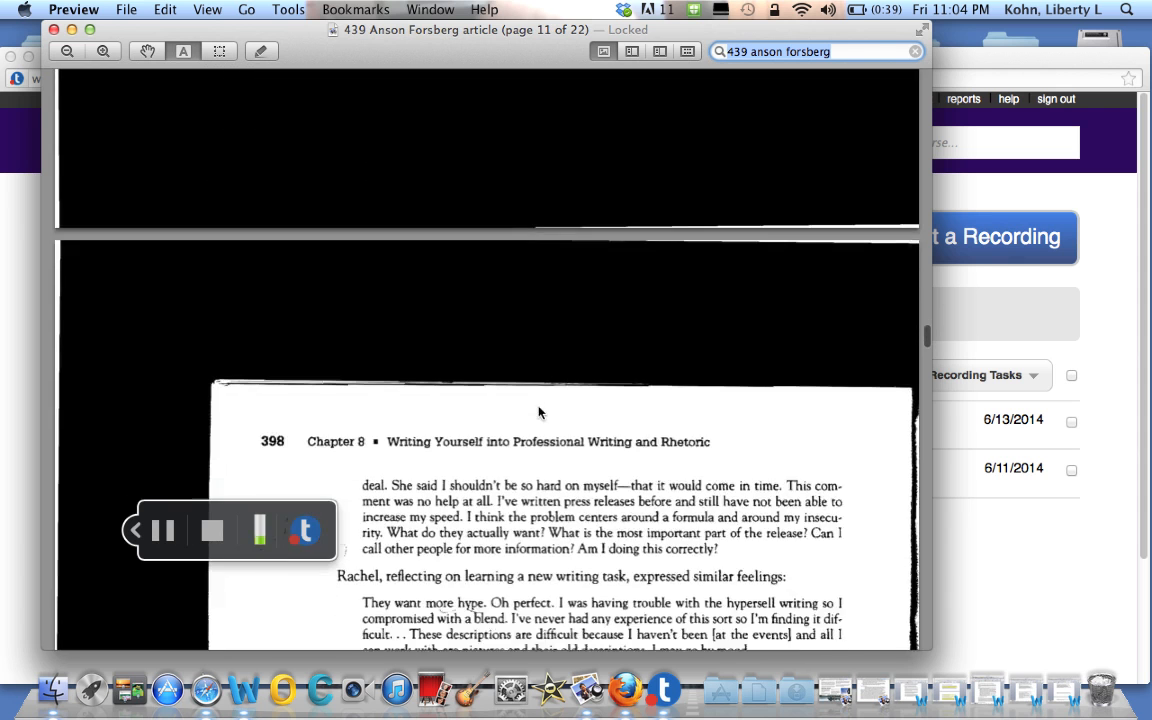
{"action": "scroll", "scroll_direction": "down", "scroll_amount": 3}
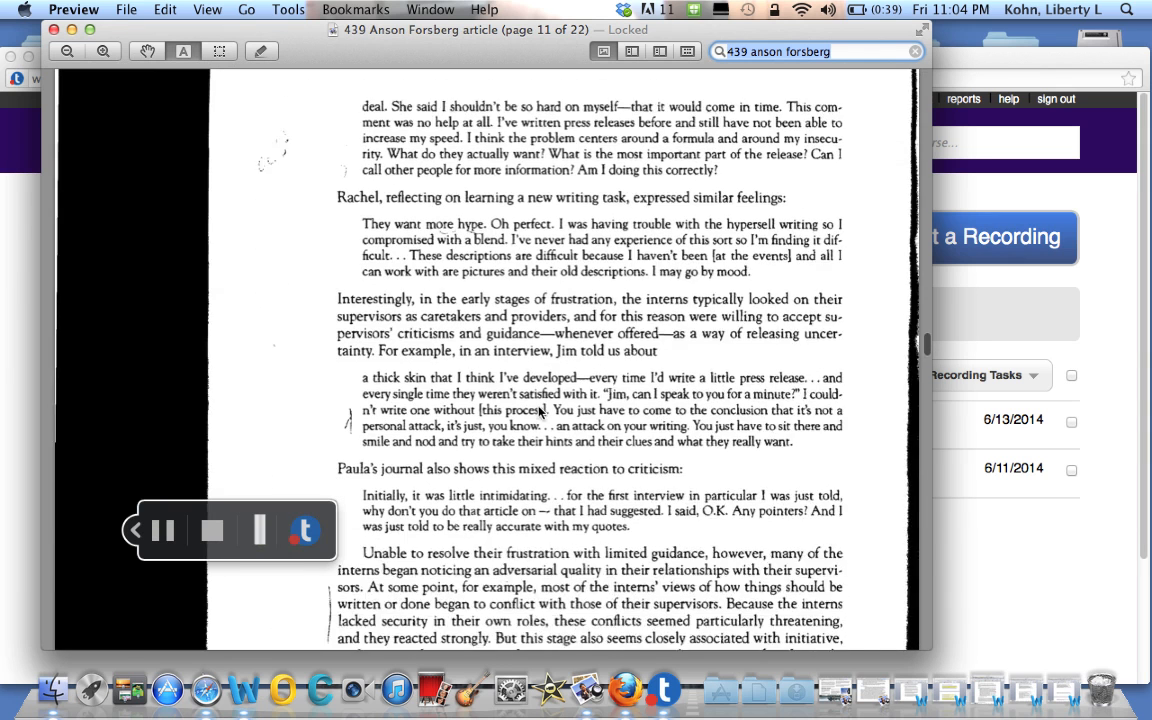
{"action": "scroll", "scroll_direction": "down", "scroll_amount": 3}
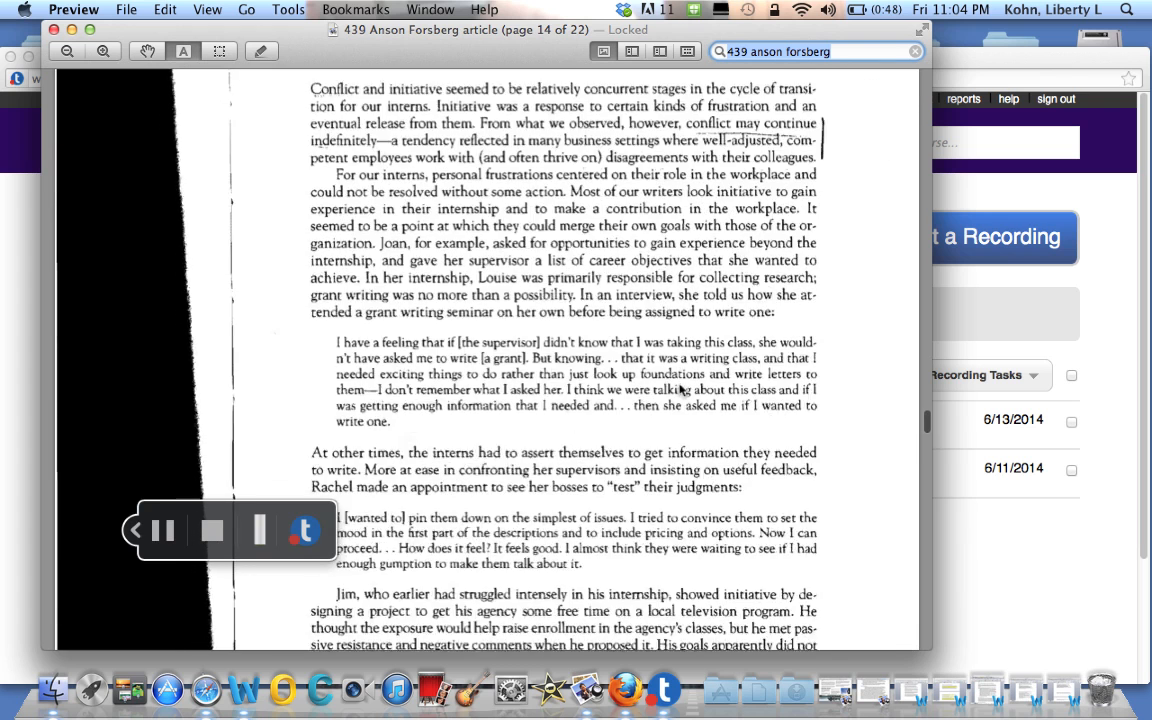
{"action": "scroll", "scroll_direction": "down", "scroll_amount": 3}
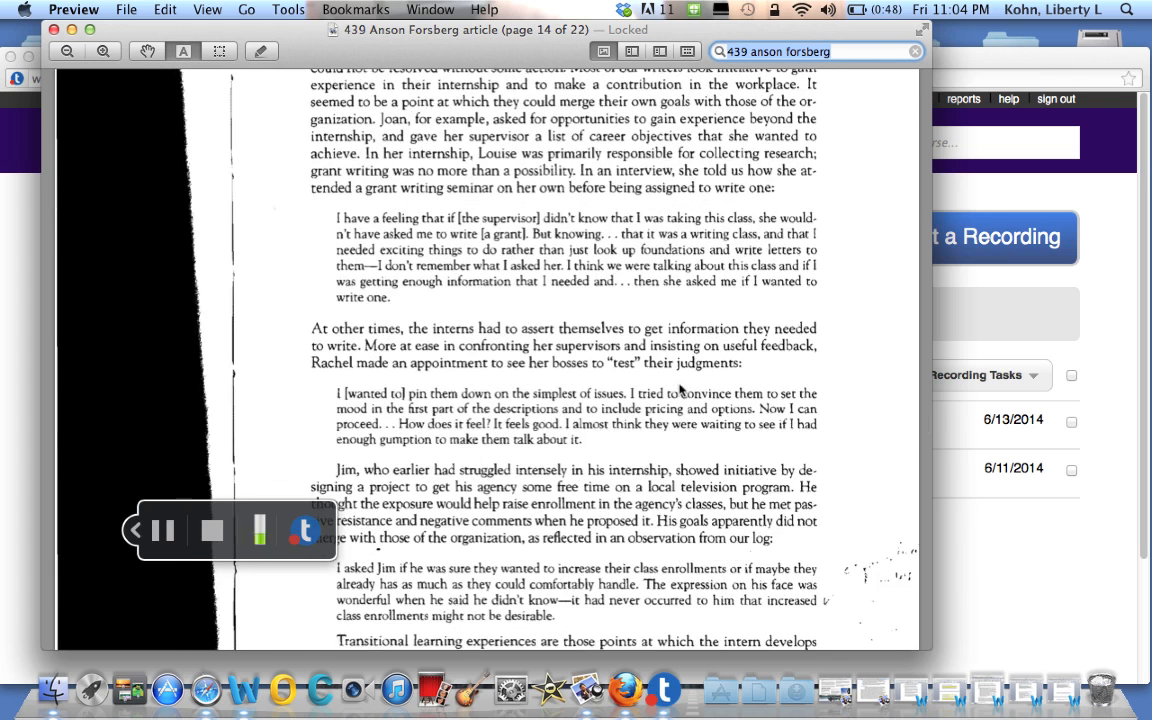
{"action": "mouse_move", "coordinate": [857, 348]}
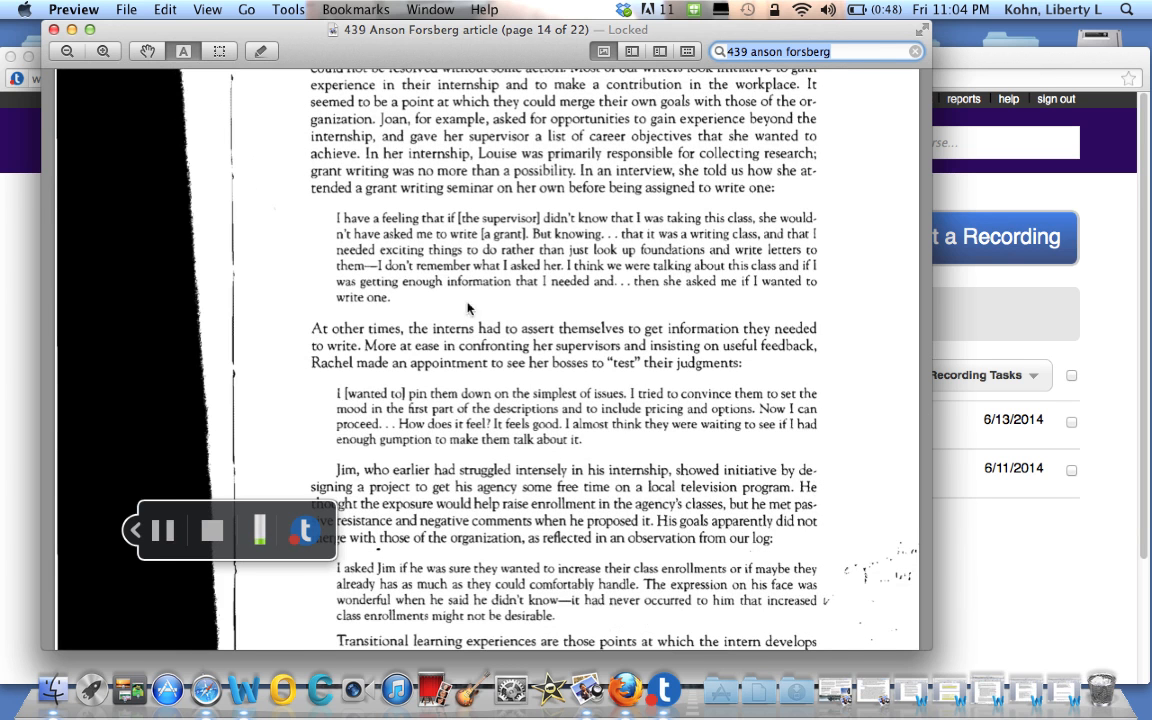
{"action": "mouse_move", "coordinate": [430, 130]}
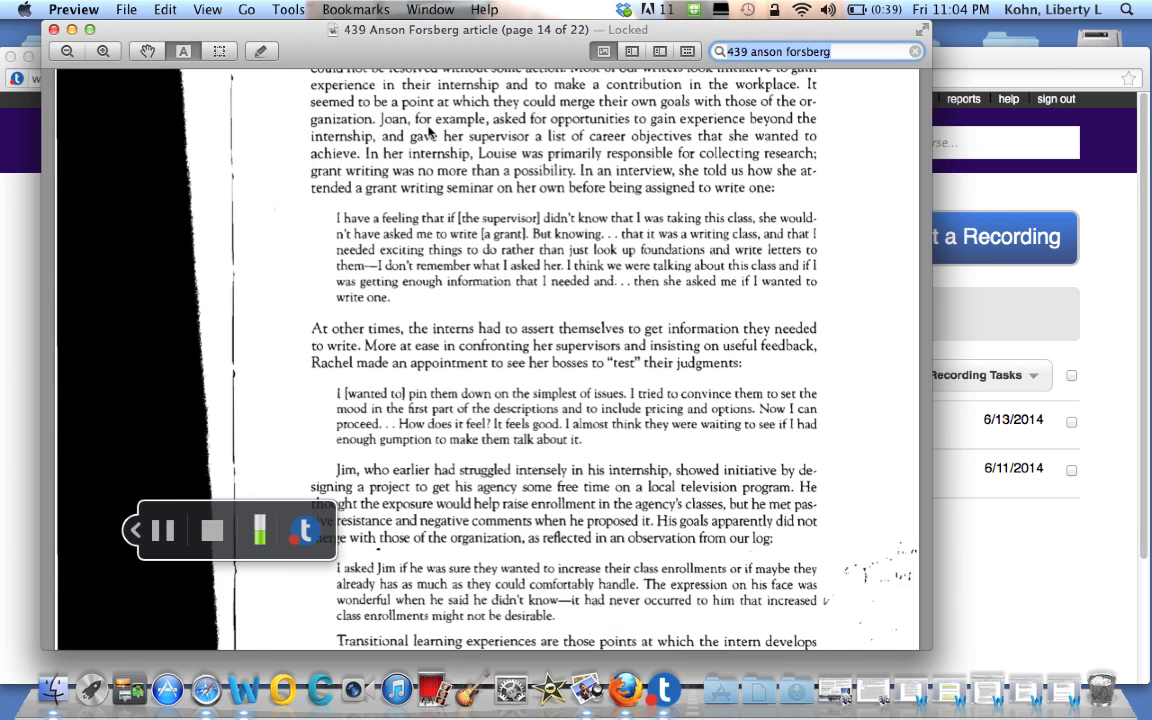
{"action": "mouse_move", "coordinate": [840, 131]}
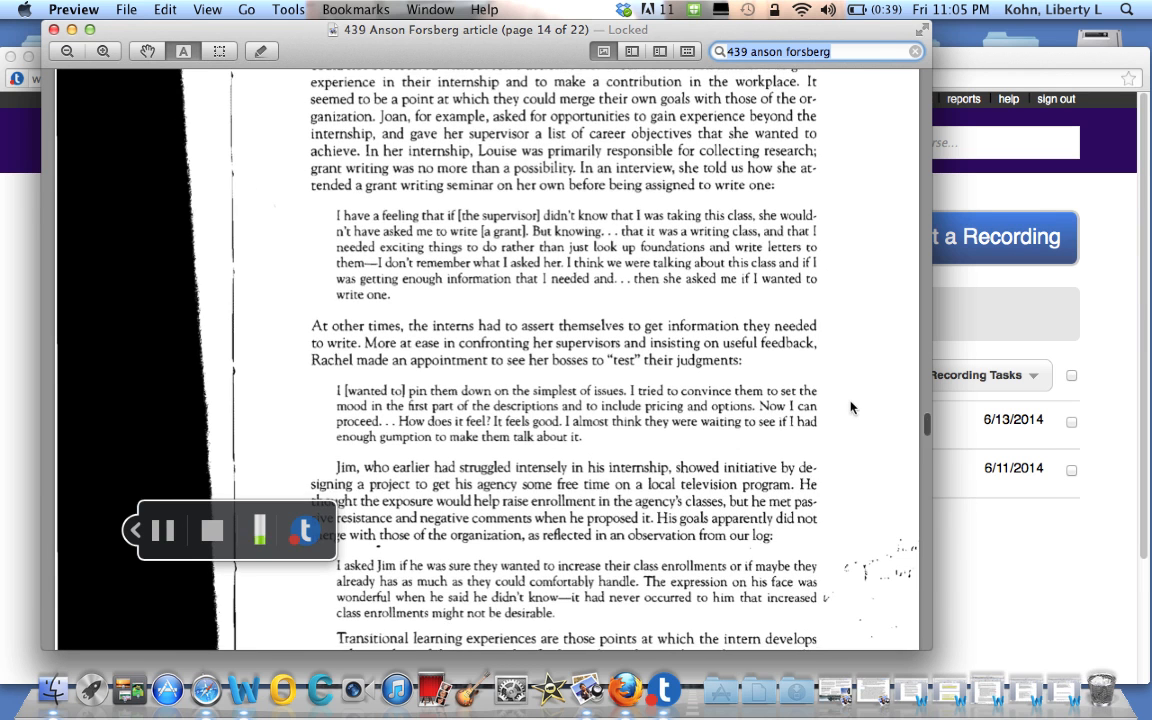
- Scroll to the end of page 14, where the paragraph discusses Jim's misreading
{"action": "scroll", "scroll_direction": "down", "scroll_amount": 3}
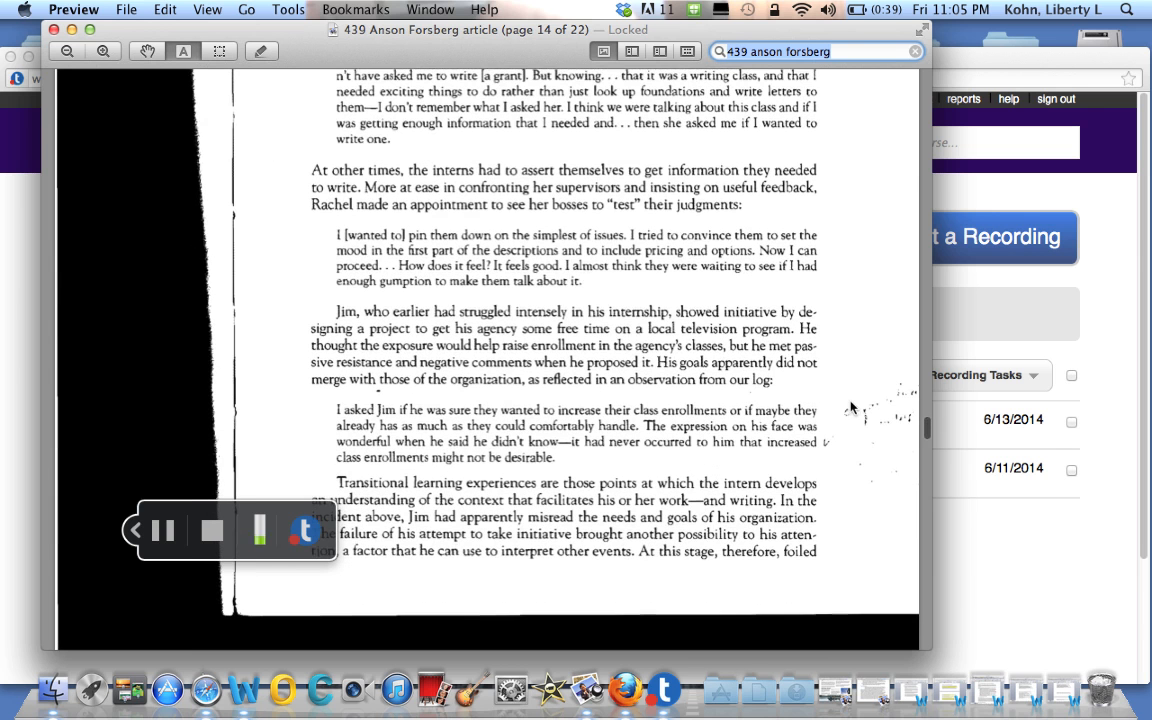
{"action": "scroll", "scroll_direction": "down", "scroll_amount": 3}
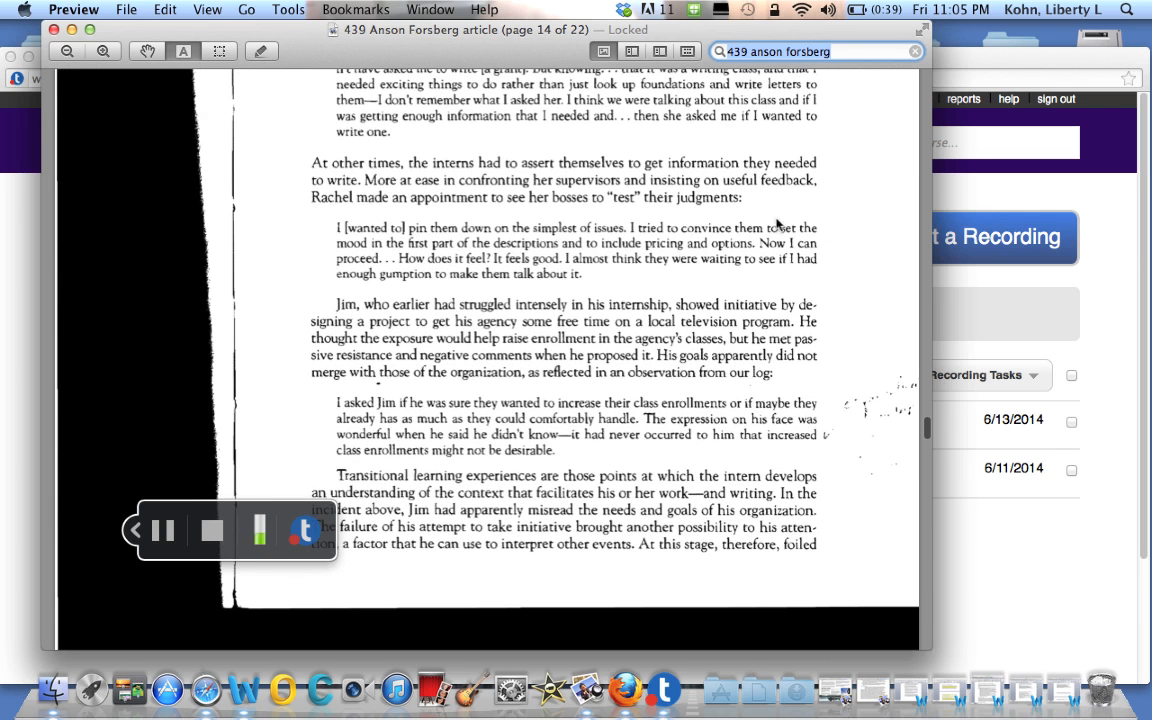
{"action": "mouse_move", "coordinate": [840, 290]}
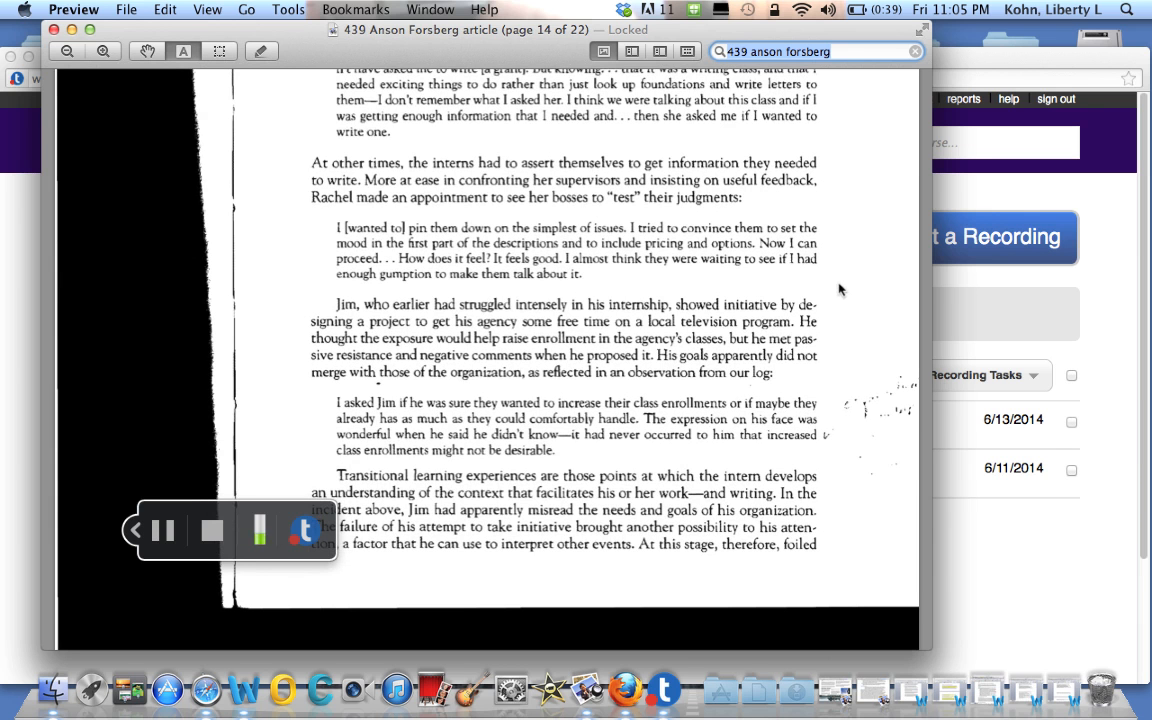
{"action": "mouse_move", "coordinate": [843, 245]}
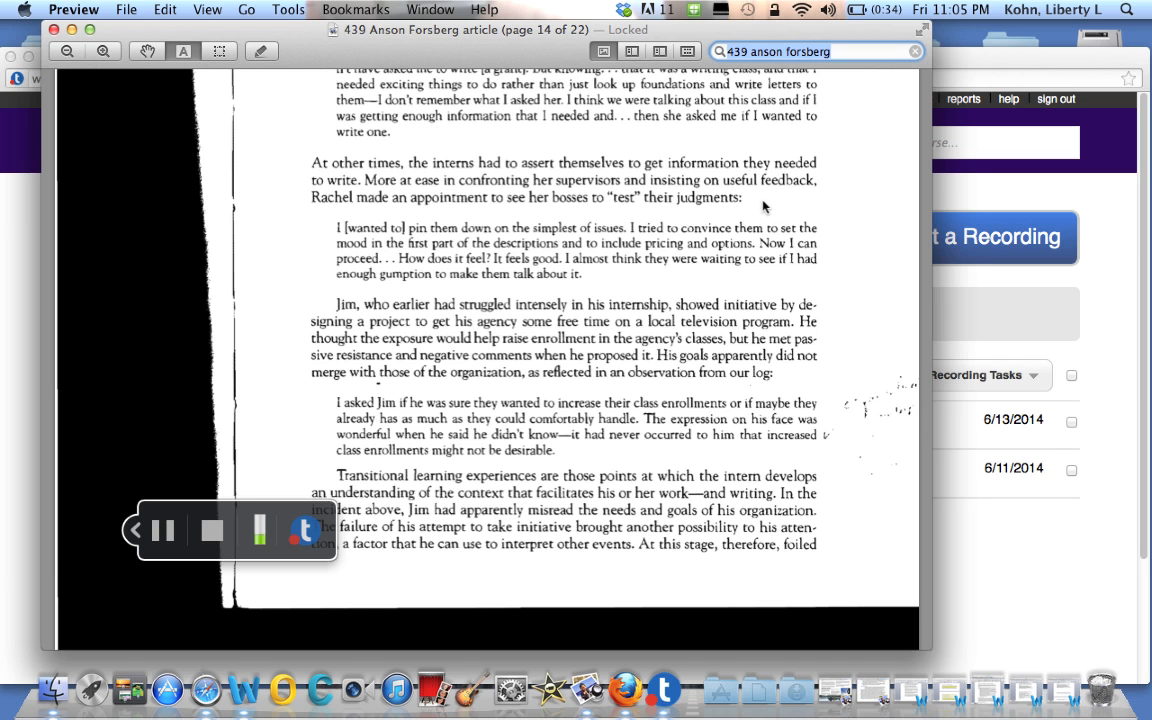
{"action": "mouse_move", "coordinate": [790, 203]}
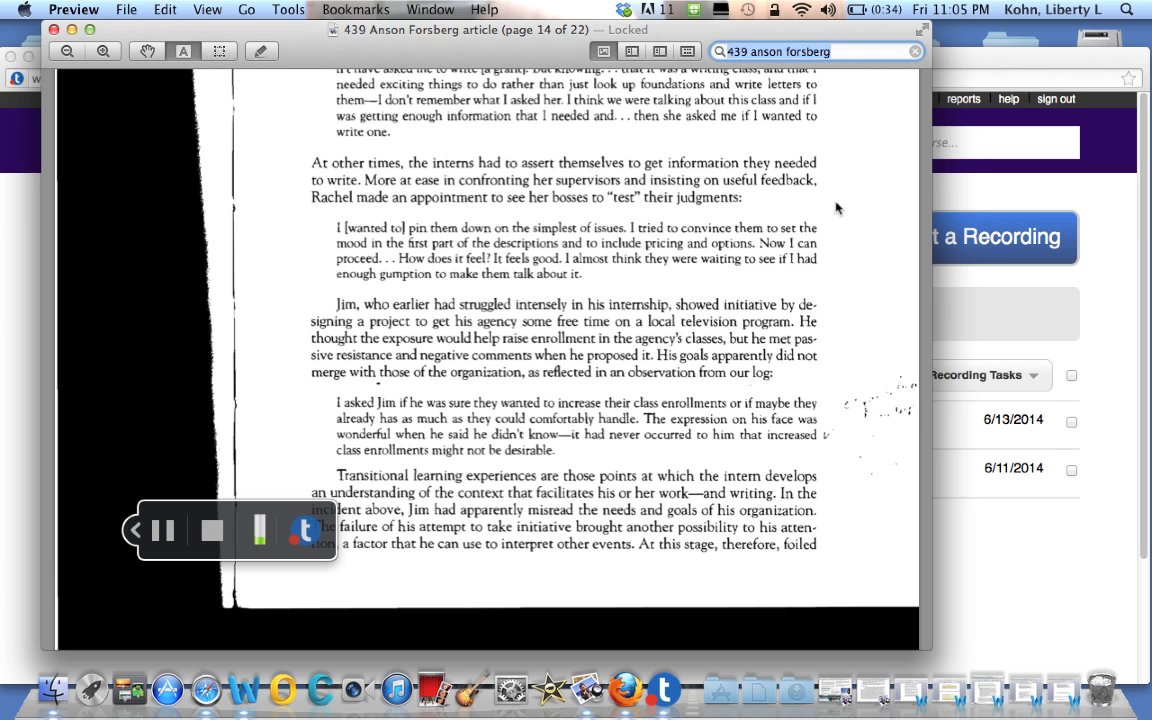
{"action": "mouse_move", "coordinate": [822, 320]}
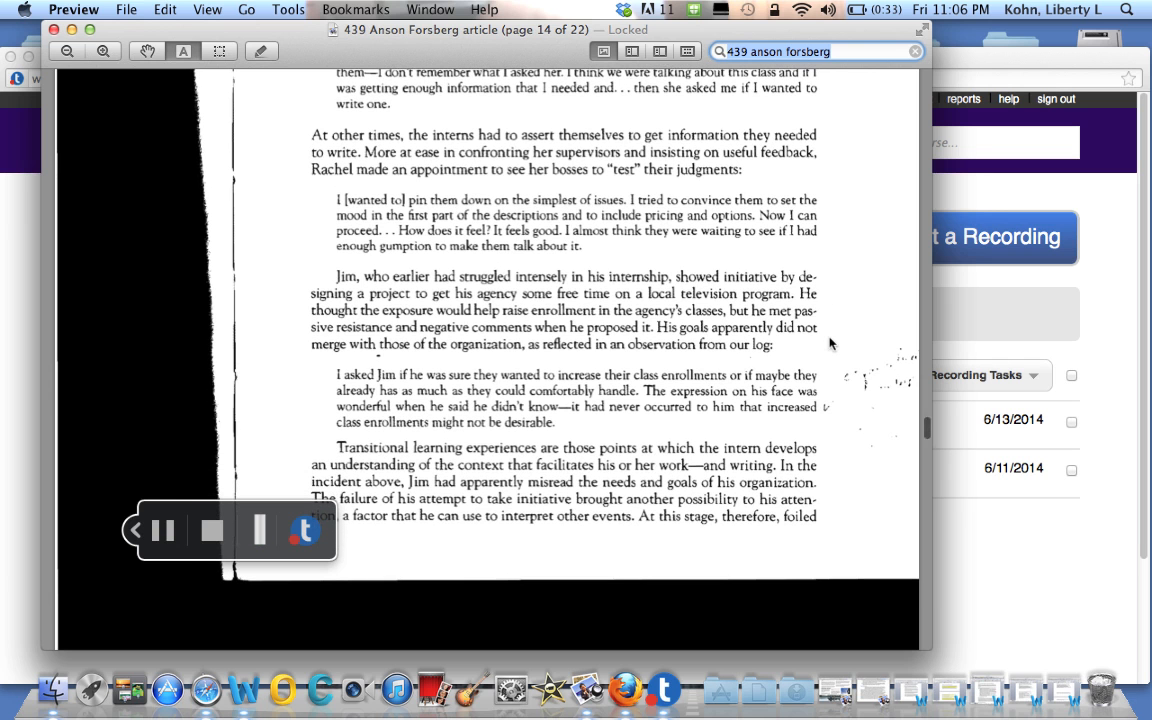
{"action": "mouse_move", "coordinate": [782, 160]}
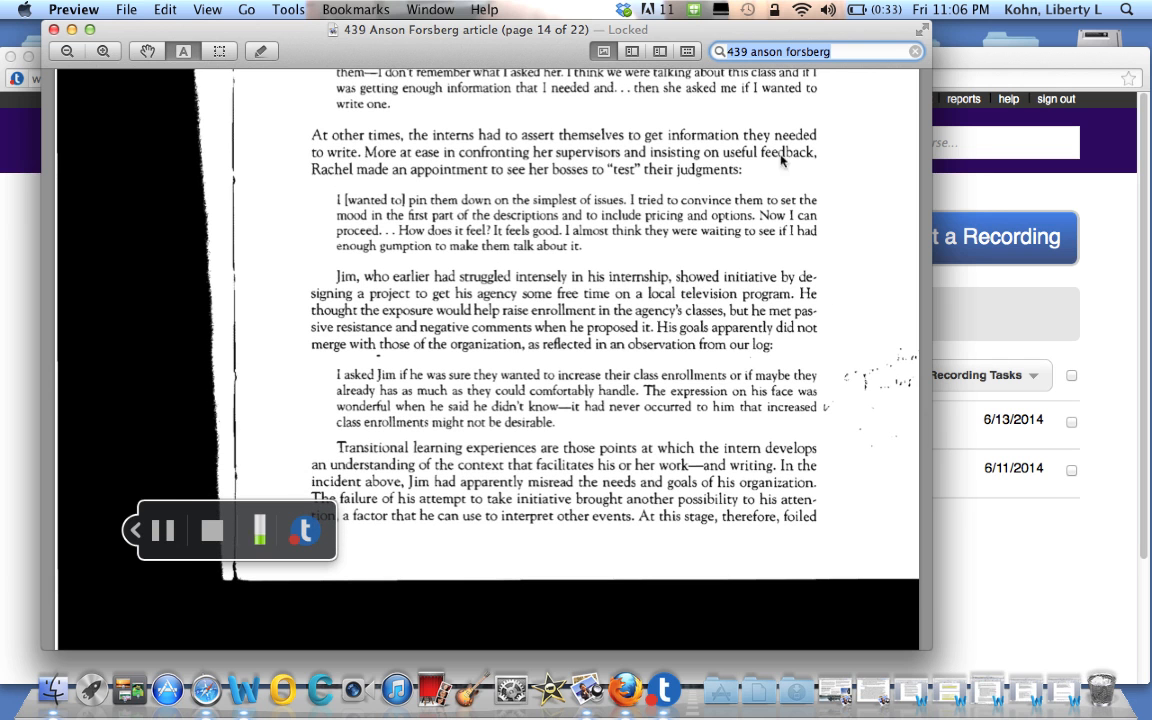
{"action": "mouse_move", "coordinate": [840, 350]}
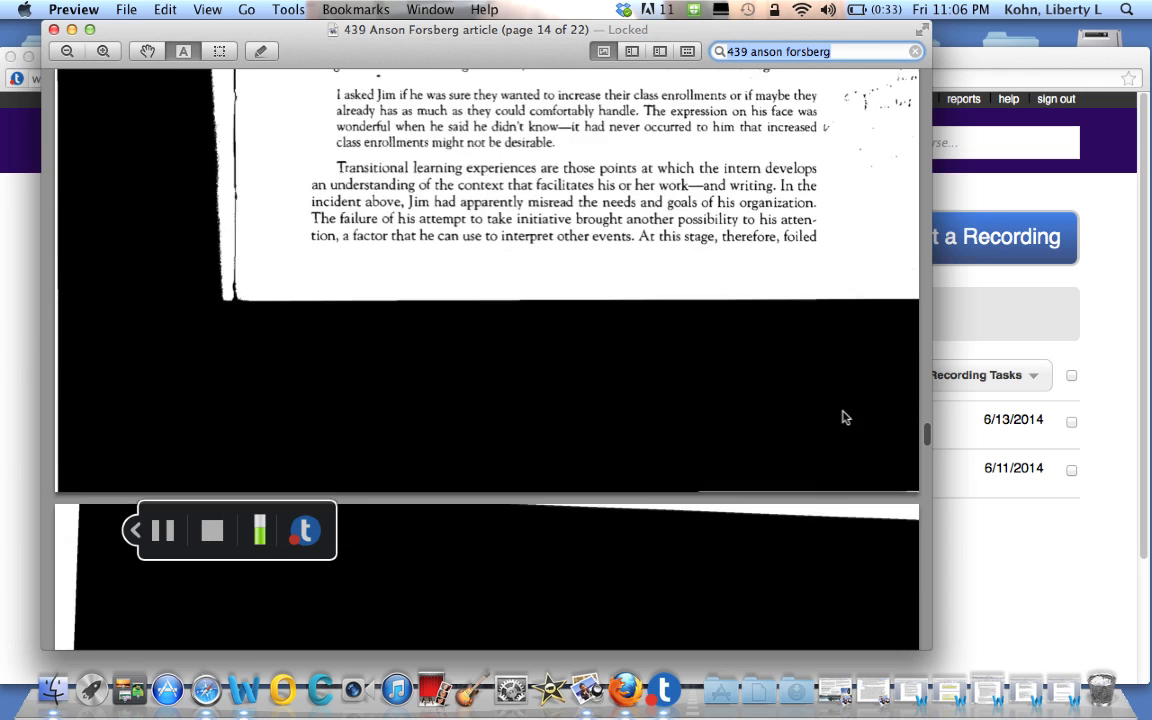
- Scroll through page 15 to page 16 on interns' rewards, then pause the recording
{"action": "scroll", "scroll_direction": "down", "scroll_amount": 3}
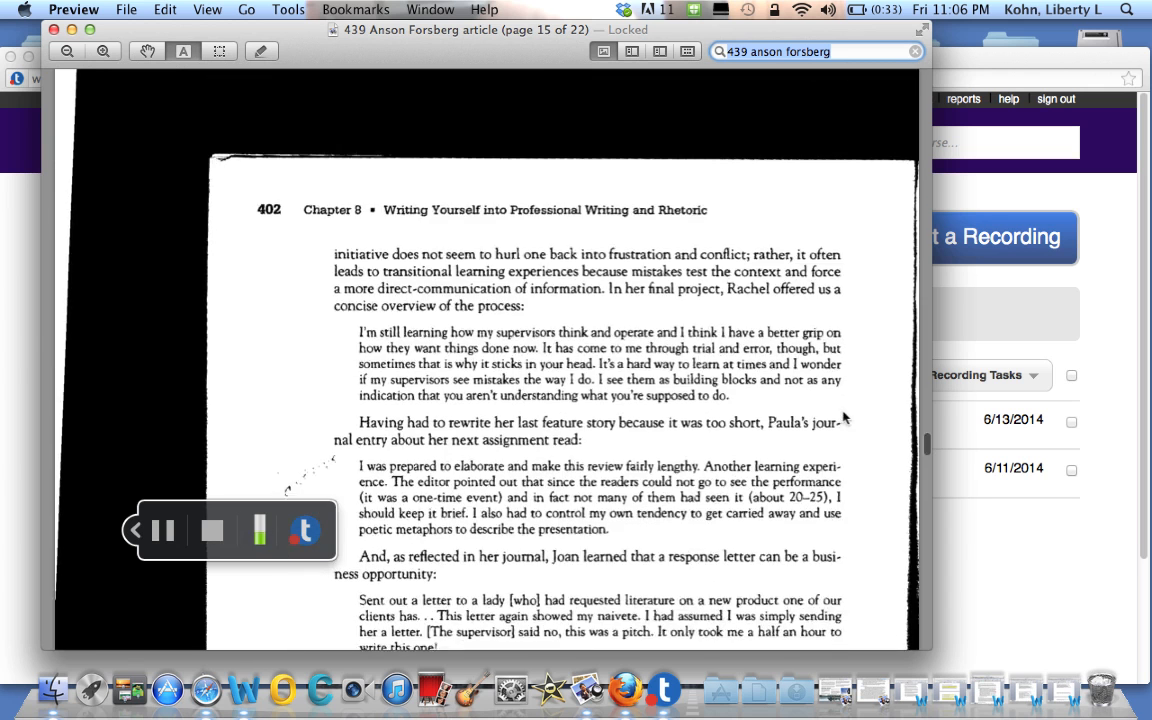
{"action": "scroll", "scroll_direction": "down", "scroll_amount": 3}
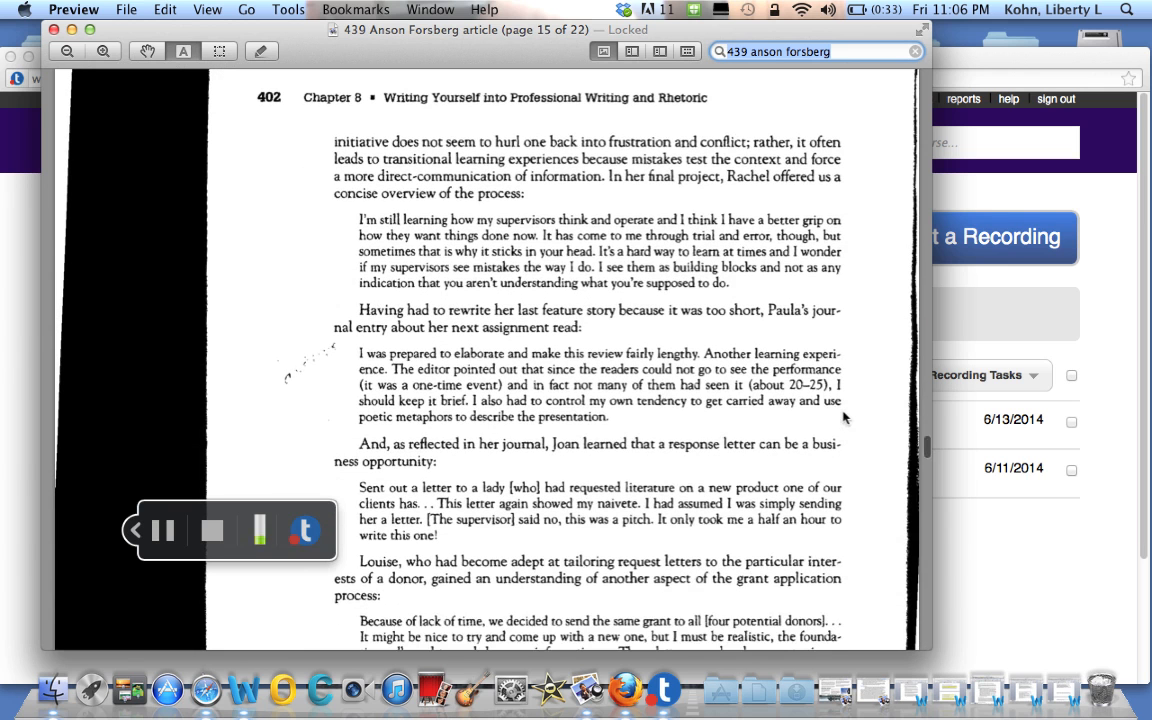
{"action": "scroll", "scroll_direction": "down", "scroll_amount": 3}
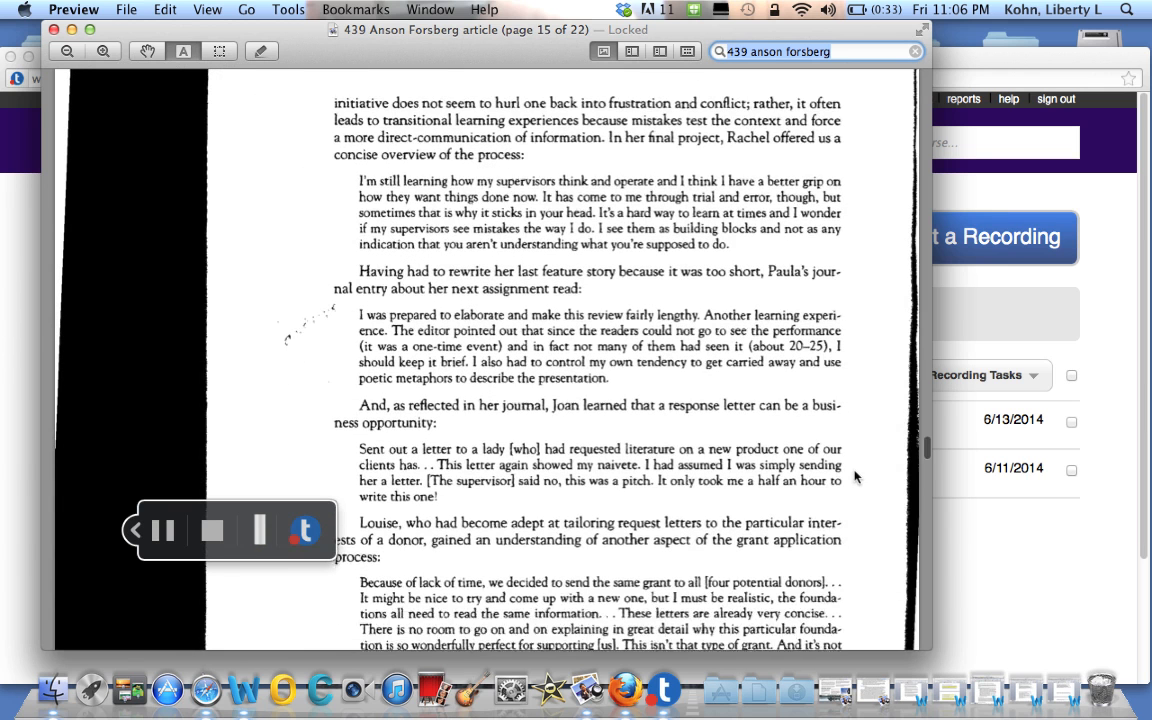
{"action": "scroll", "scroll_direction": "down", "scroll_amount": 3}
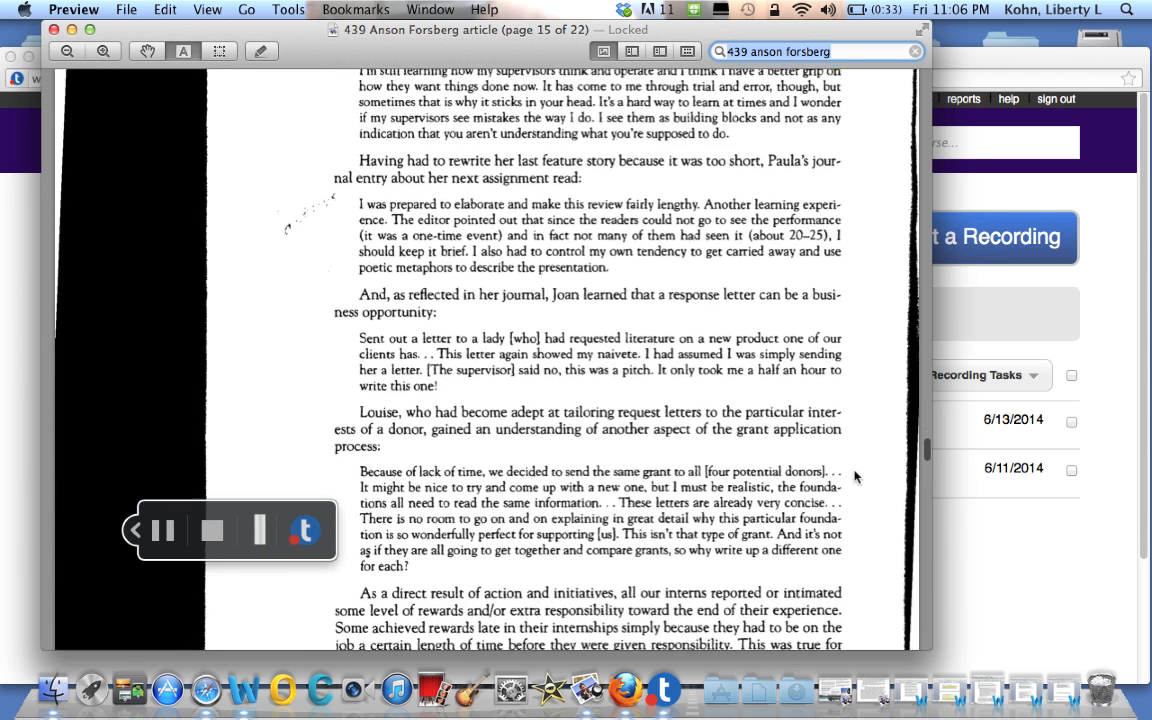
{"action": "scroll", "scroll_direction": "down", "scroll_amount": 3}
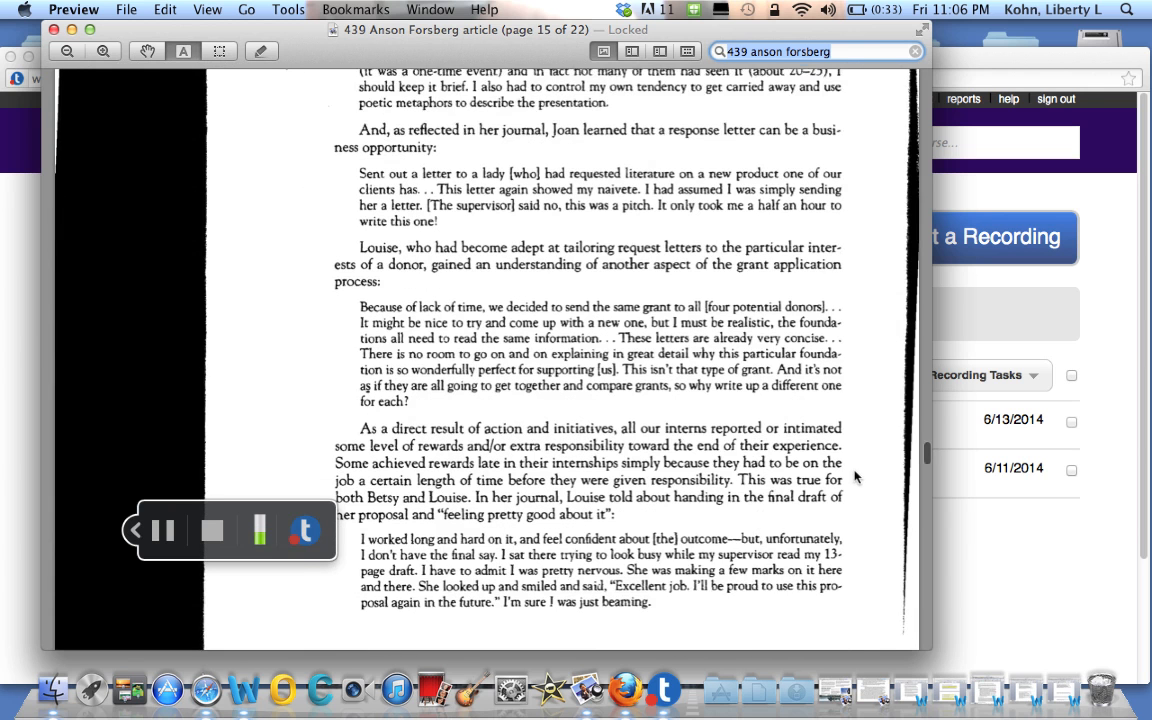
{"action": "scroll", "scroll_direction": "down", "scroll_amount": 3}
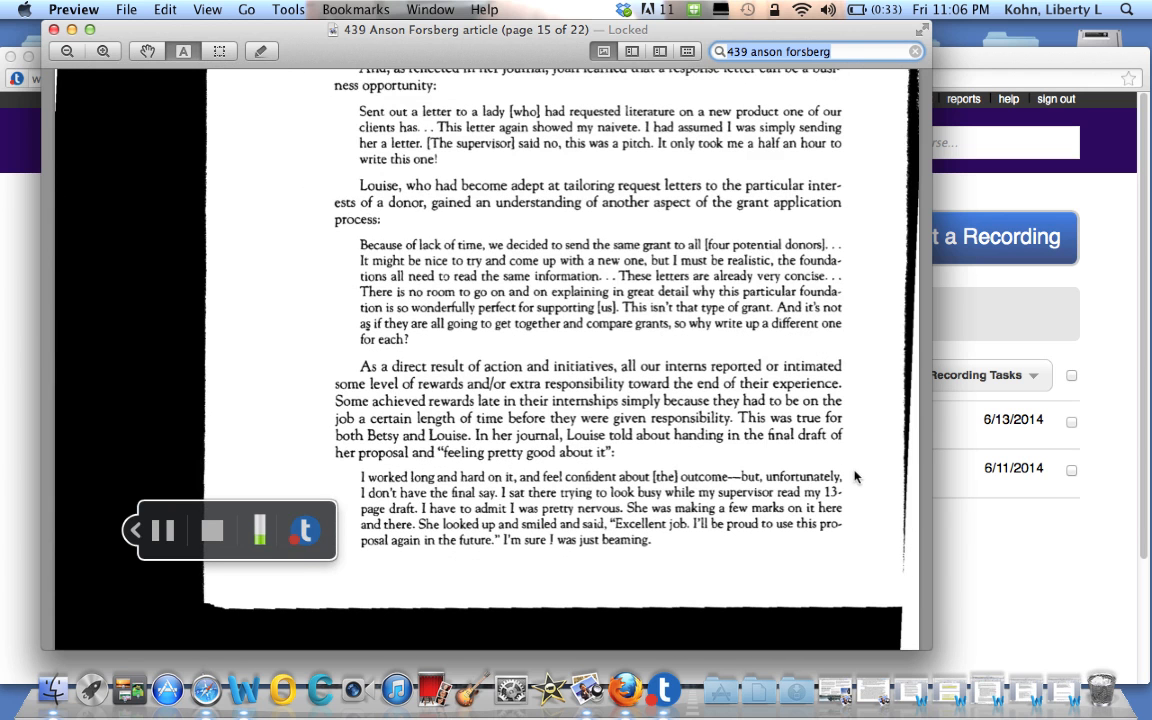
{"action": "scroll", "scroll_direction": "down", "scroll_amount": 3}
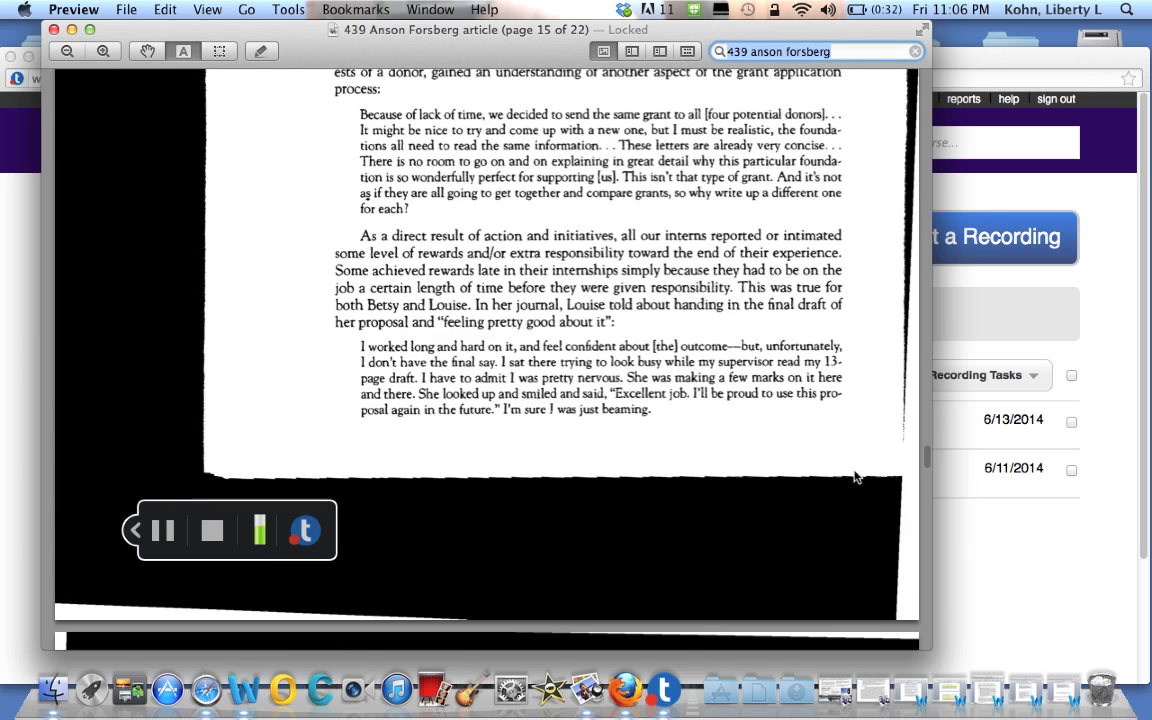
{"action": "scroll", "scroll_direction": "down", "scroll_amount": 3}
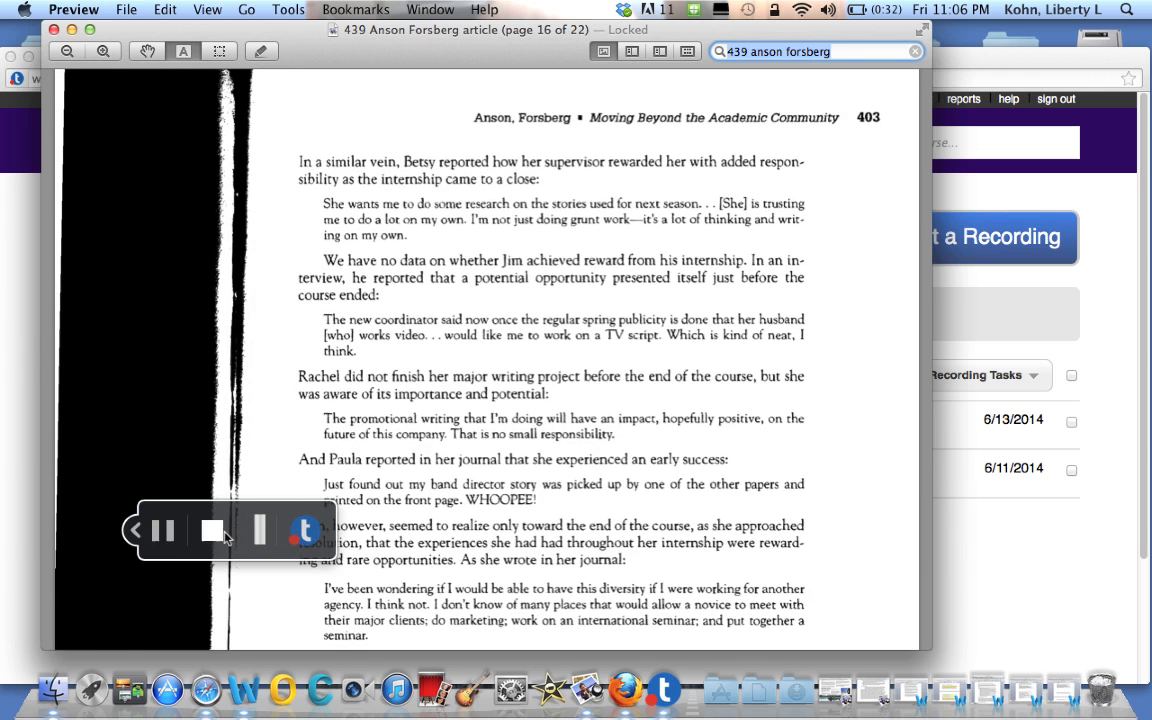
{"action": "left_click", "coordinate": [162, 530]}
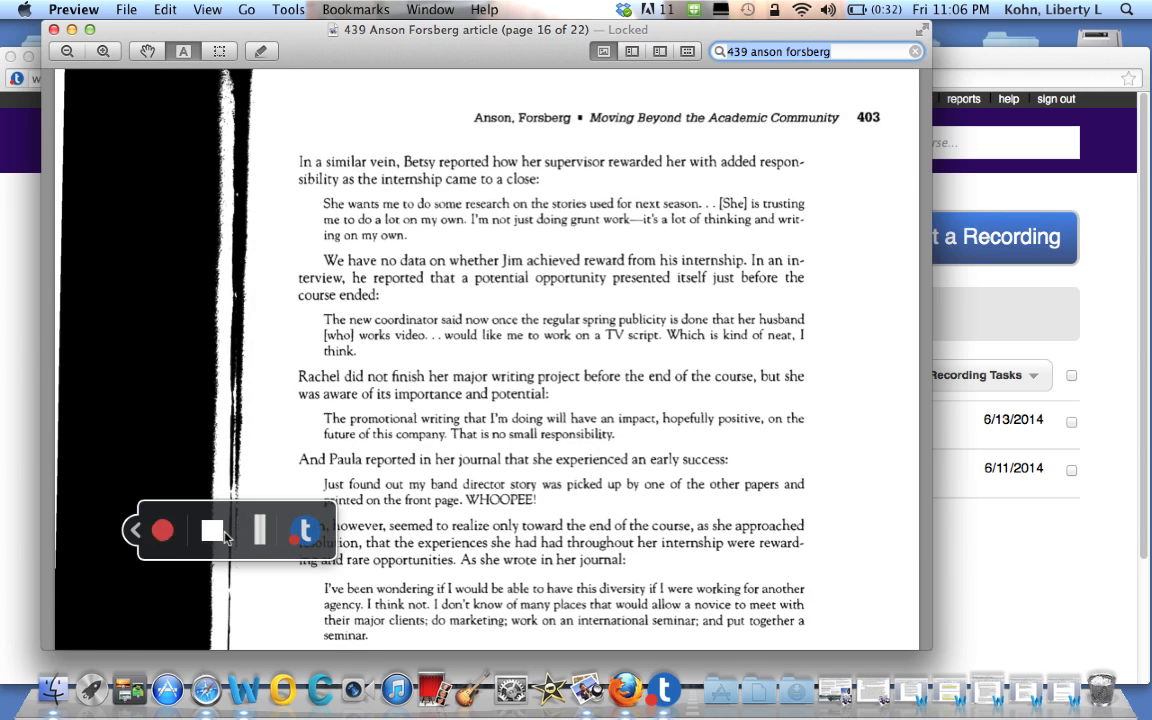